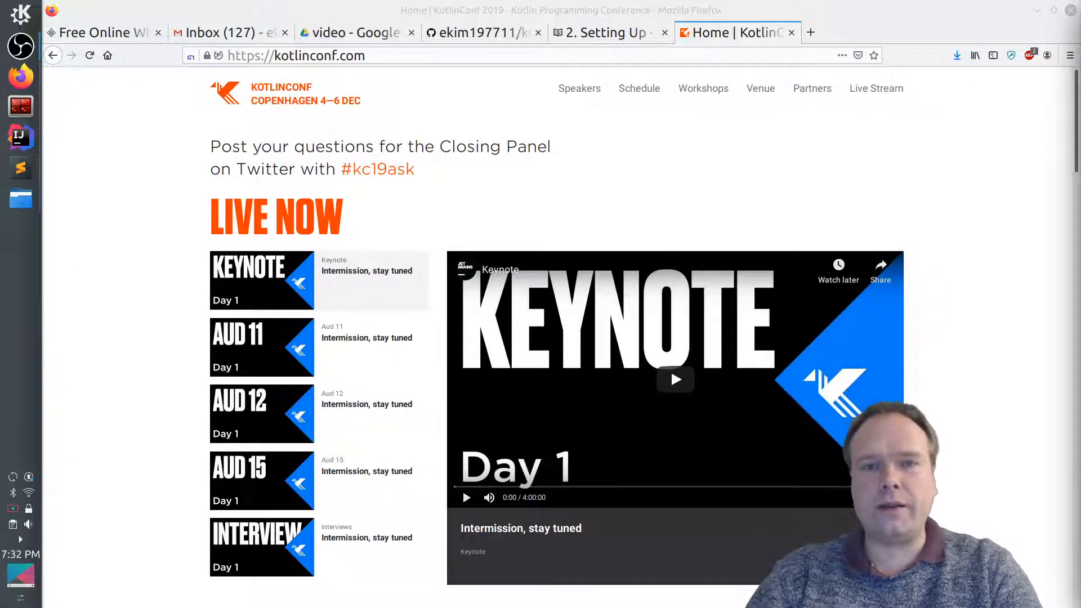
pyautogui.moveTo(822, 151)
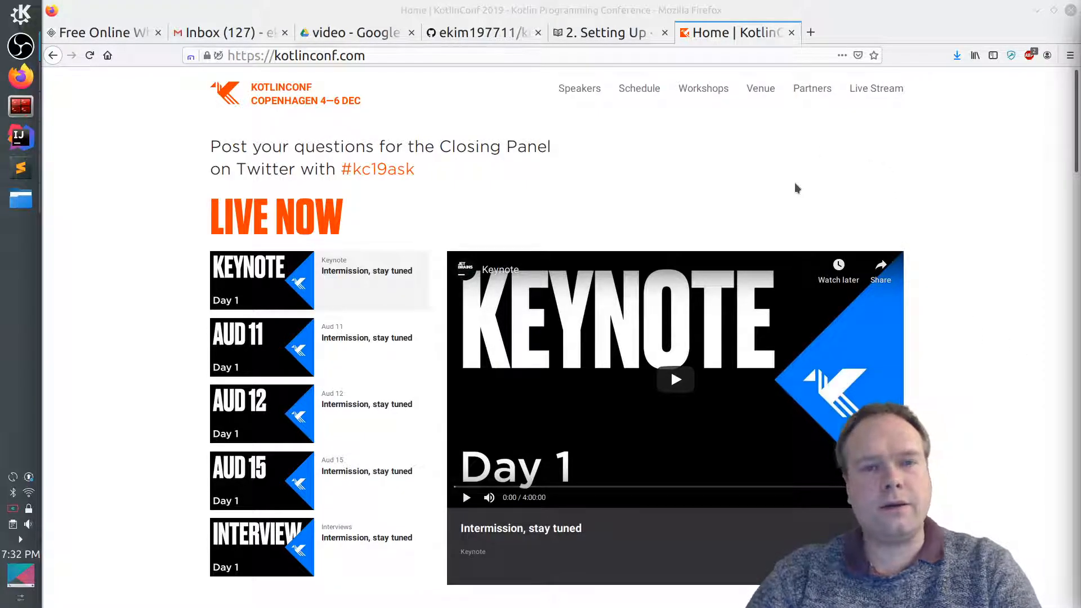
pyautogui.moveTo(654, 152)
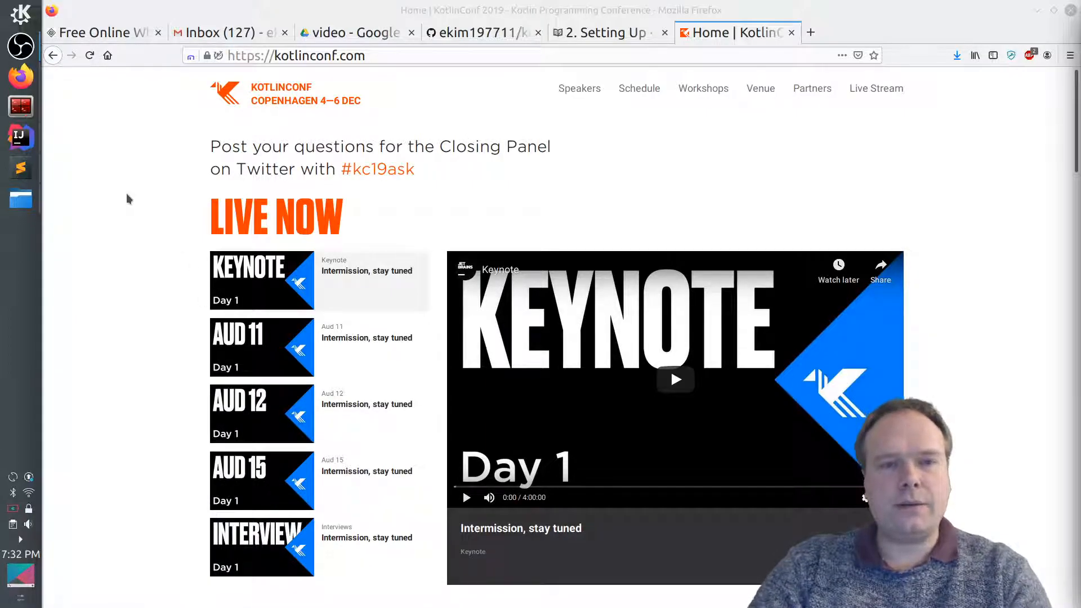
pyautogui.moveTo(131, 214)
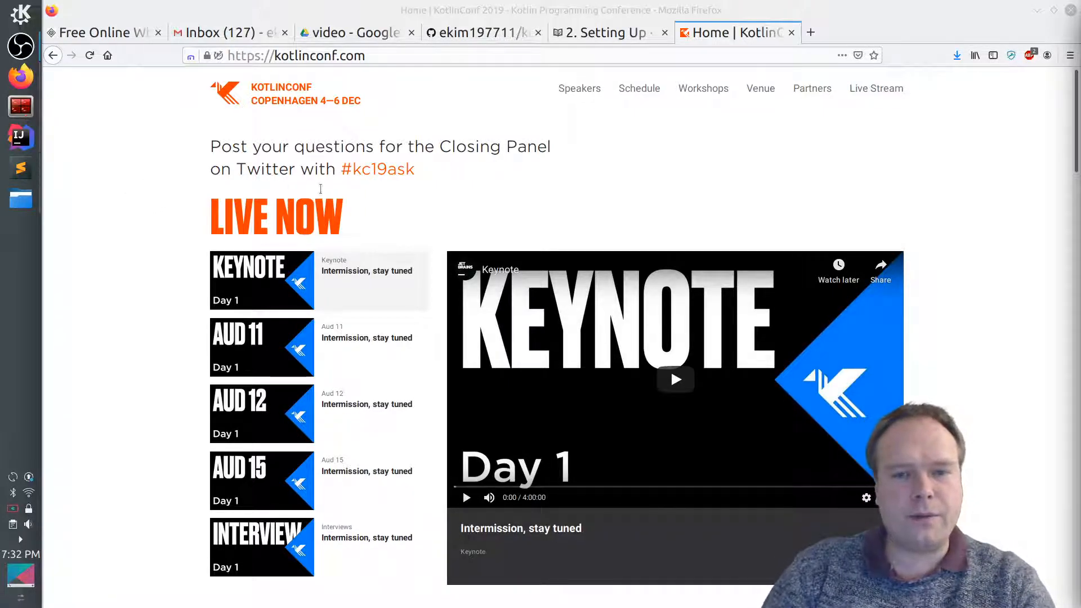
pyautogui.moveTo(595, 198)
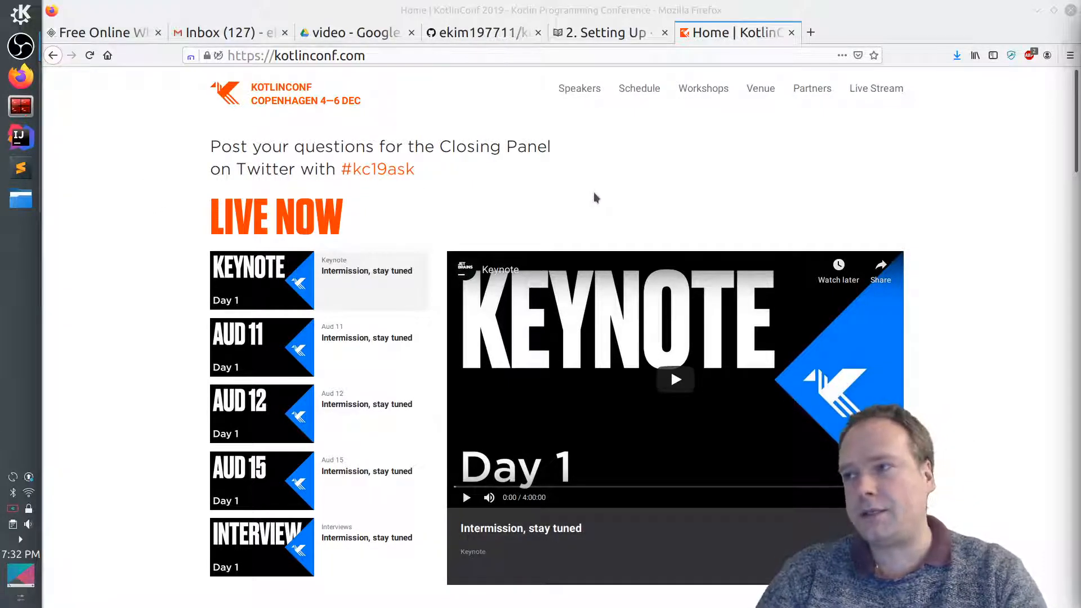
pyautogui.moveTo(620, 198)
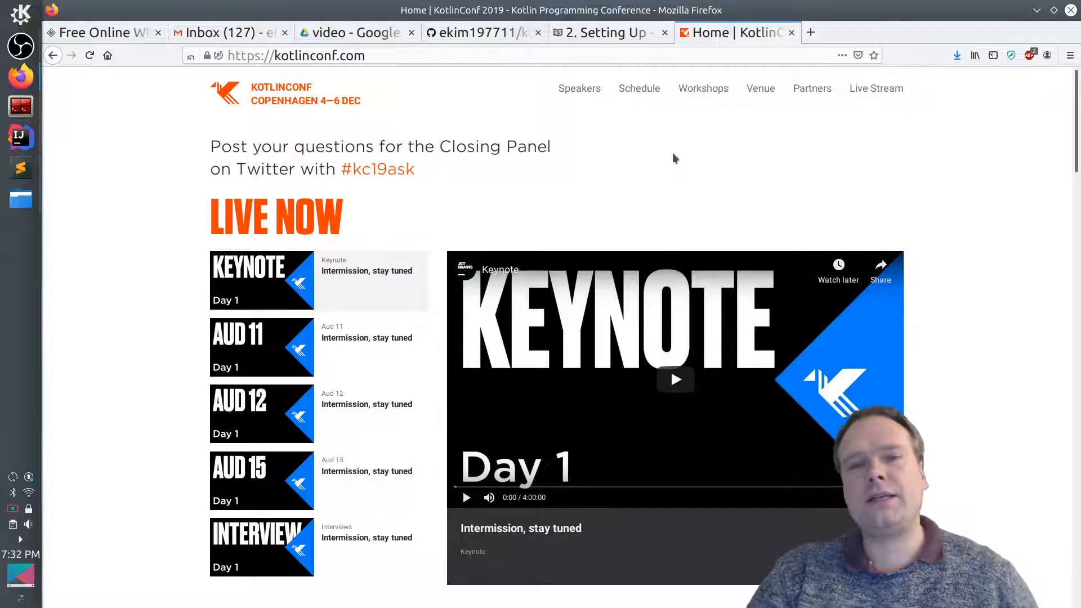
pyautogui.moveTo(685, 154)
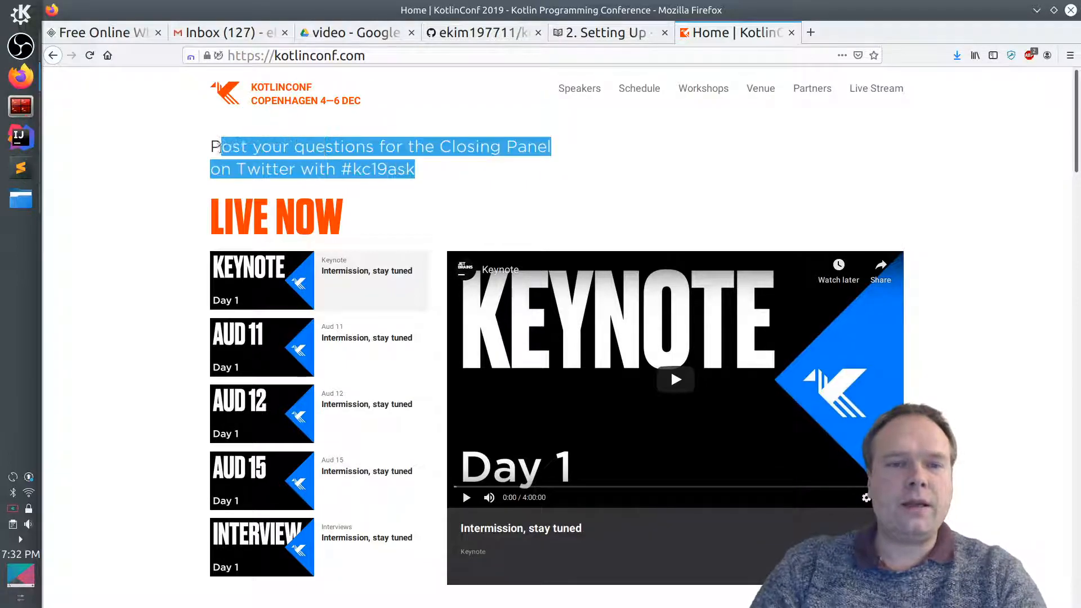
# Switch to the TornadoFX Guide's Setting Up page and scroll to the OpenJDK section
pyautogui.click(209, 153)
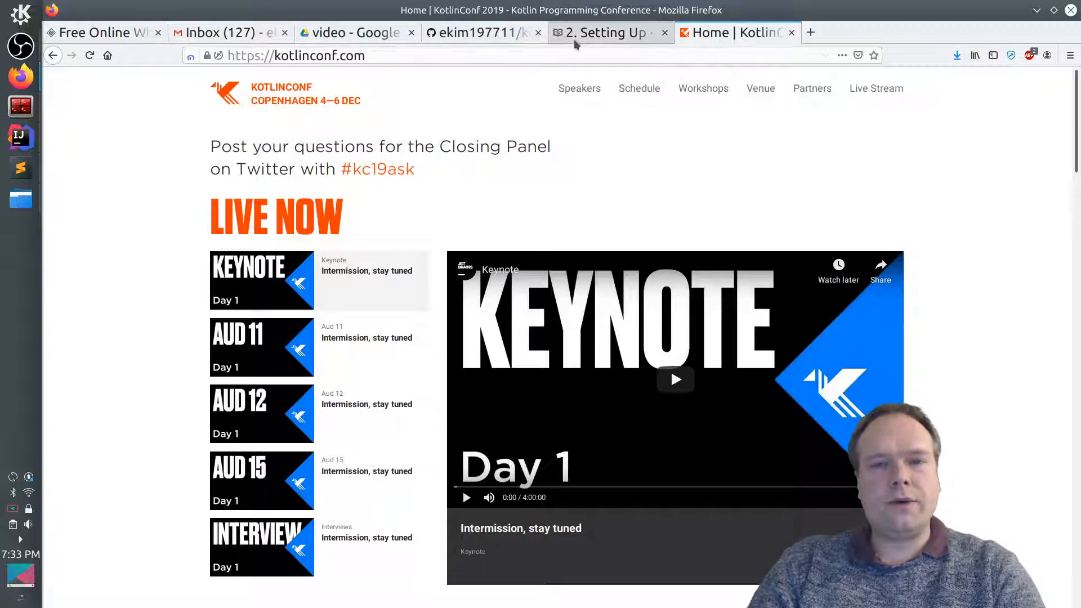
pyautogui.click(605, 32)
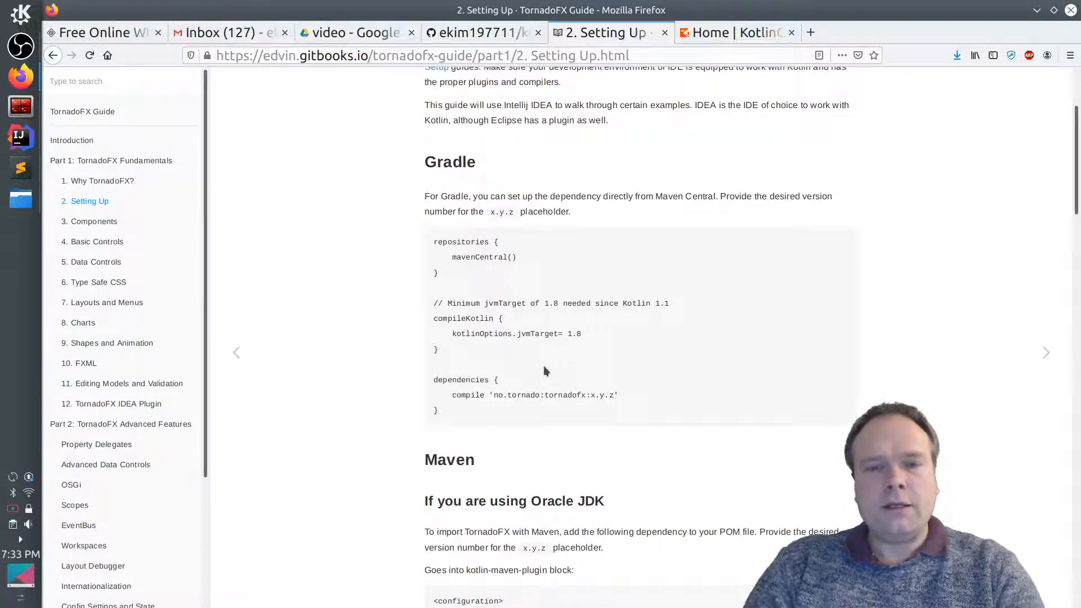
pyautogui.moveTo(572, 298)
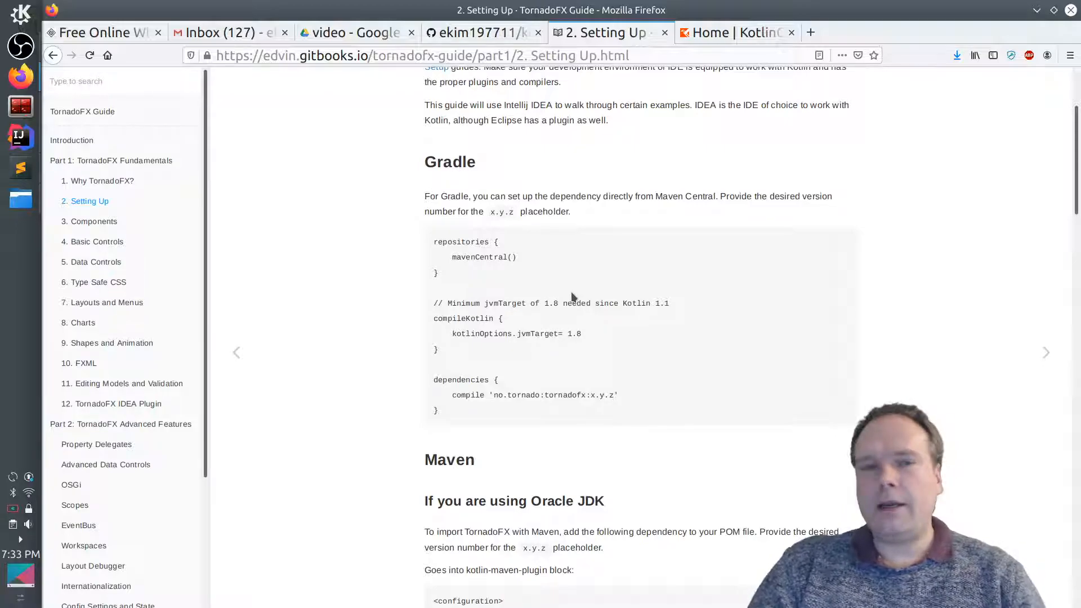
pyautogui.moveTo(544, 281)
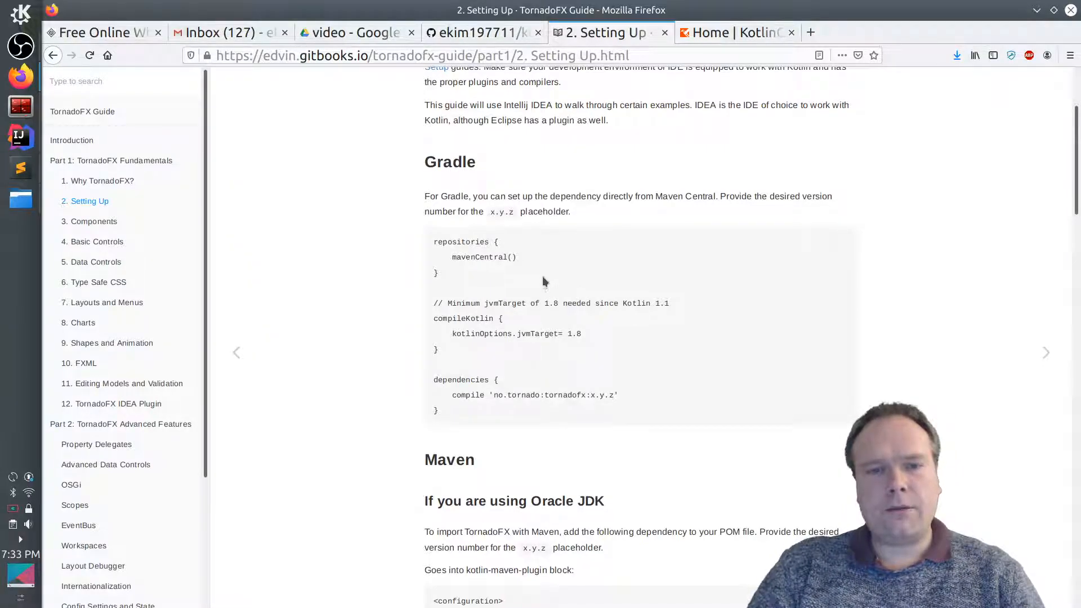
pyautogui.moveTo(433, 303); pyautogui.dragTo(438, 410)
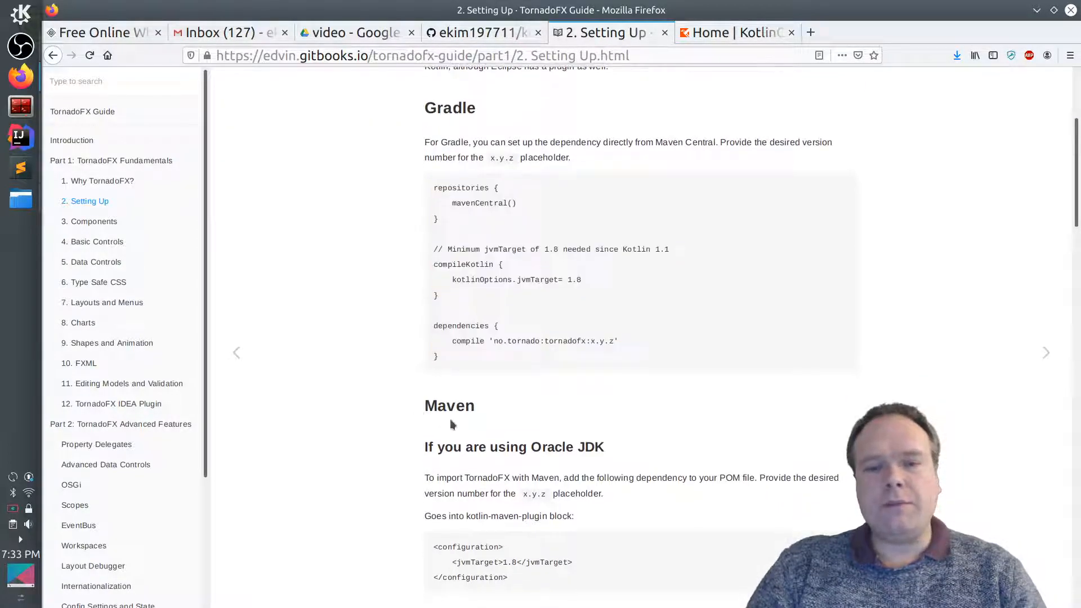
pyautogui.scroll(-3)
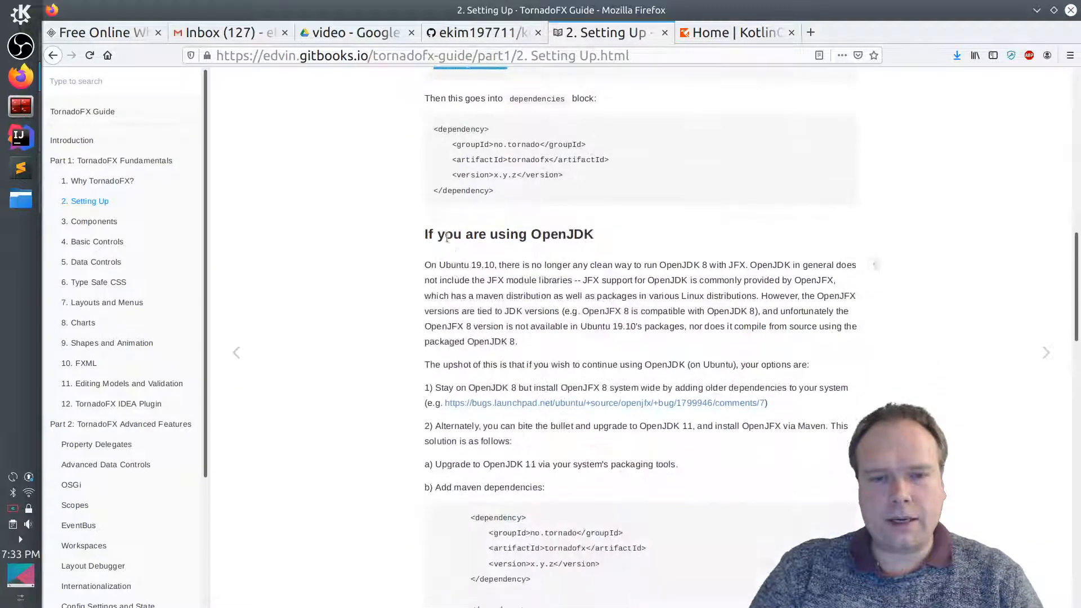
pyautogui.scroll(-3)
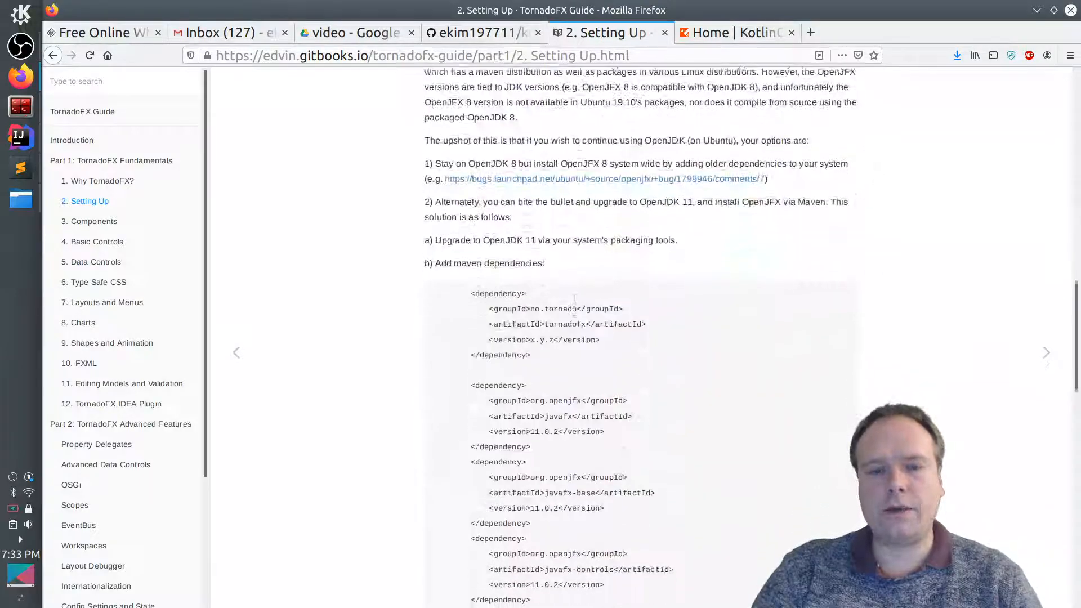
pyautogui.scroll(-3)
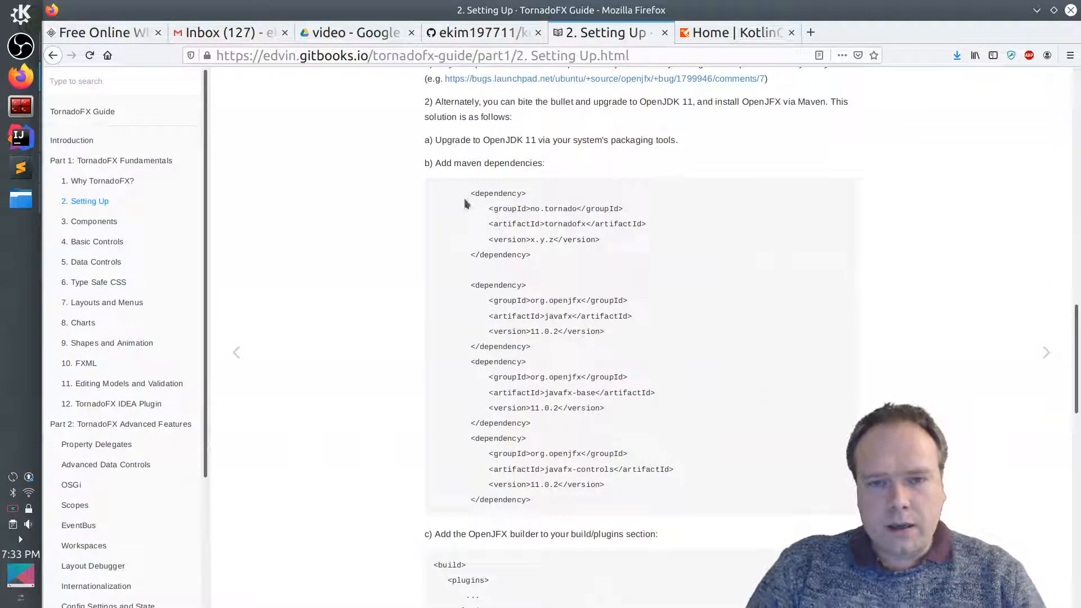
# Select the OpenJDK Maven dependency code and scroll through the build instructions
pyautogui.moveTo(471, 193); pyautogui.dragTo(564, 454)
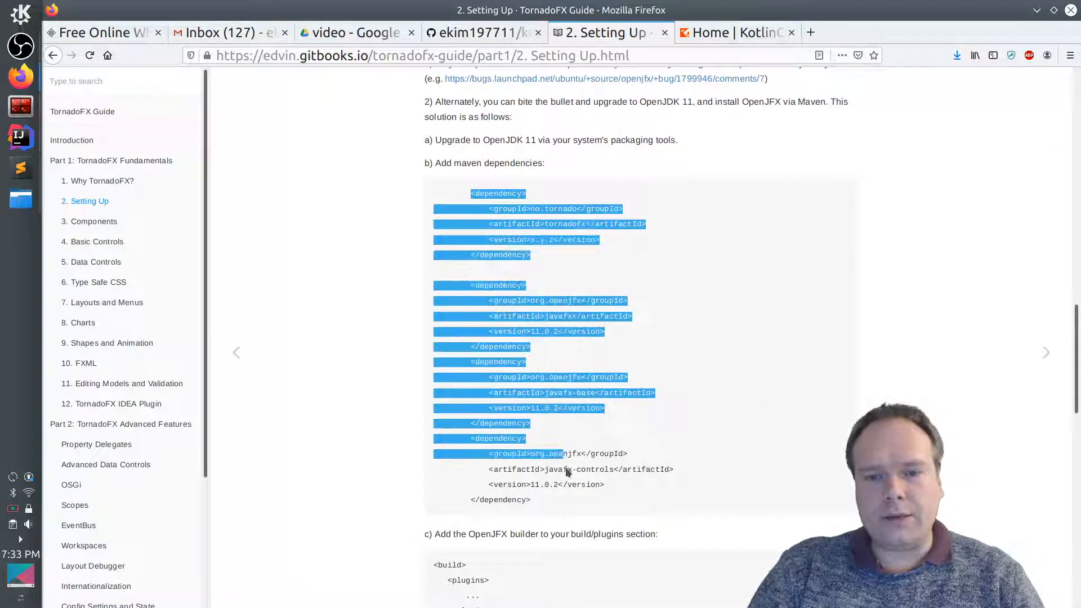
pyautogui.scroll(-3)
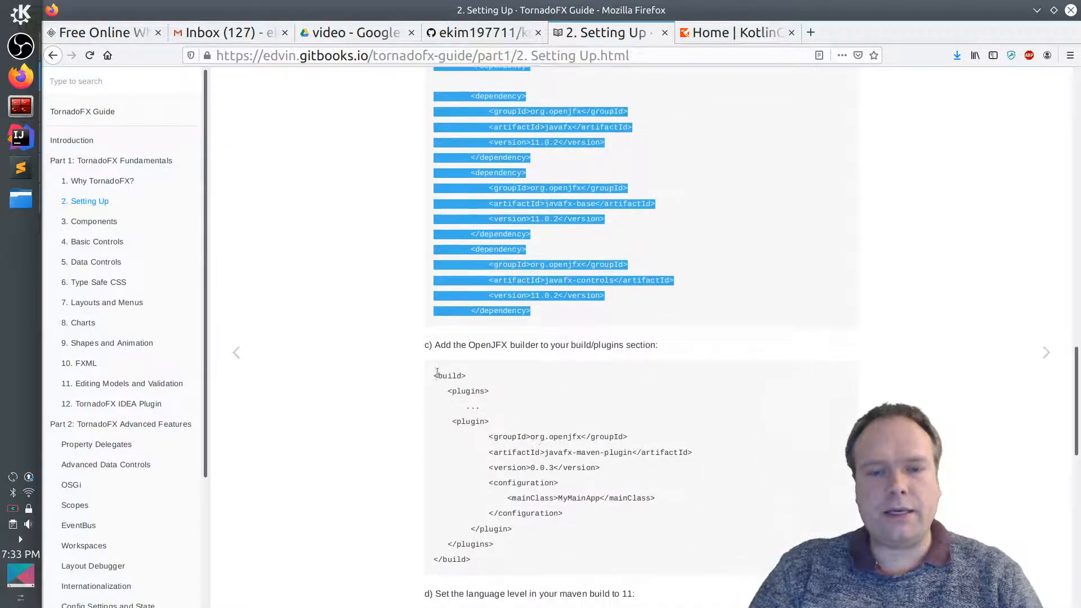
pyautogui.scroll(-3)
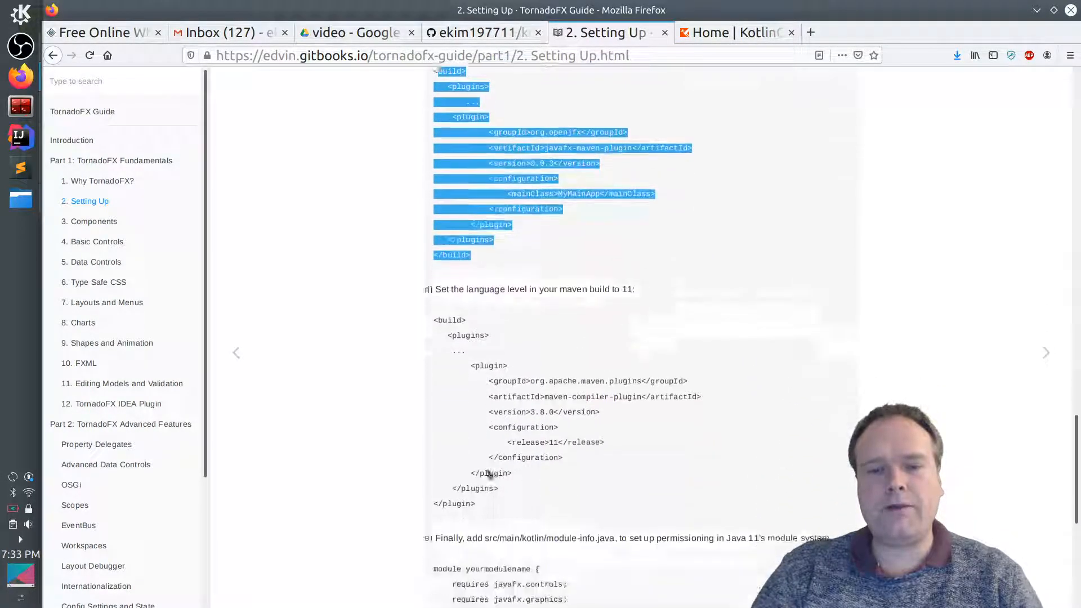
pyautogui.scroll(-3)
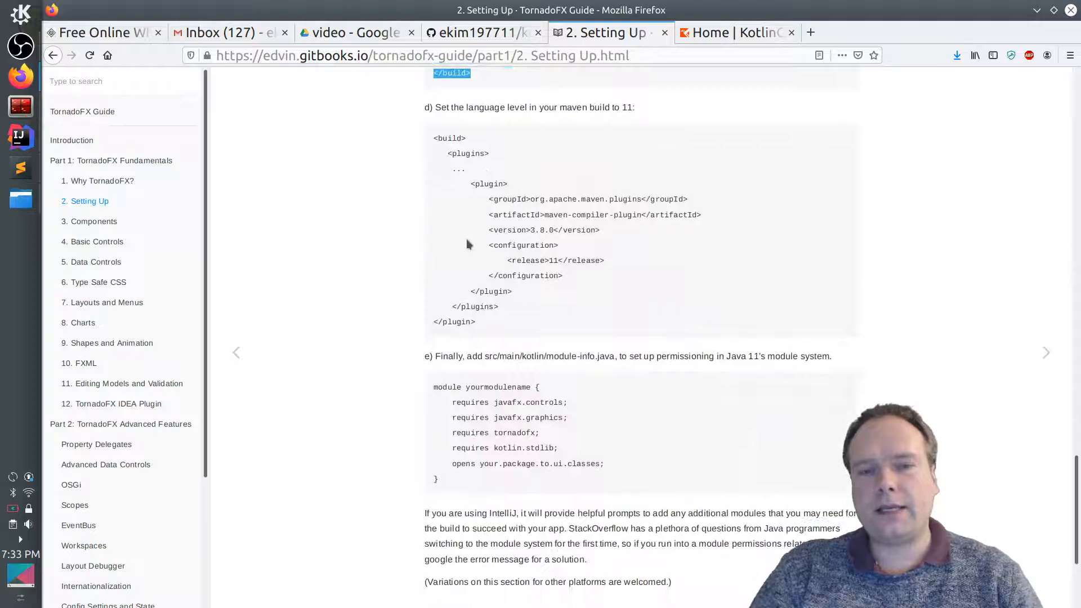
pyautogui.moveTo(370, 181)
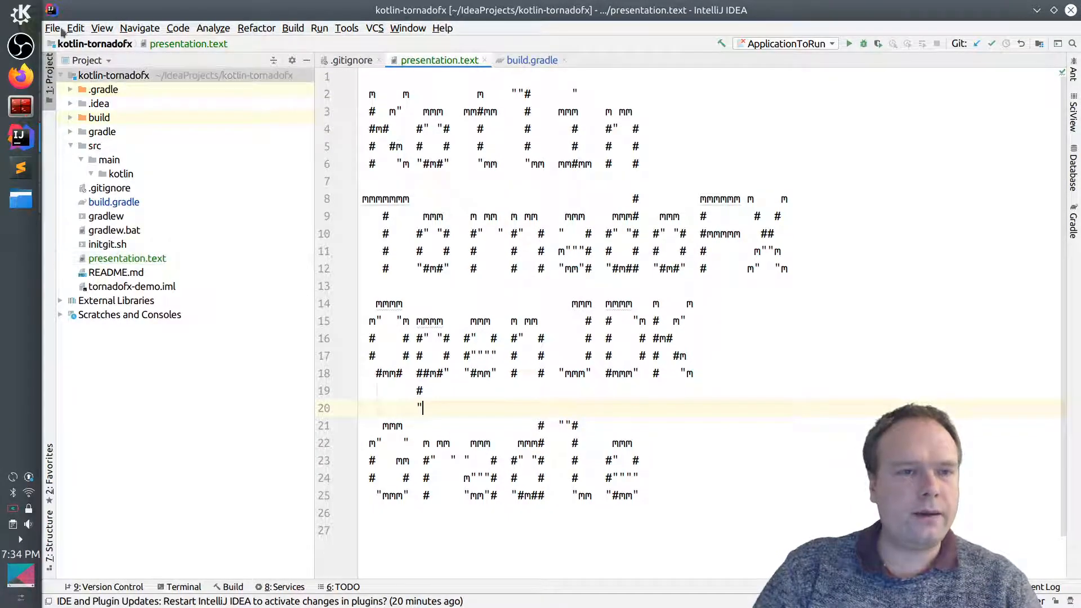
pyautogui.click(53, 28)
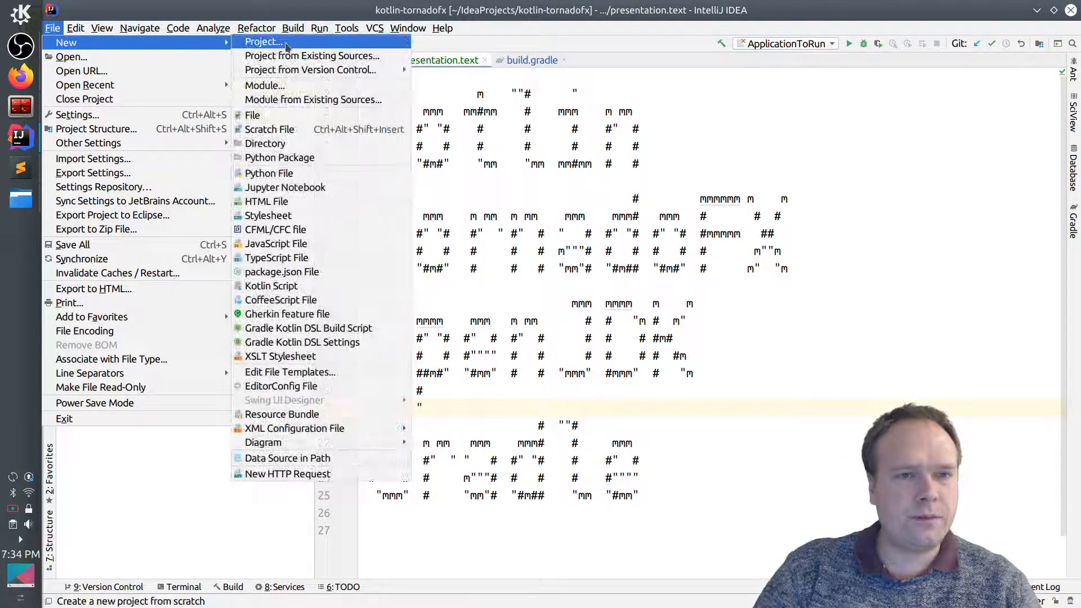
pyautogui.click(262, 41)
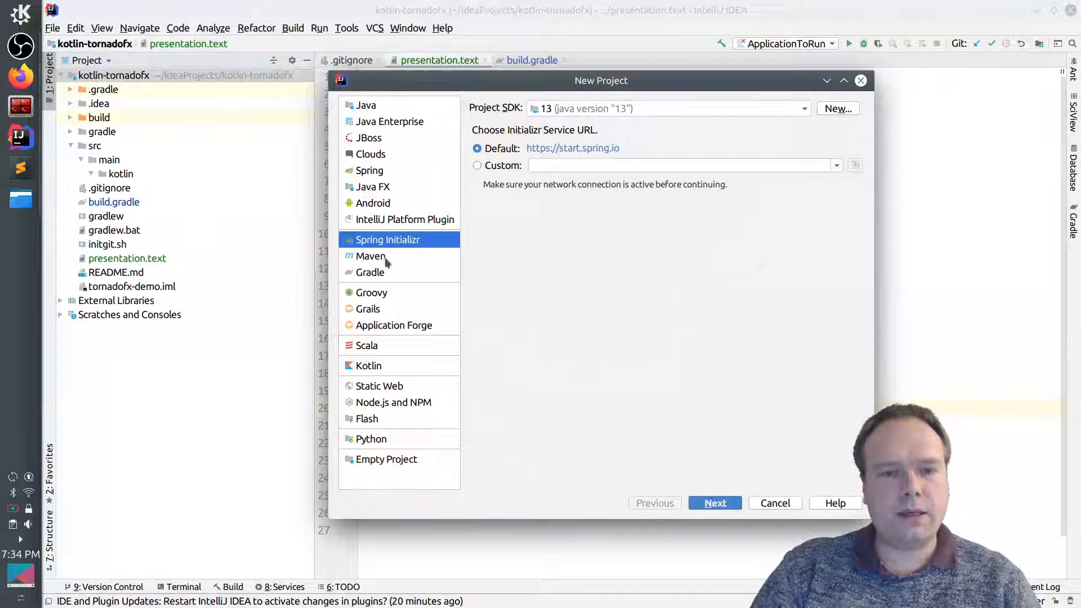
pyautogui.click(370, 271)
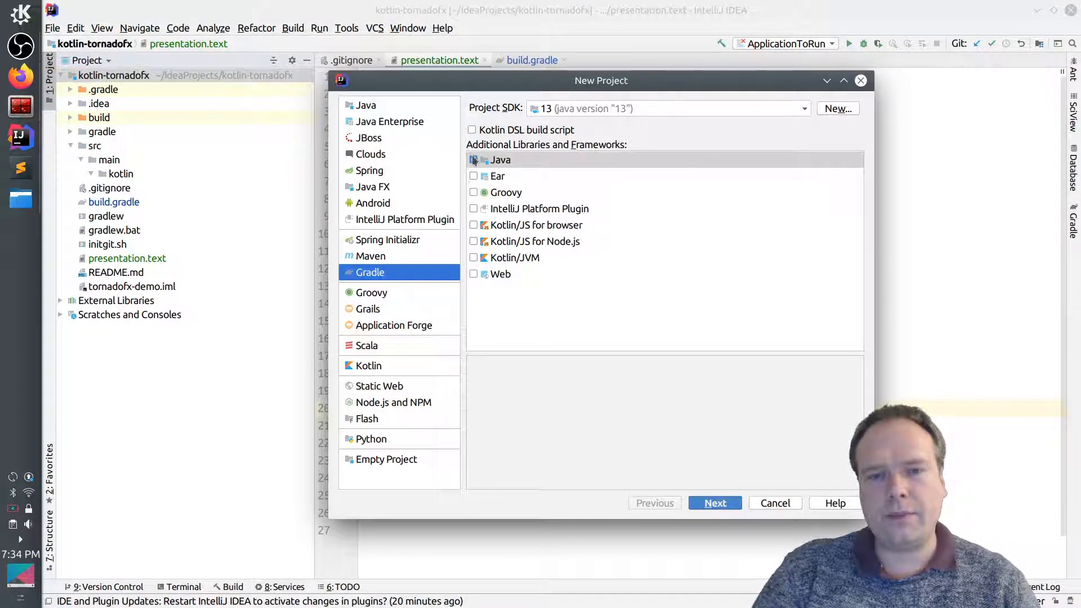
pyautogui.click(474, 159)
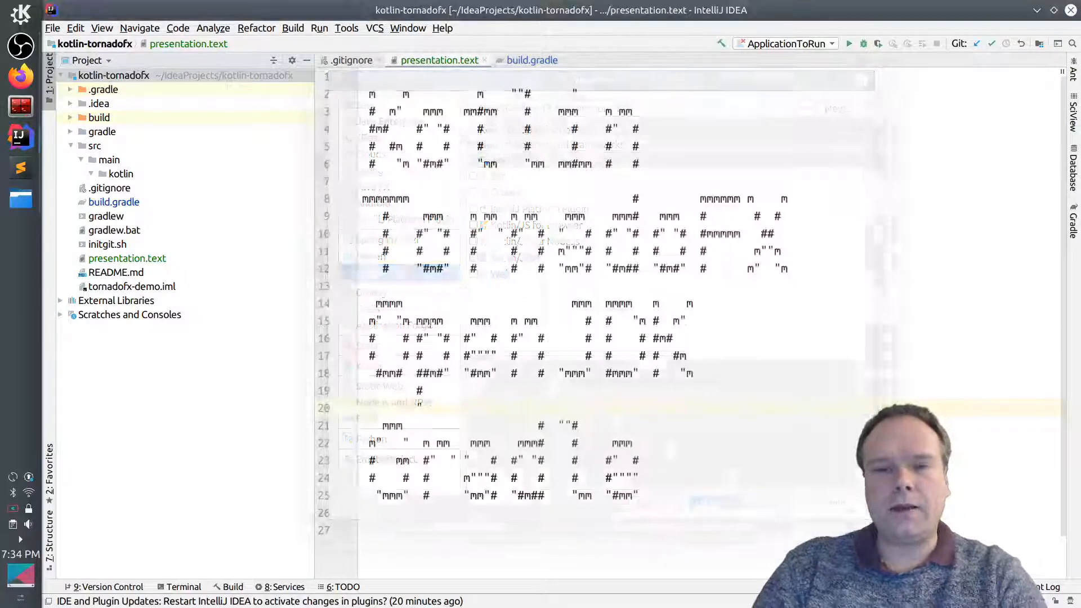
# Write build.gradle's plugins, group 'org.example', repositories, TornadoFX dependencies and jvmTarget 11 blocks
pyautogui.click(113, 202)
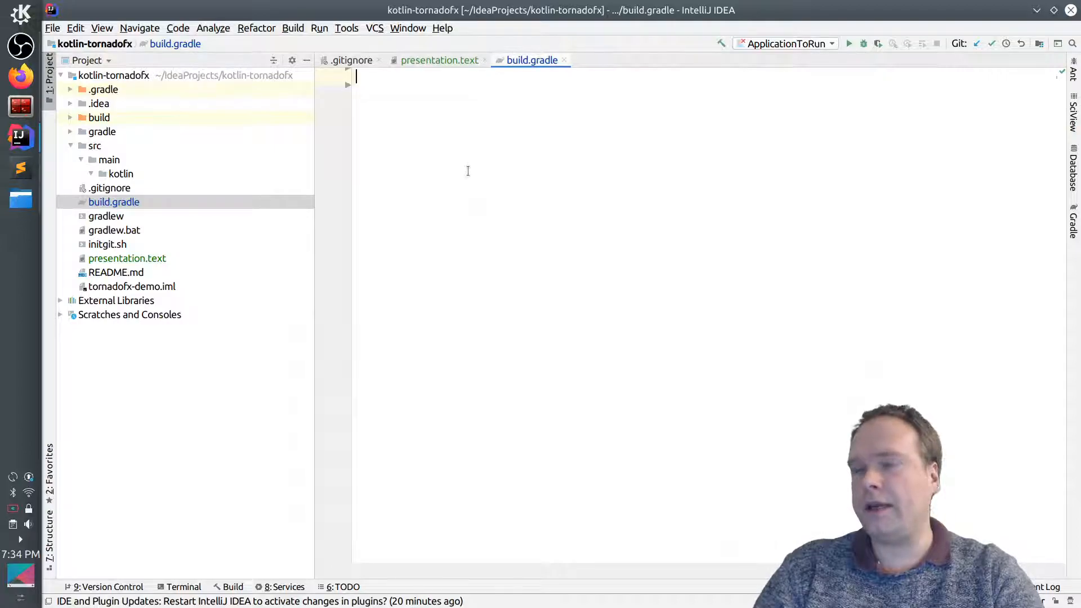
pyautogui.moveTo(583, 366)
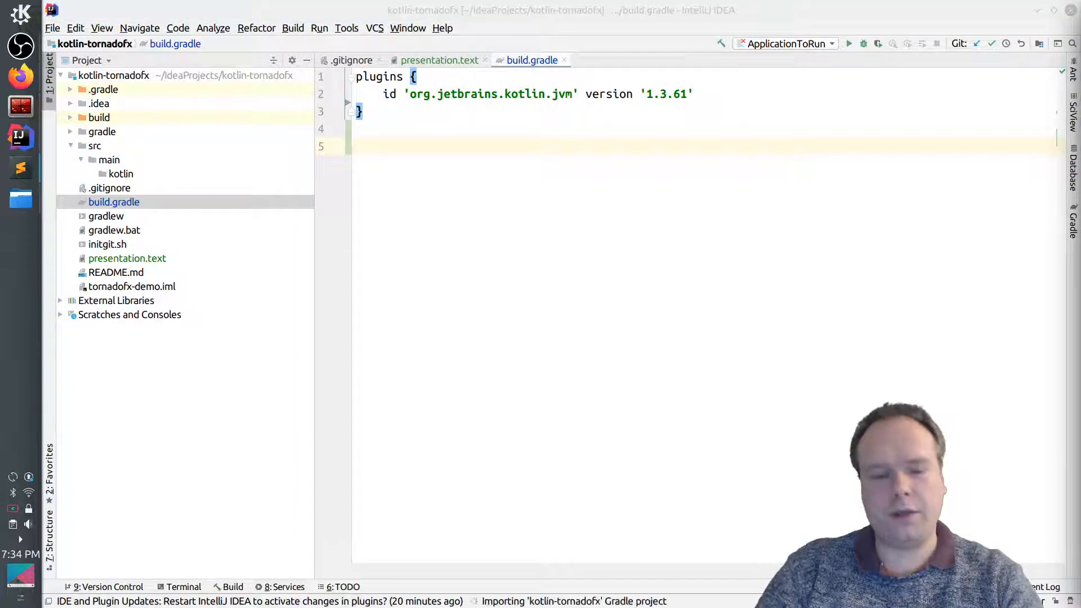
pyautogui.write("group 'org.example'")
pyautogui.write("implementation 'no.tornado:tornadofx:1.7.19")
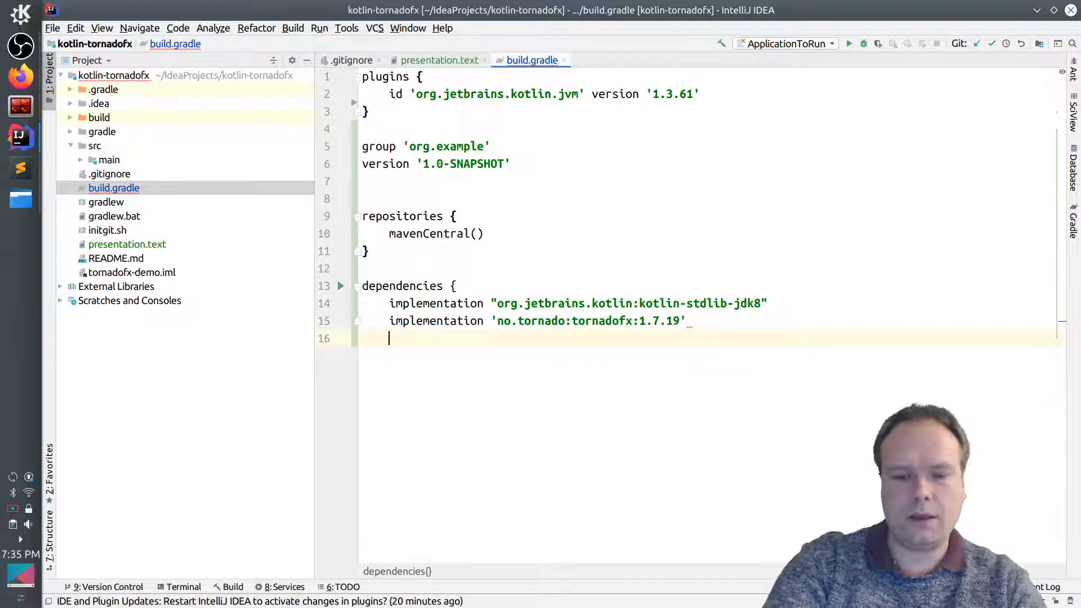
pyautogui.write('}')
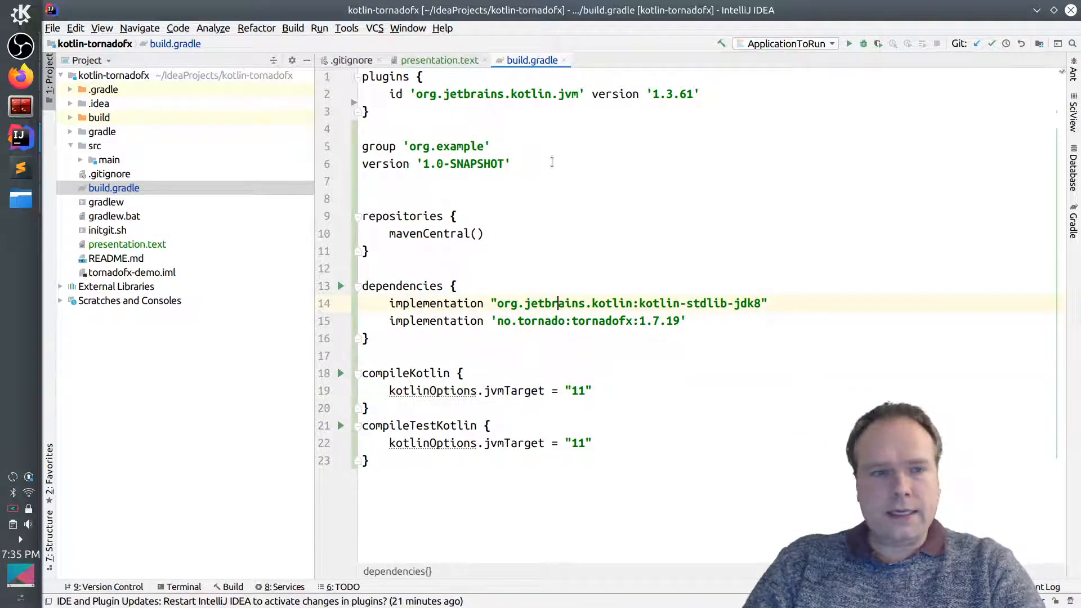
# Expand src/main and right-click the kotlin folder to reach New > Kotlin File/Class
pyautogui.click(81, 159)
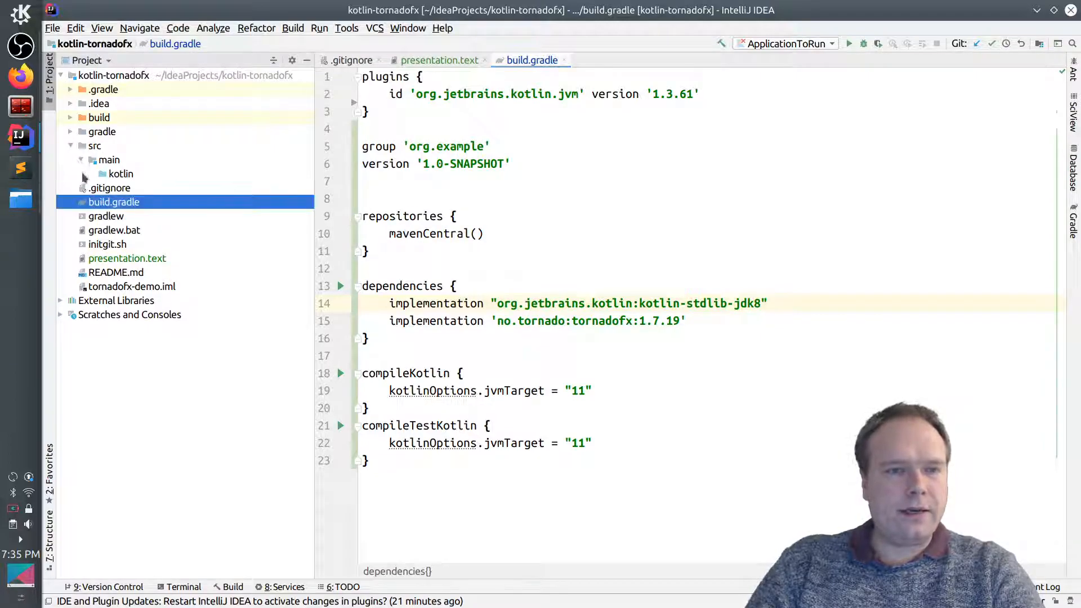
pyautogui.click(122, 174)
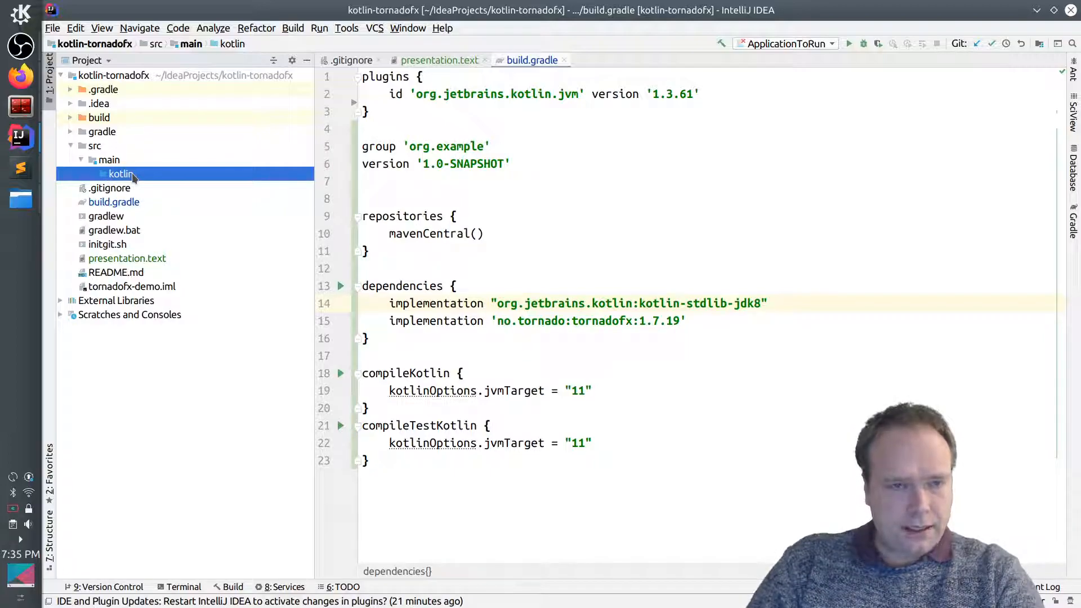
pyautogui.moveTo(936, 172)
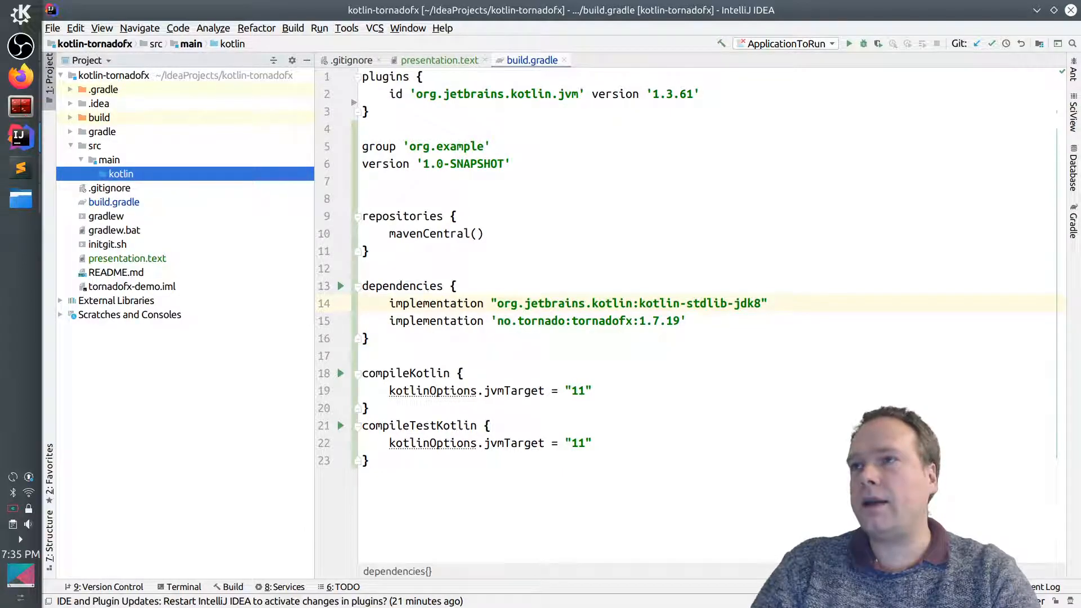
pyautogui.rightClick(121, 174)
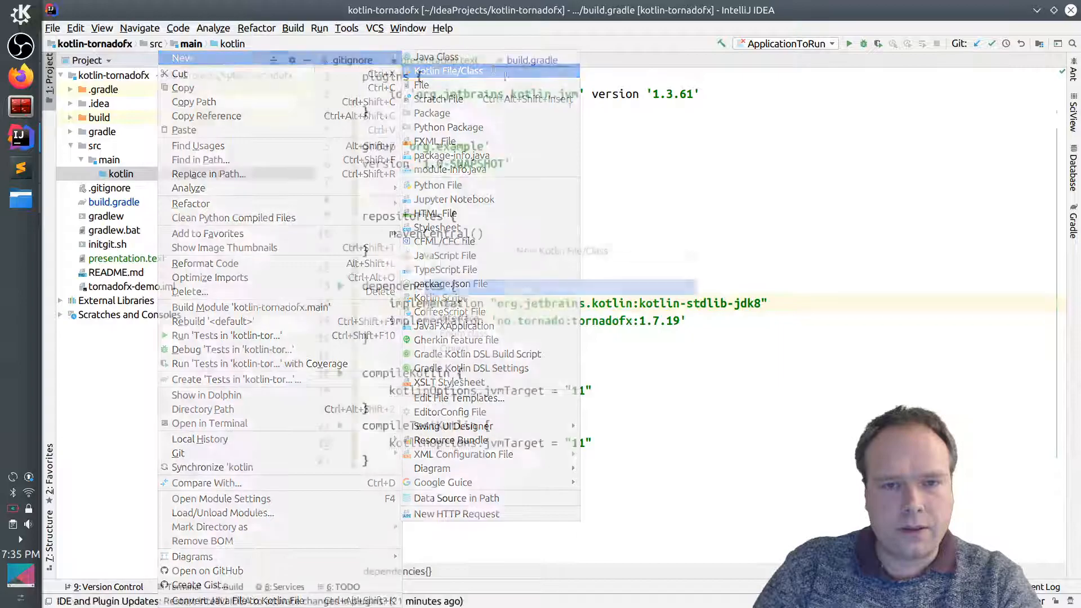
# Create a Kotlin file named MyApp and add it to Git
pyautogui.click(448, 71)
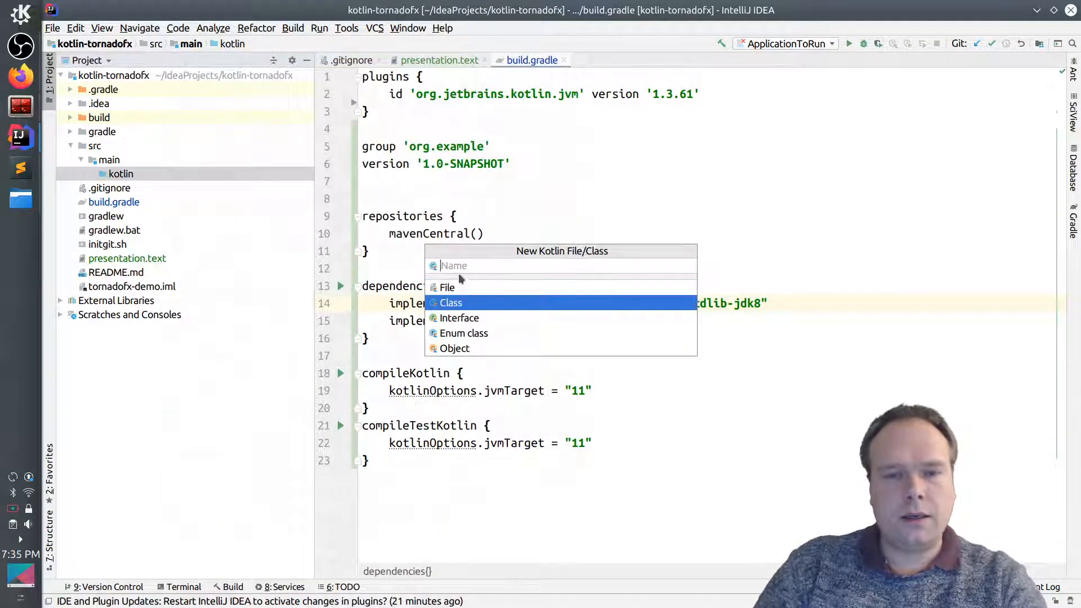
pyautogui.write('MyApp')
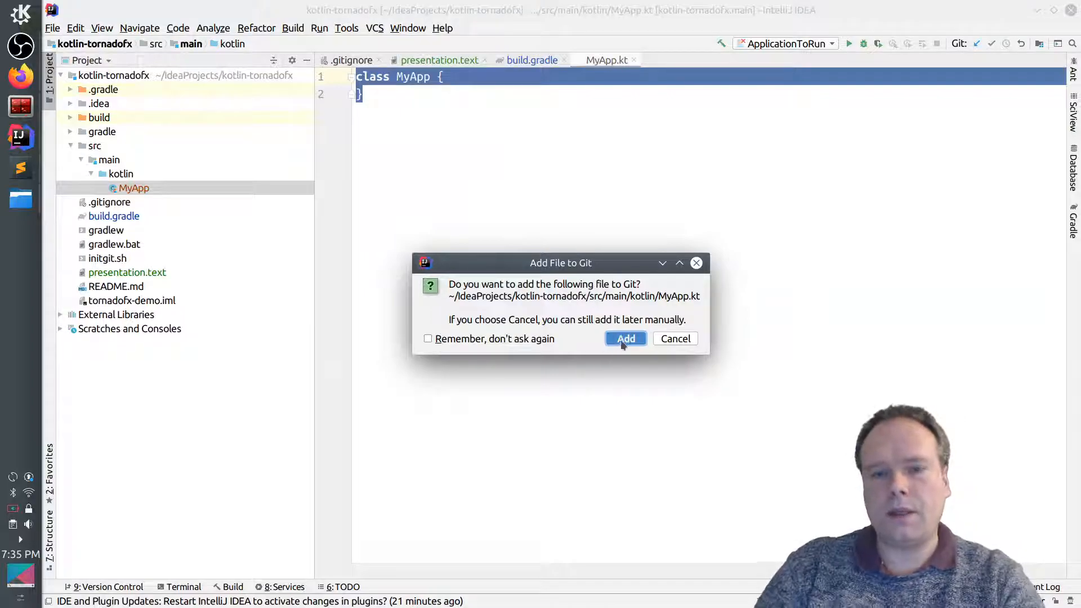
pyautogui.click(624, 339)
pyautogui.write(': ')
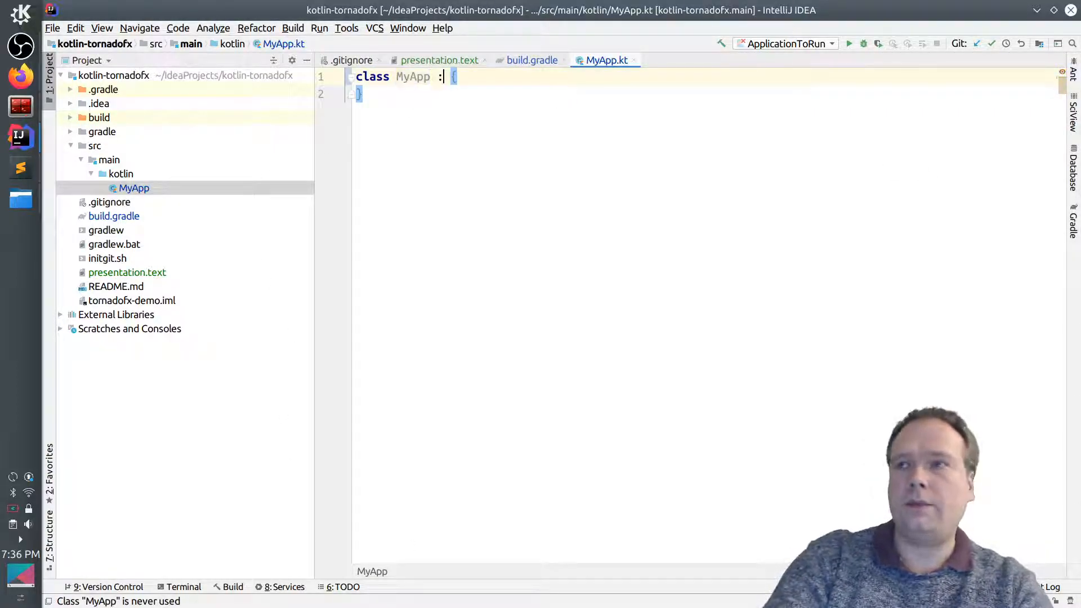
# Write class MyApp : App(MyView::class) in MyApp.kt
pyautogui.press('BackSpace')
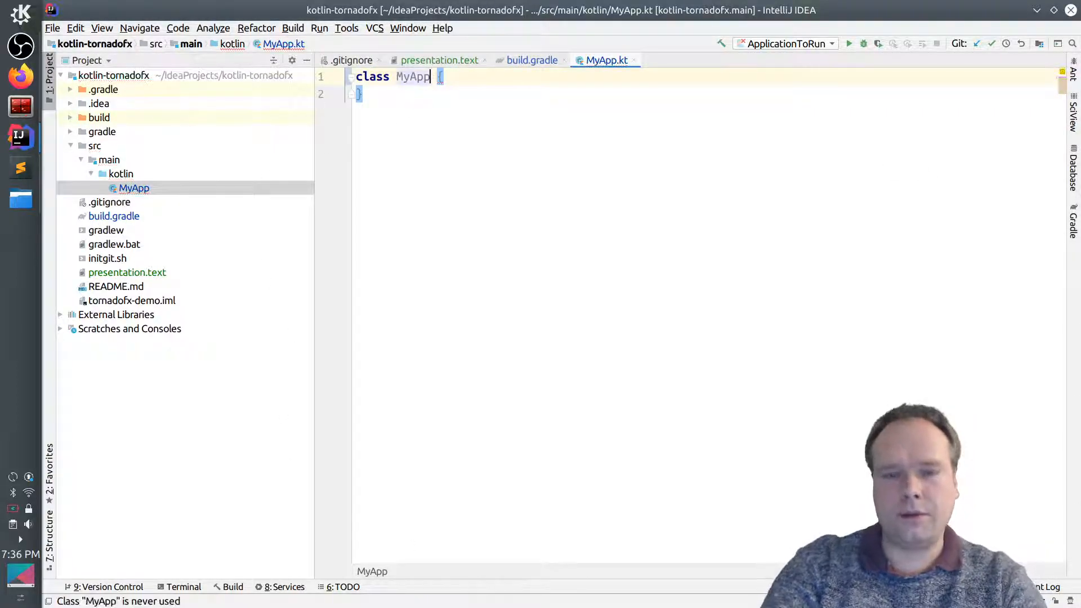
pyautogui.write(': A')
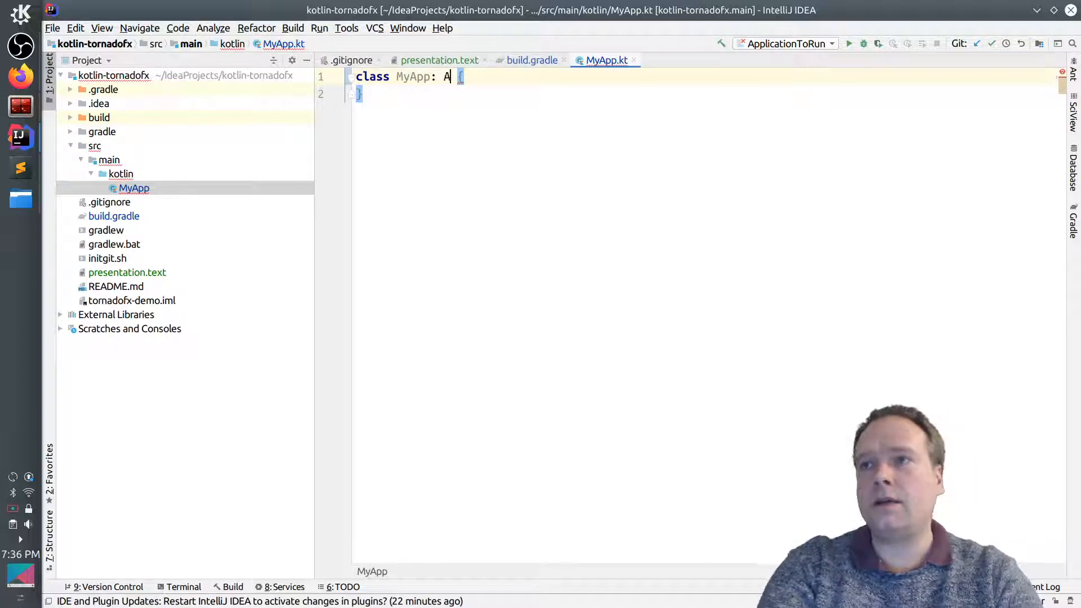
pyautogui.write('pp')
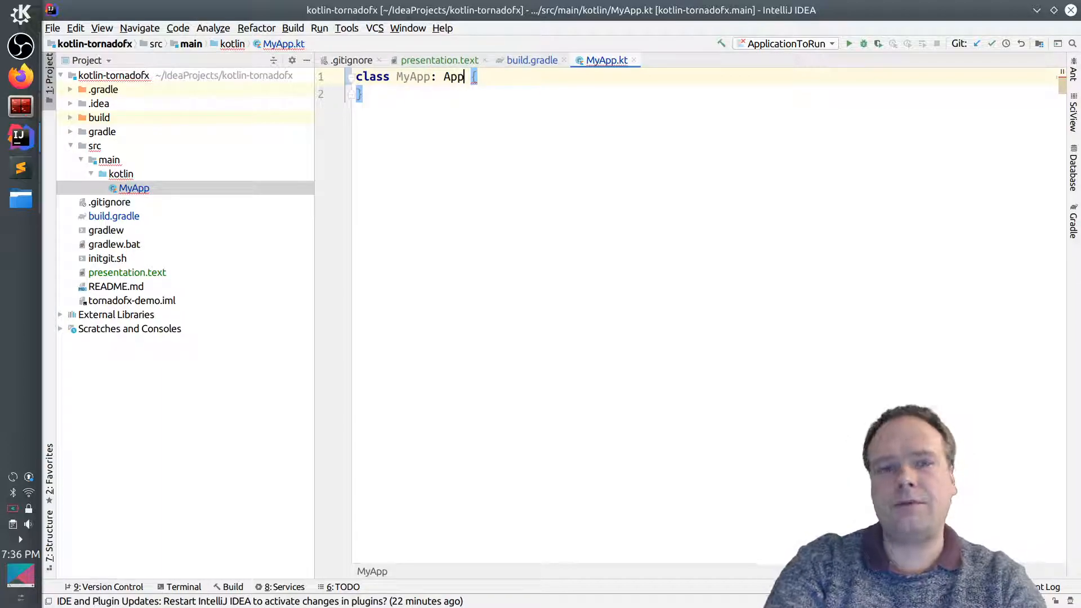
pyautogui.write('App')
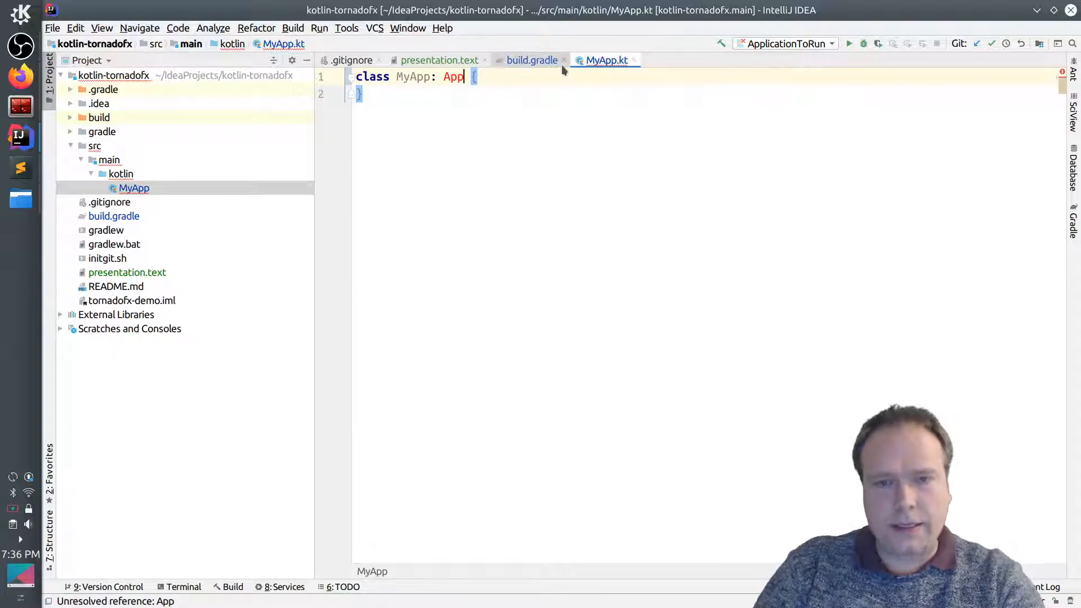
pyautogui.write('()')
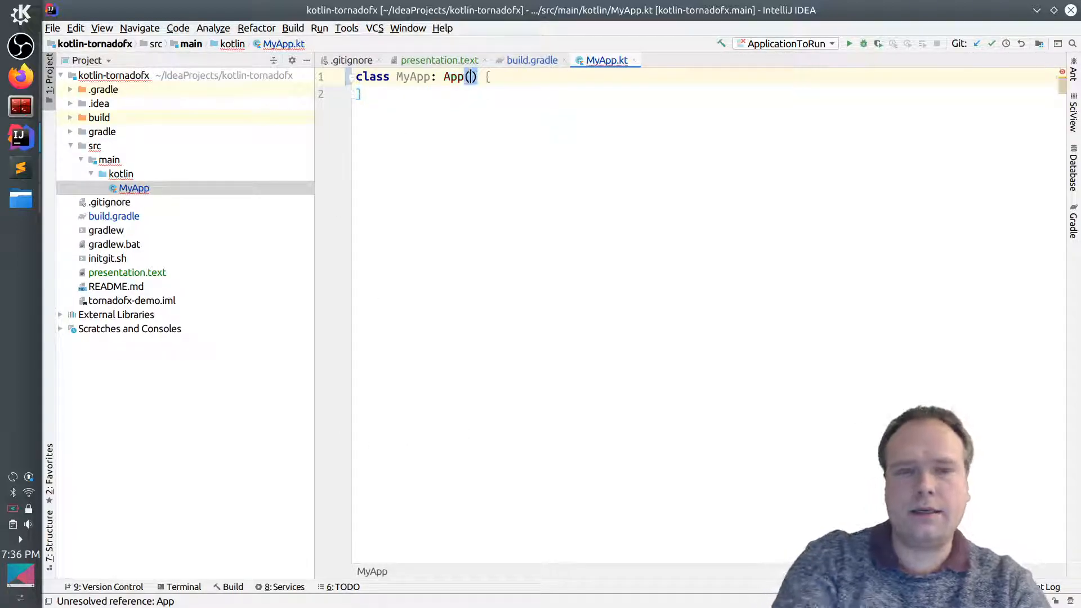
pyautogui.write('MyView')
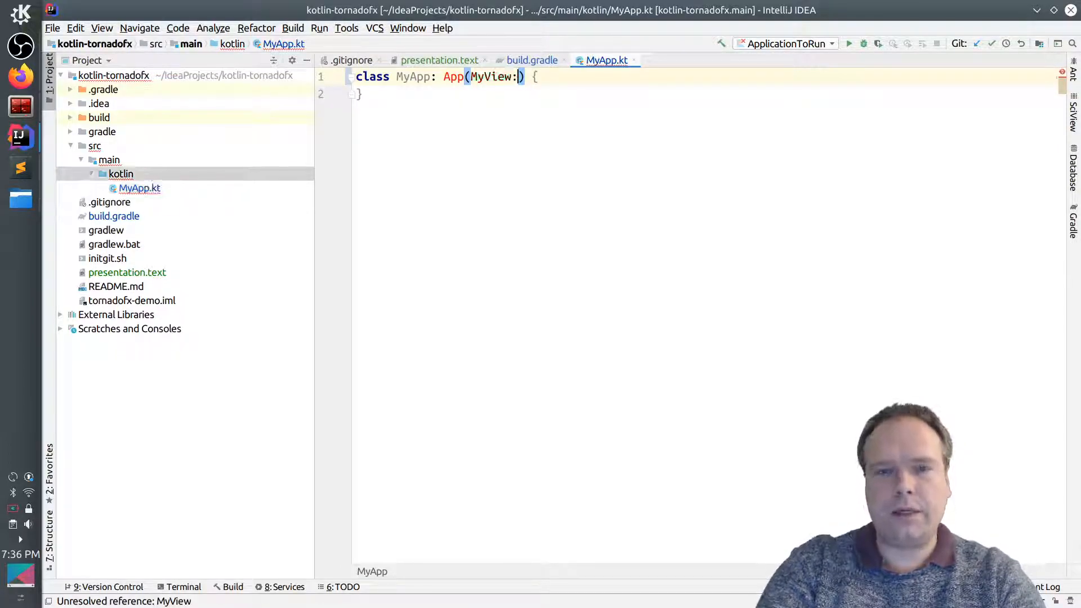
pyautogui.write('::class')
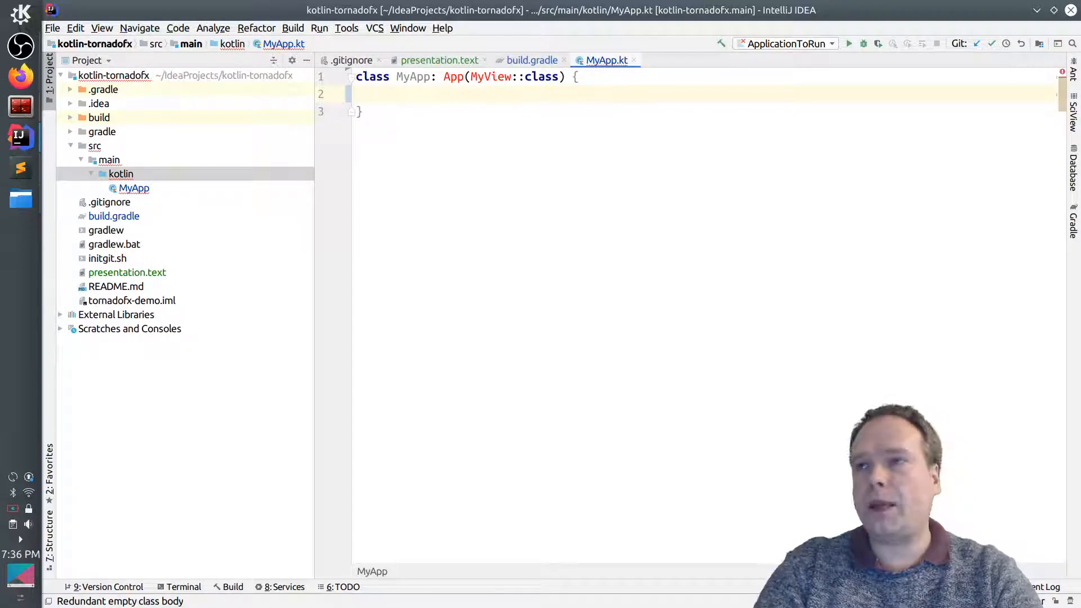
pyautogui.write('fun')
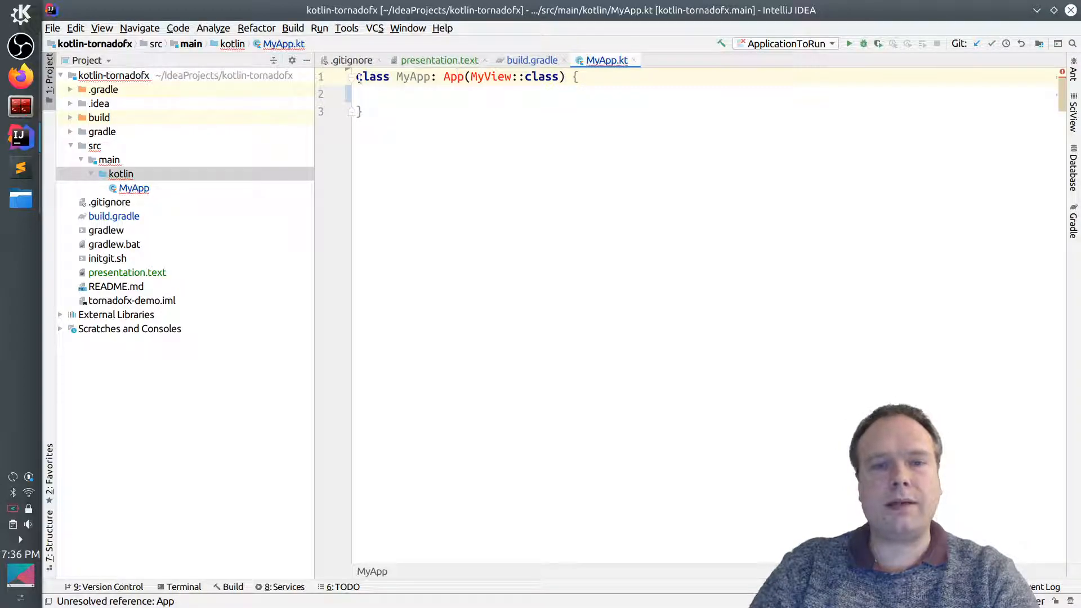
pyautogui.press('Enter')
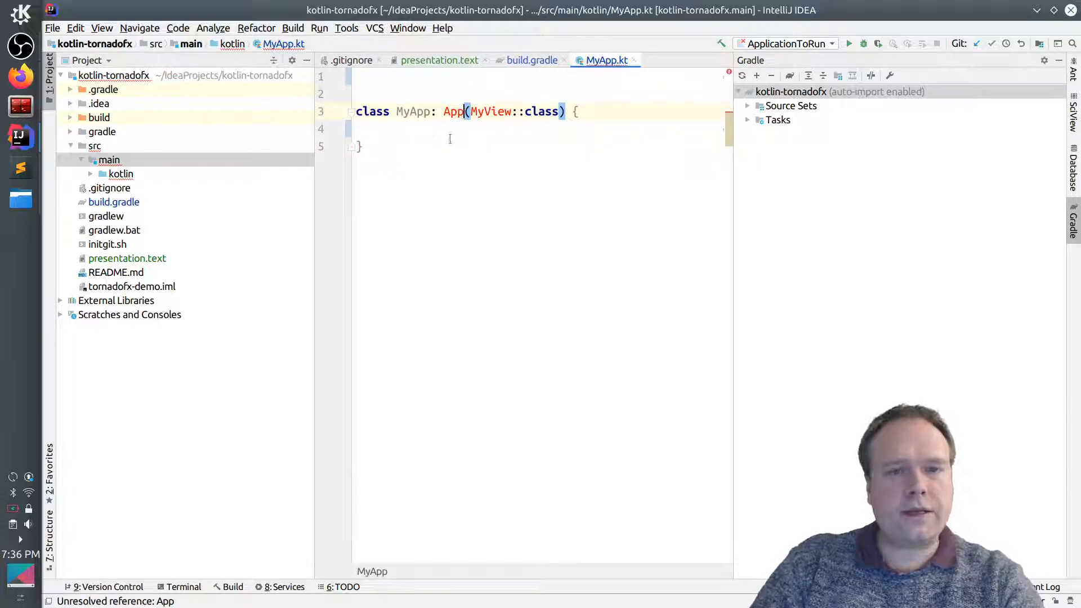
# Import tornadofx.App for the unresolved App reference
pyautogui.click(532, 60)
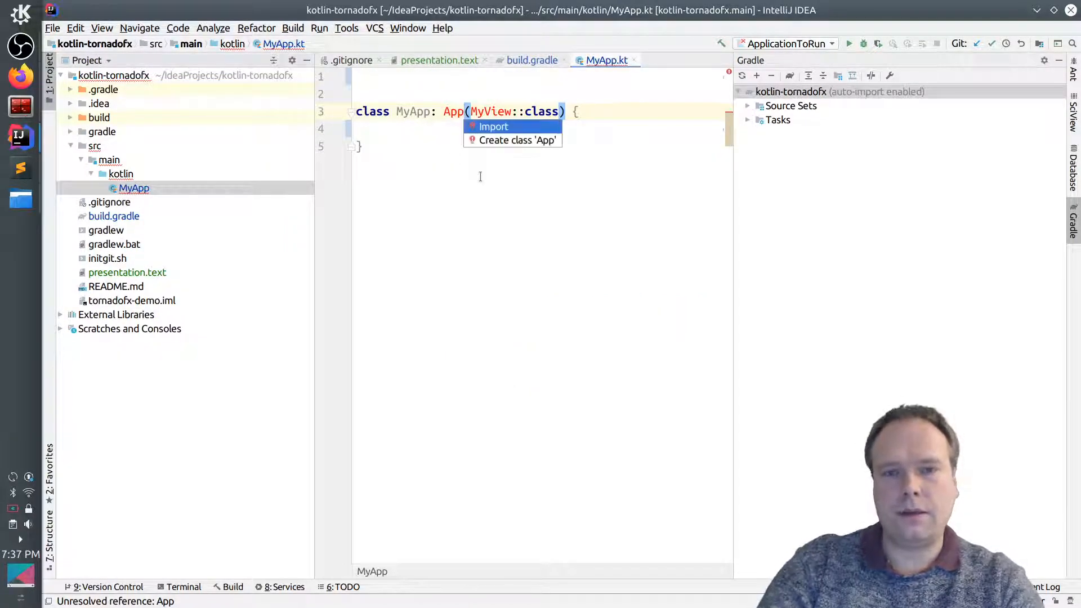
pyautogui.click(493, 126)
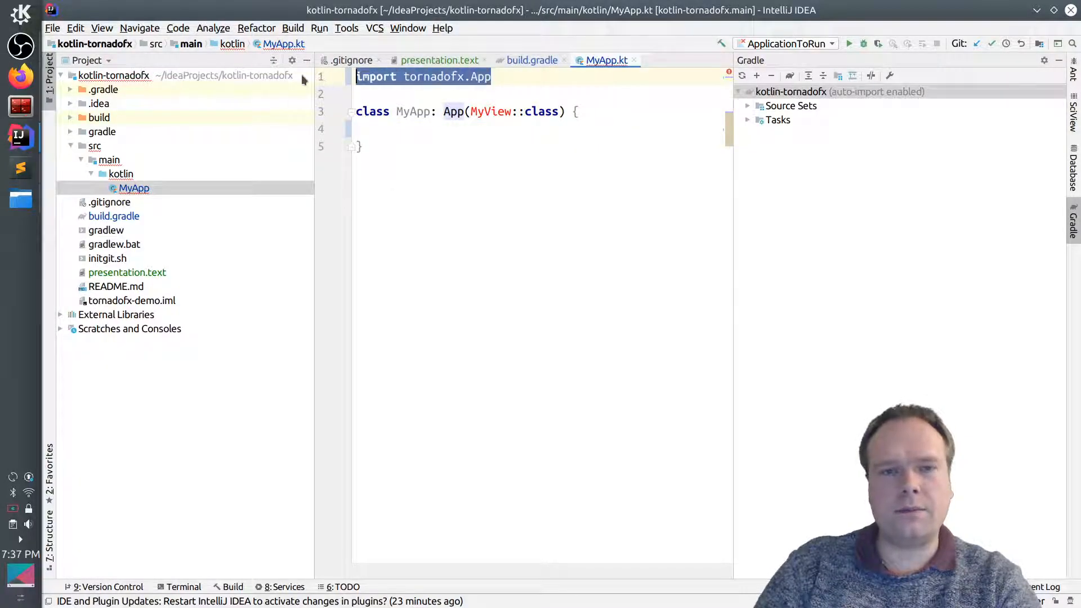
pyautogui.doubleClick(489, 110)
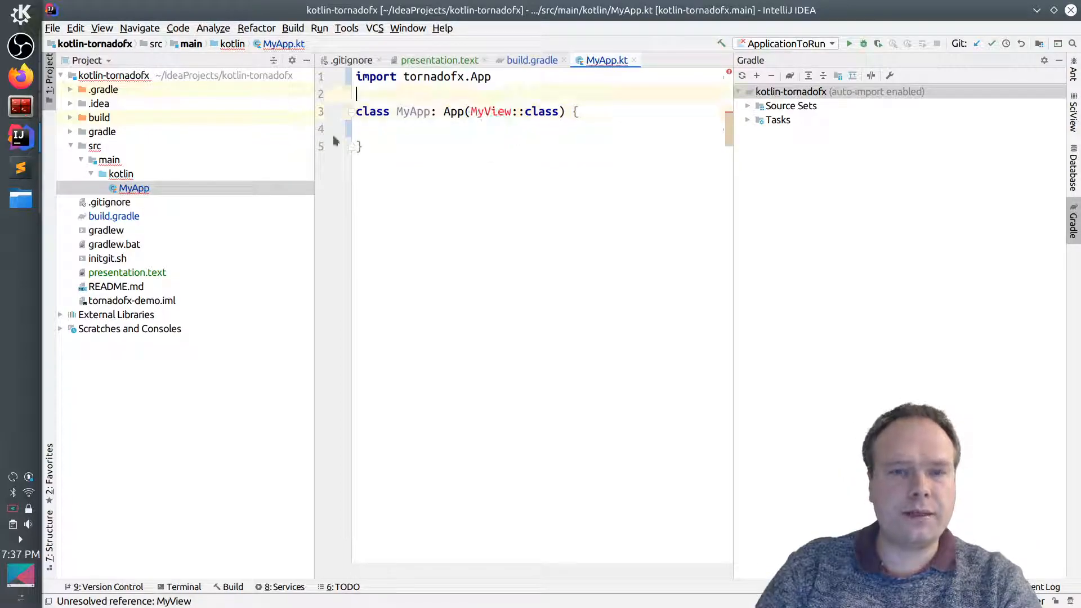
# Create a Kotlin file named MyView in the kotlin folder and add it to Git
pyautogui.rightClick(134, 188)
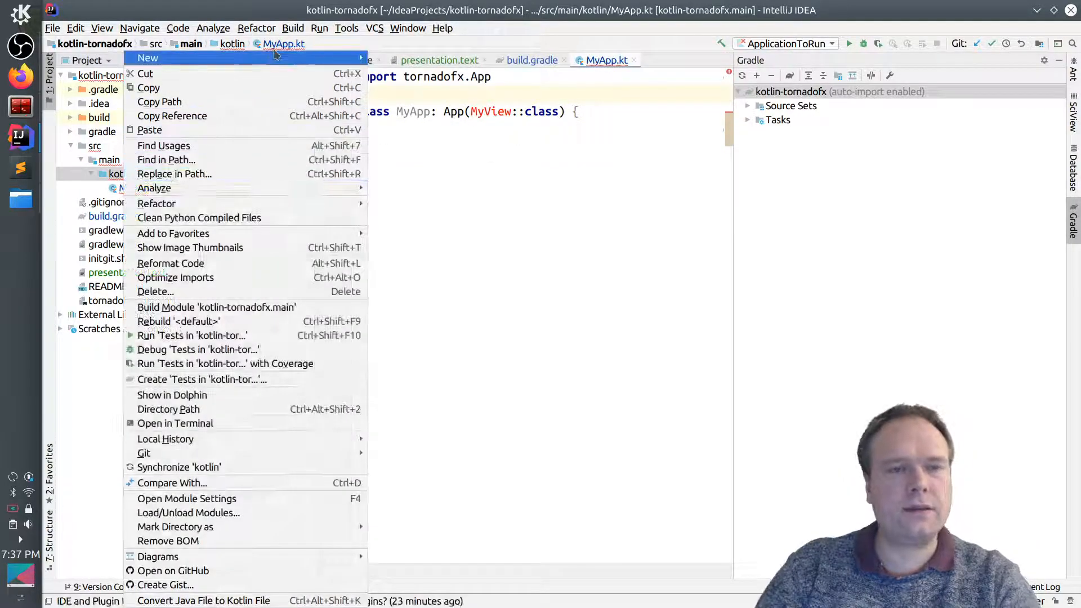
pyautogui.click(148, 57)
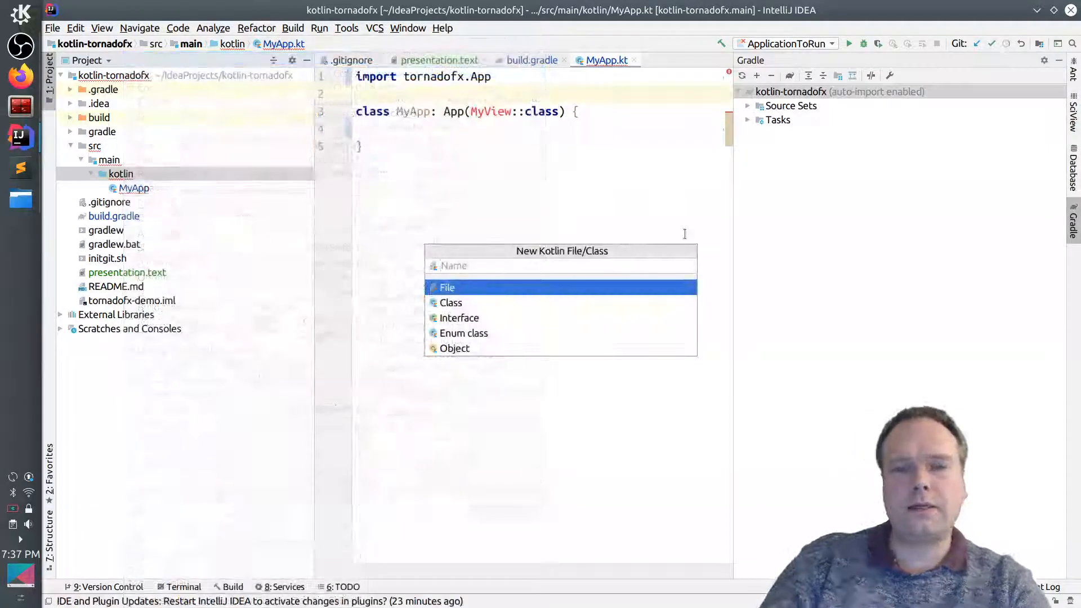
pyautogui.write('MyView')
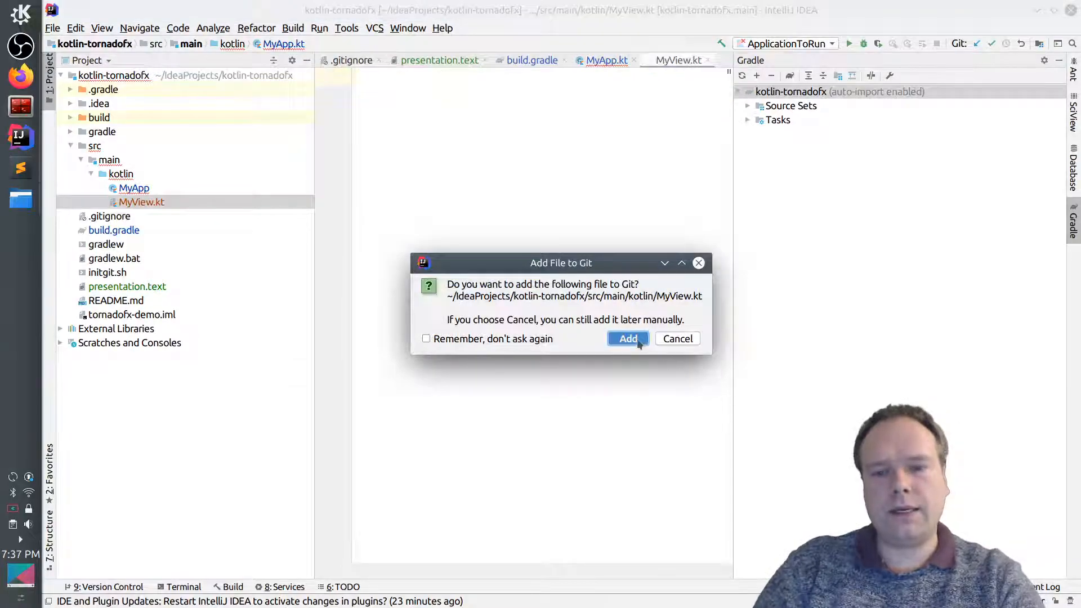
pyautogui.click(626, 338)
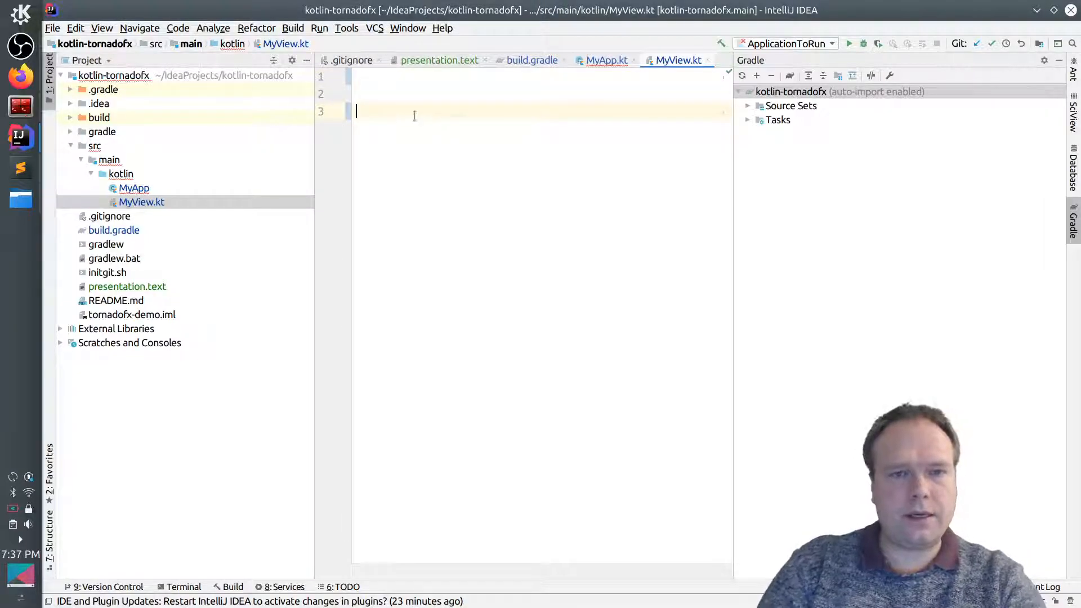
# Declare class MyView : View() with val root = vbox
pyautogui.write('class M')
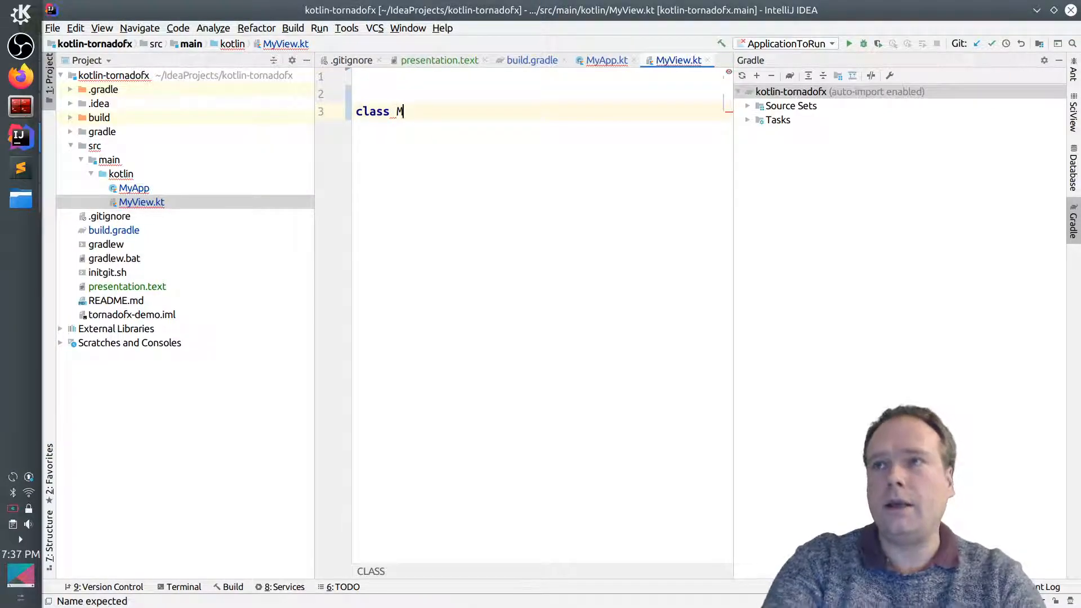
pyautogui.write('yView:')
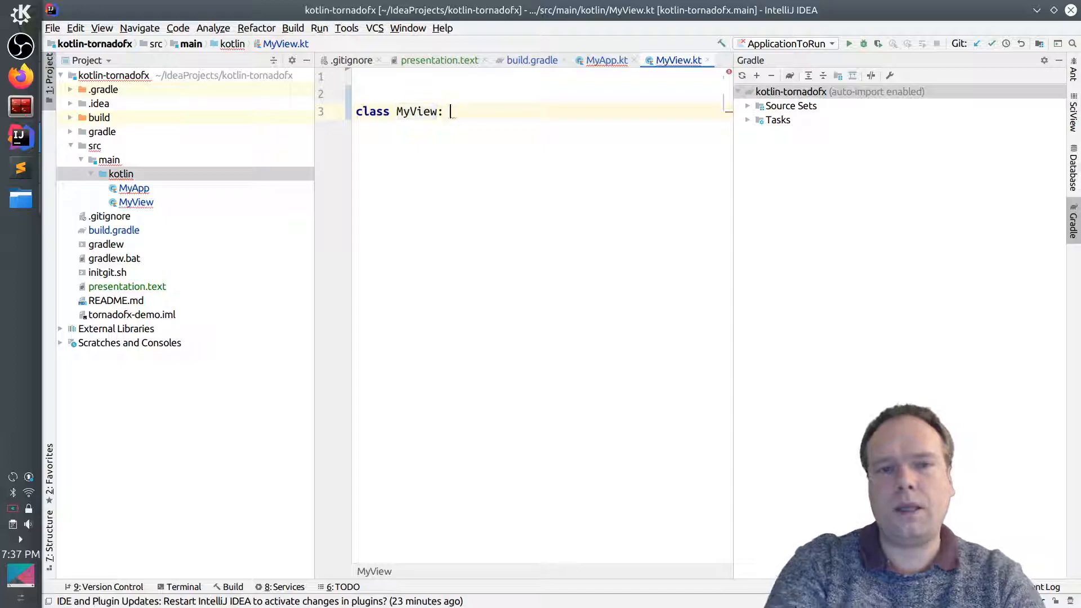
pyautogui.write('View()')
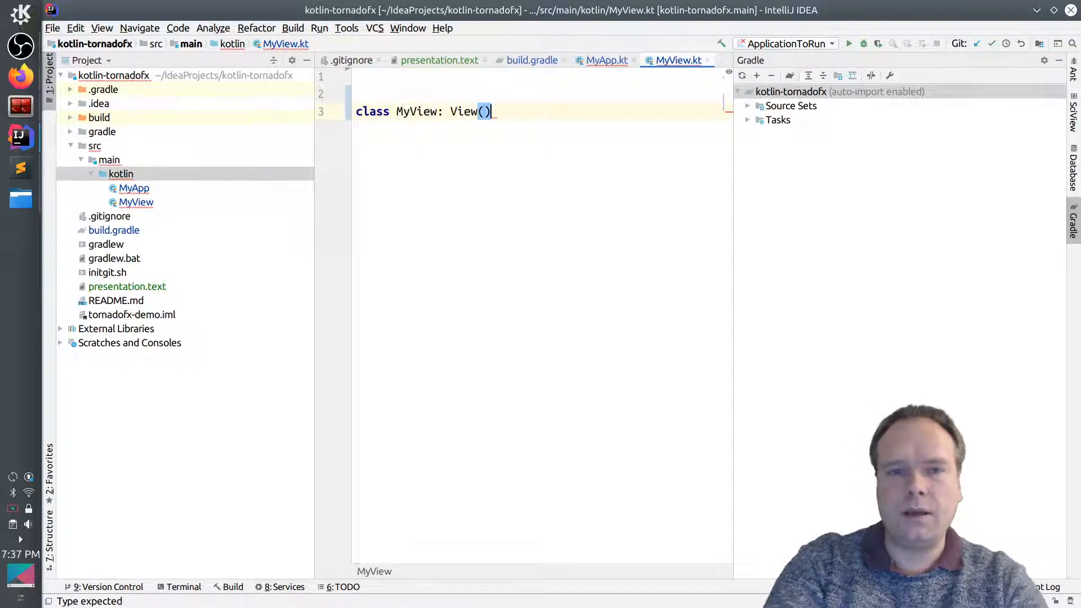
pyautogui.write('{}')
pyautogui.write('override v')
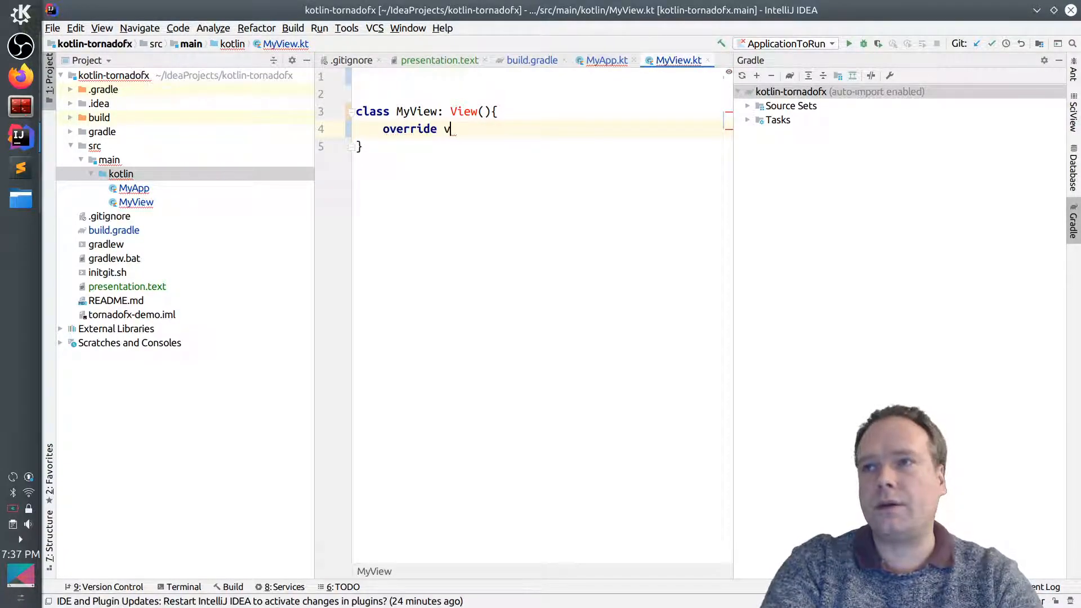
pyautogui.write('al root =')
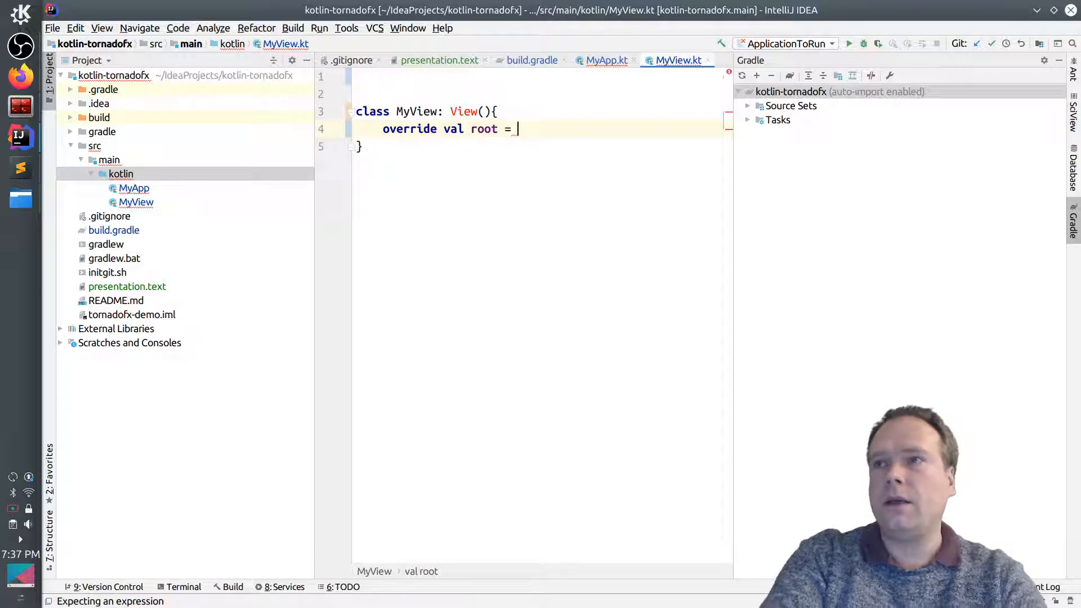
pyautogui.write('vbox {')
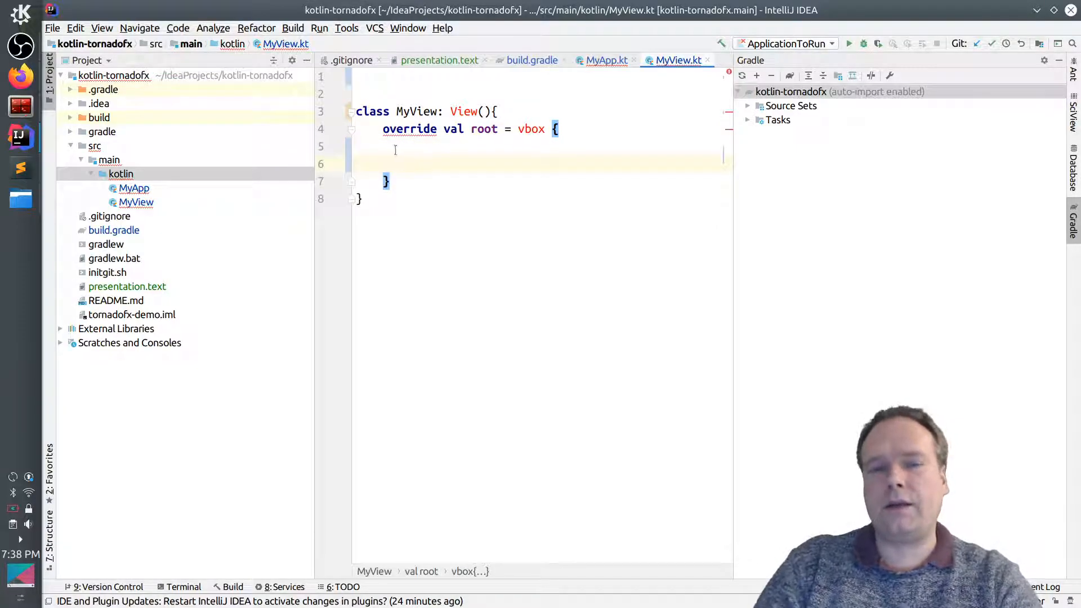
# Add a button and a label reading "Look im a label" inside the vbox
pyautogui.click(527, 129)
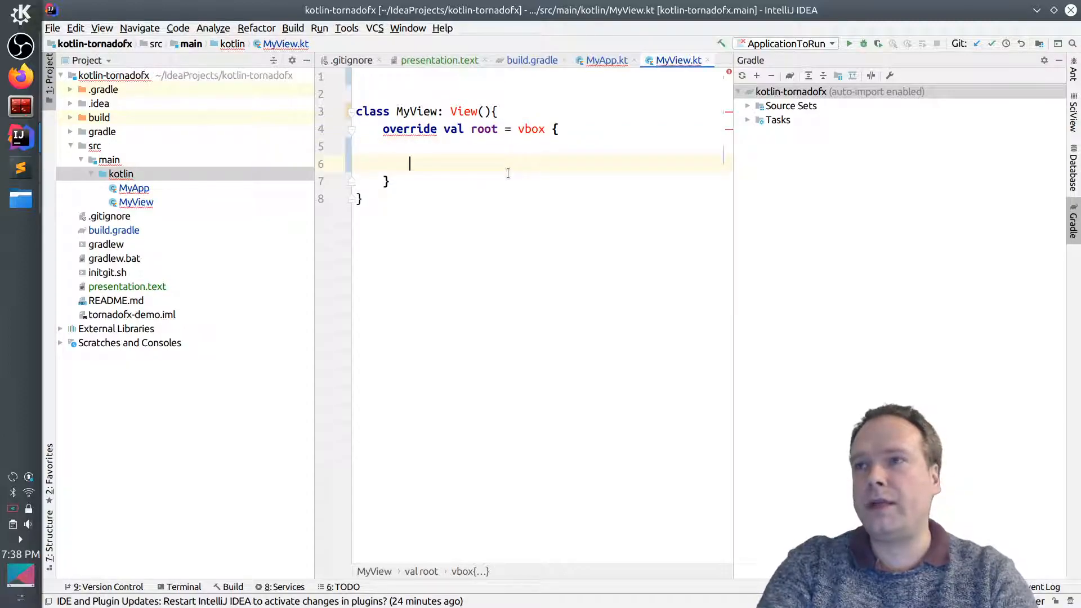
pyautogui.press('Backspace')
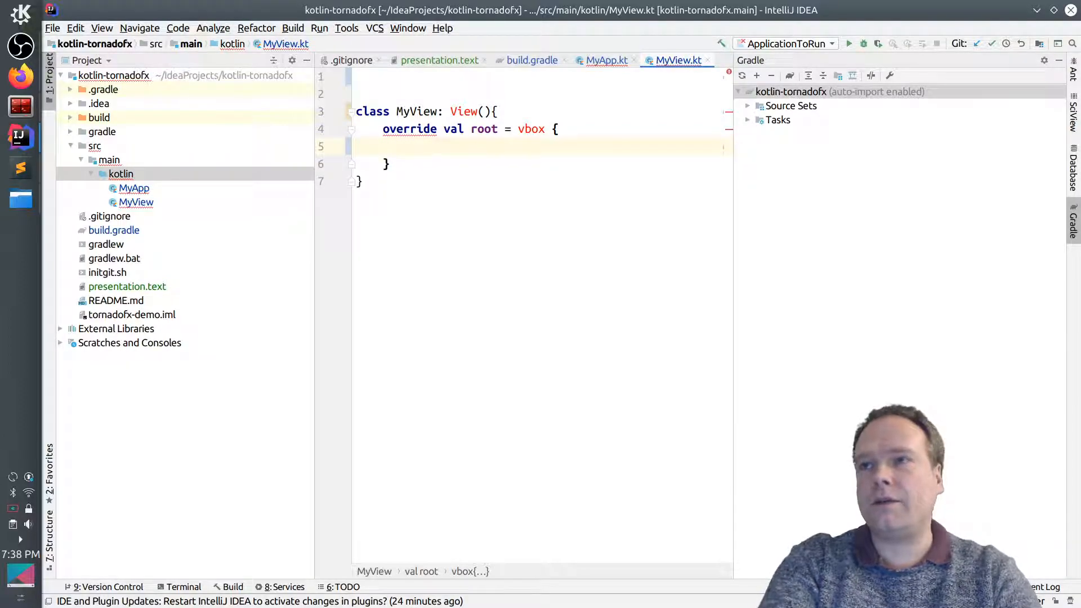
pyautogui.write('button')
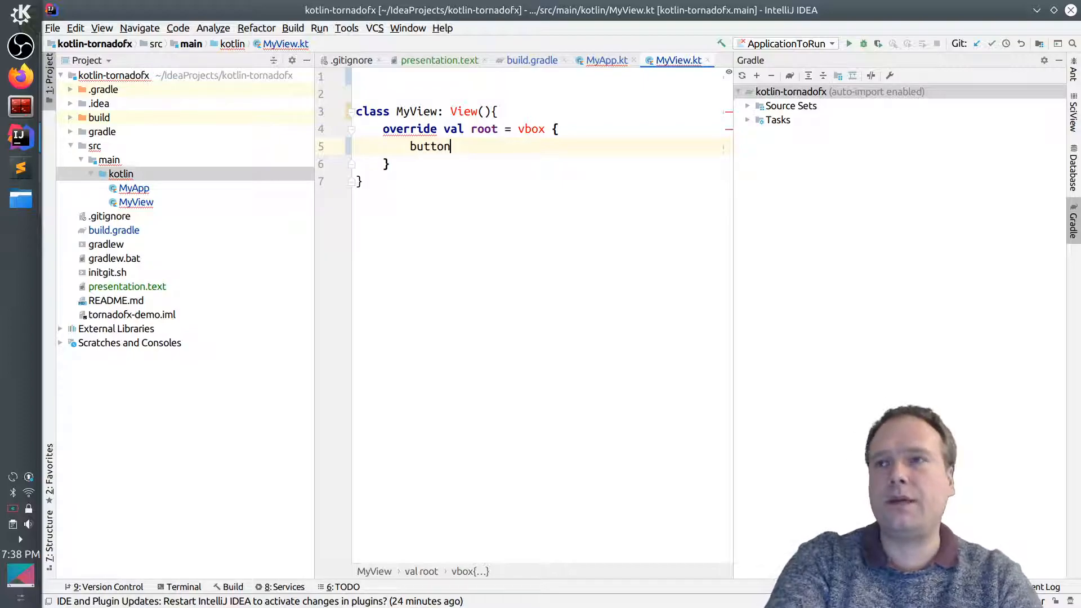
pyautogui.write('("Clikc")')
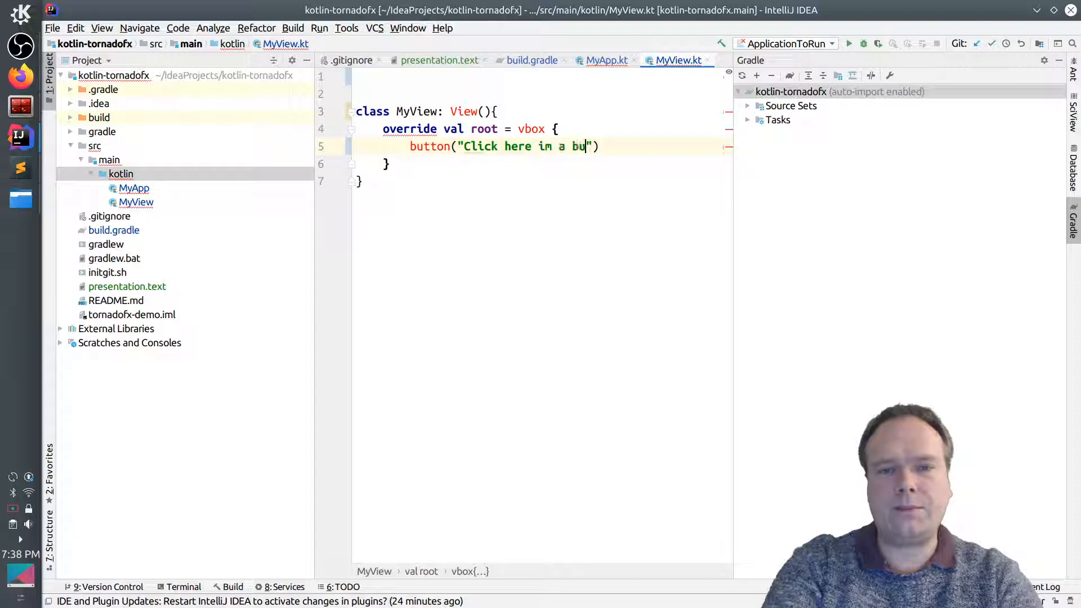
pyautogui.write('tton')
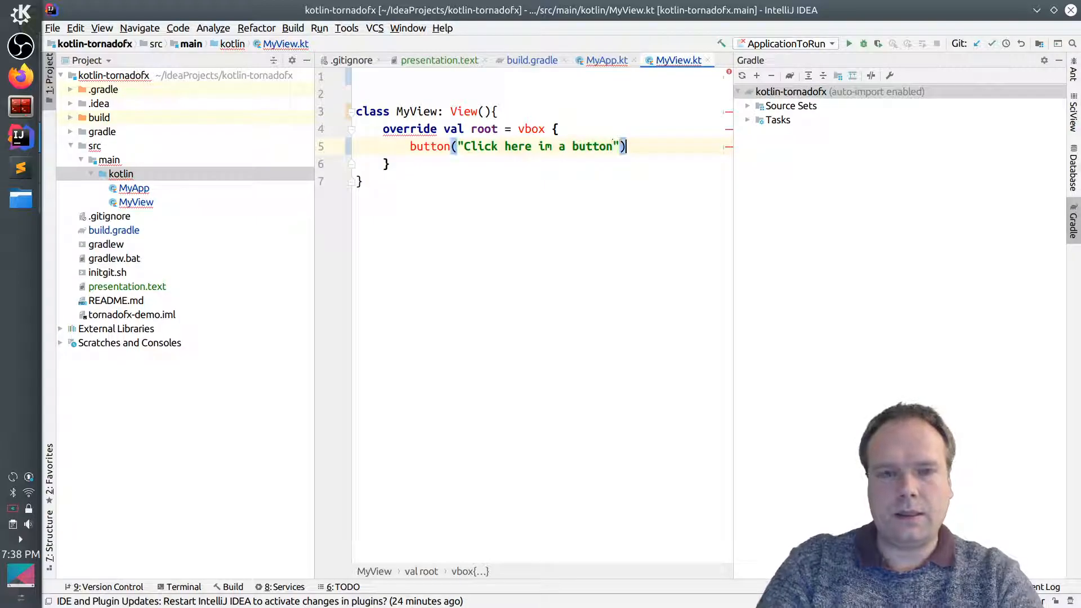
pyautogui.write('label("')
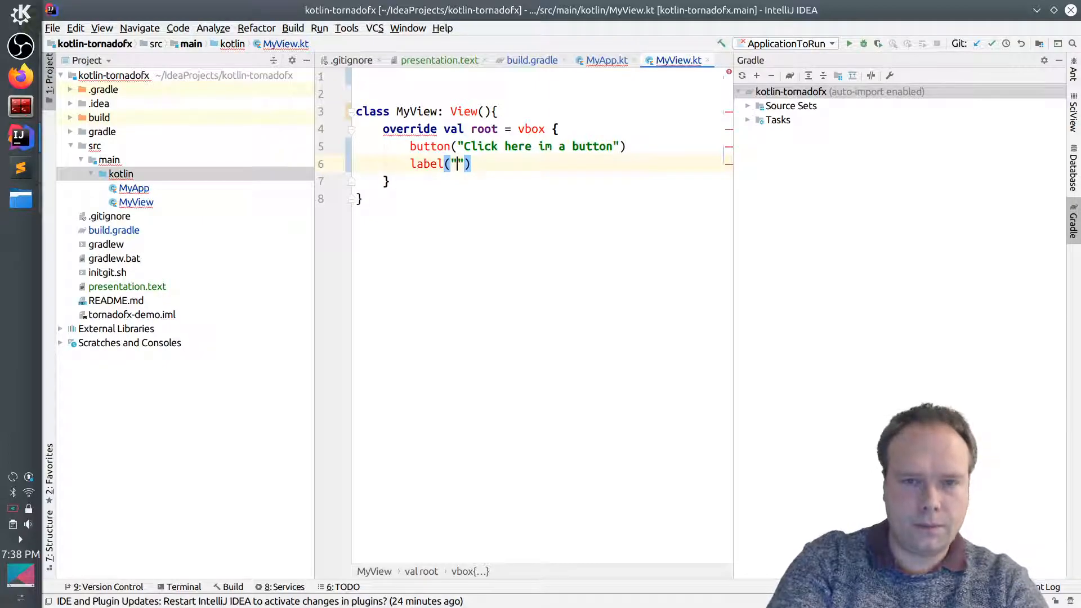
pyautogui.write('Look im a')
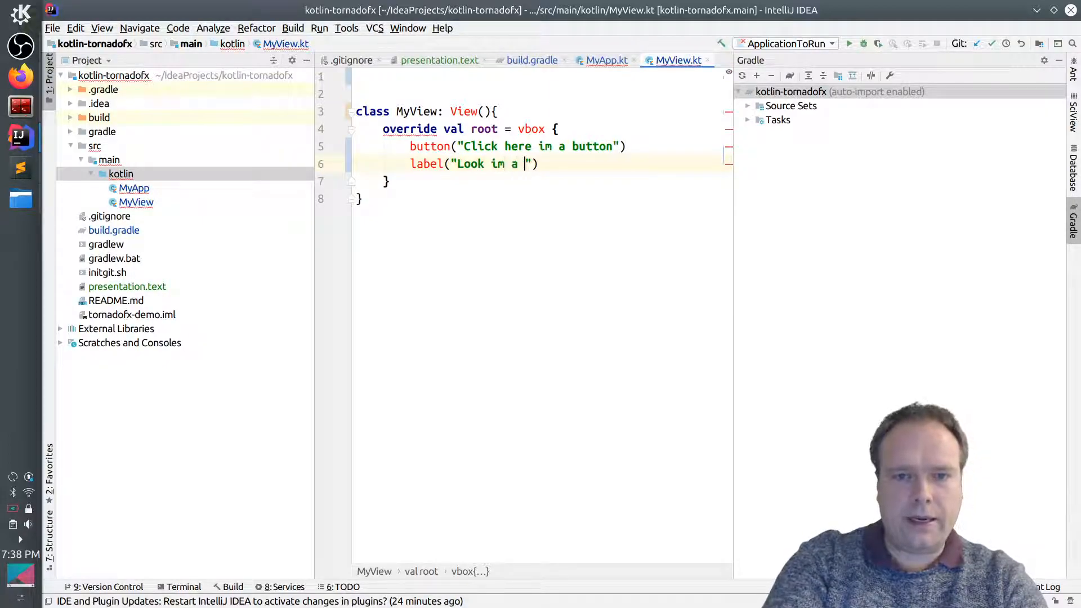
pyautogui.write('label')
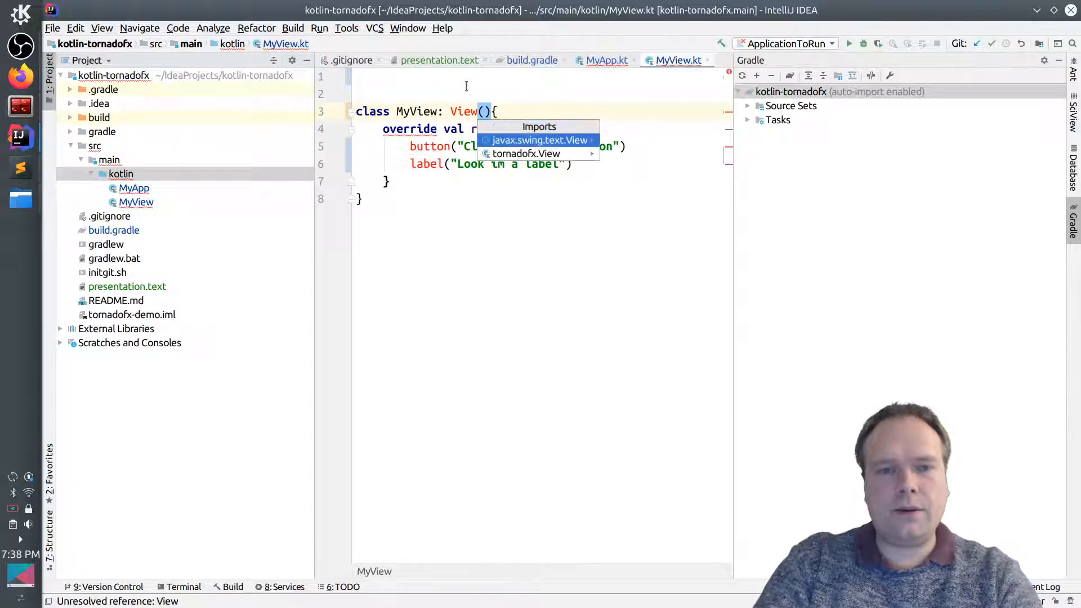
# Import tornadofx.View for MyView and select the unresolved button call
pyautogui.click(528, 153)
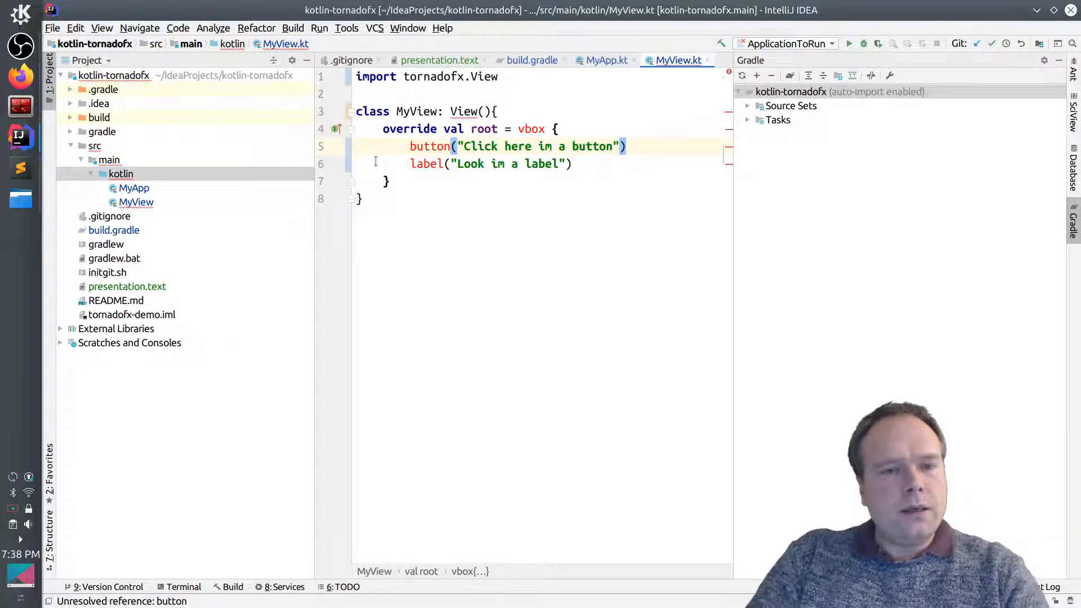
pyautogui.doubleClick(463, 111)
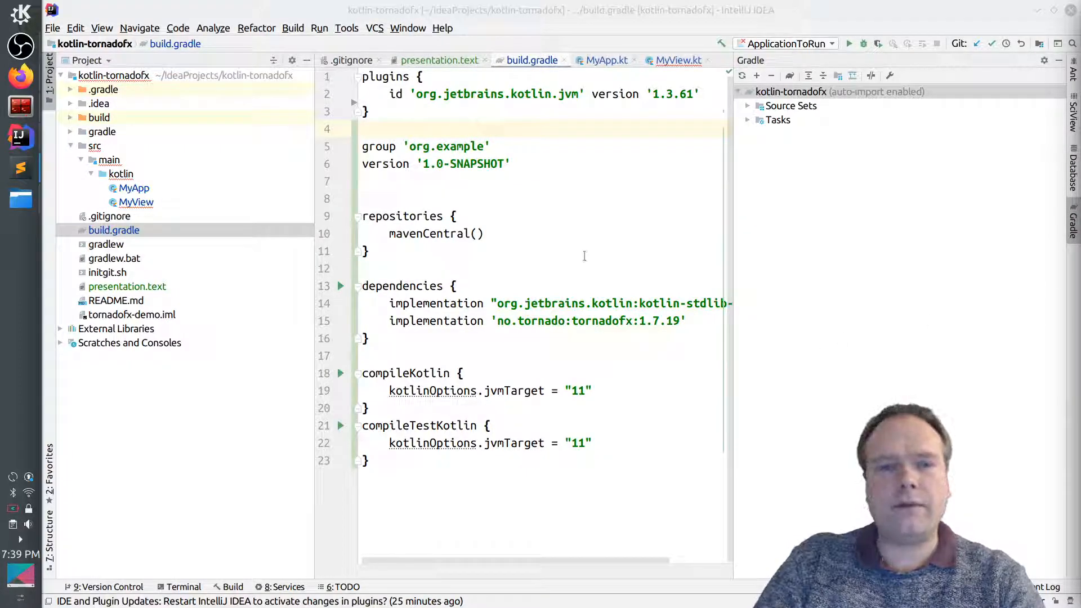
# Add id 'org.openjfx.javafxplugin' version '0.0.7', the javafx modules block and OpenJFX 11.0.2 dependencies
pyautogui.press('enter')
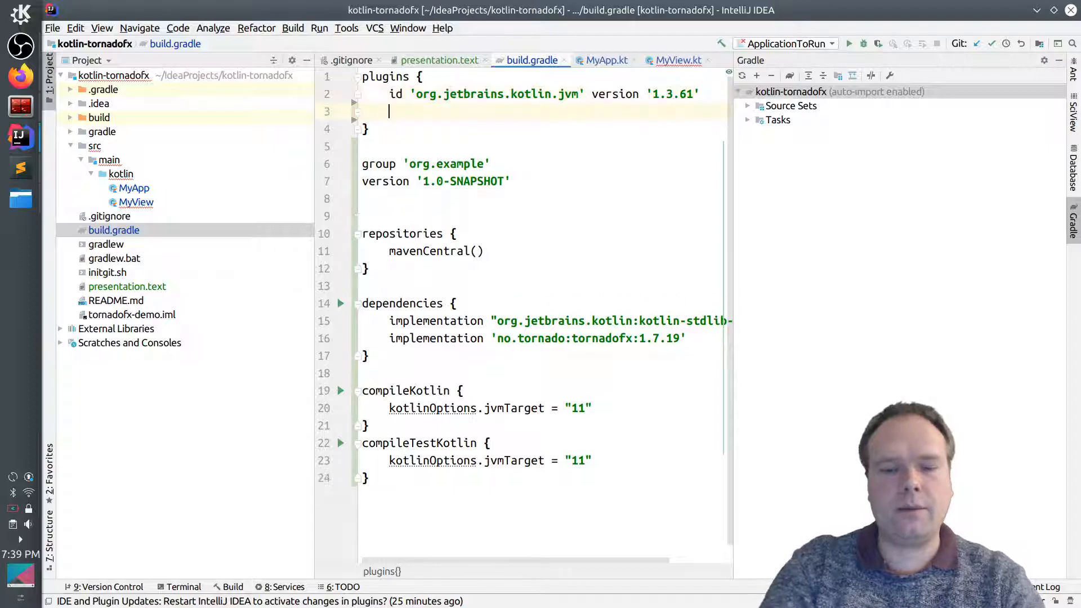
pyautogui.write("id 'org.openjfx.javafxplugin' version '0.0.7'")
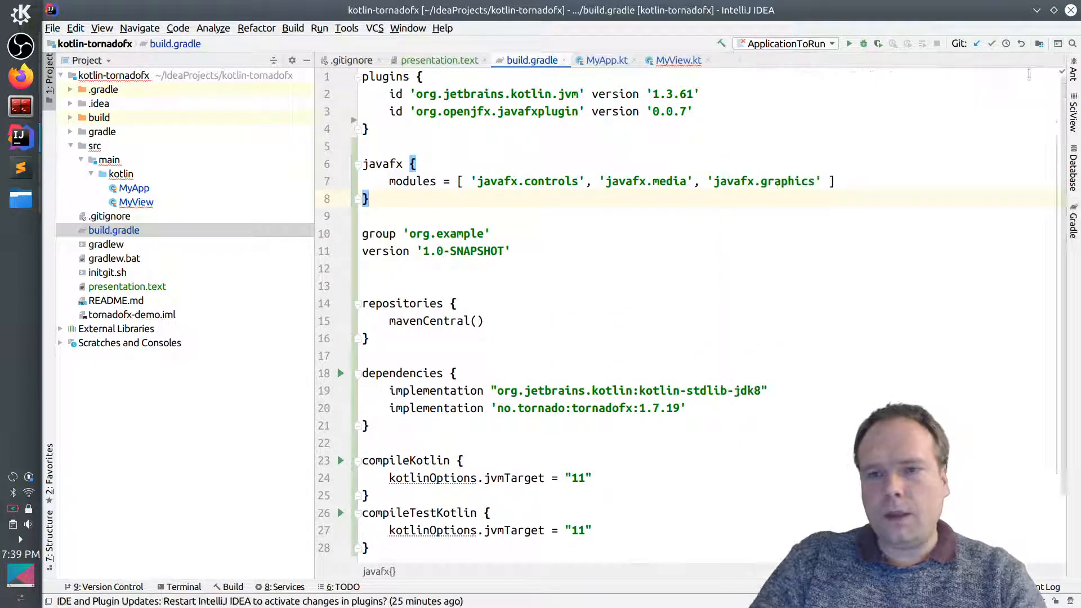
pyautogui.moveTo(524, 180); pyautogui.dragTo(821, 181)
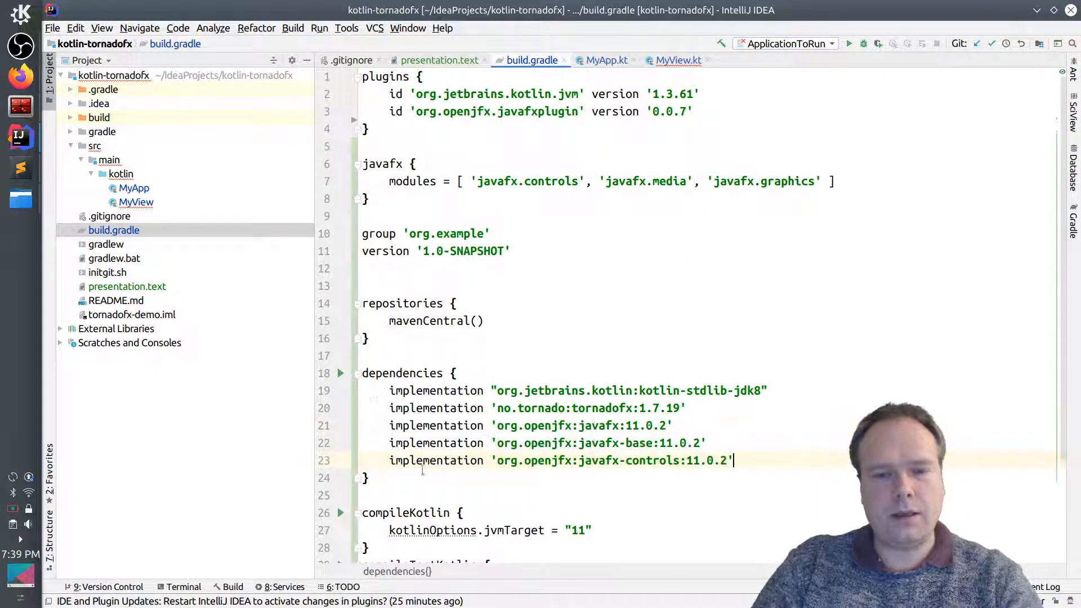
pyautogui.scroll(-3)
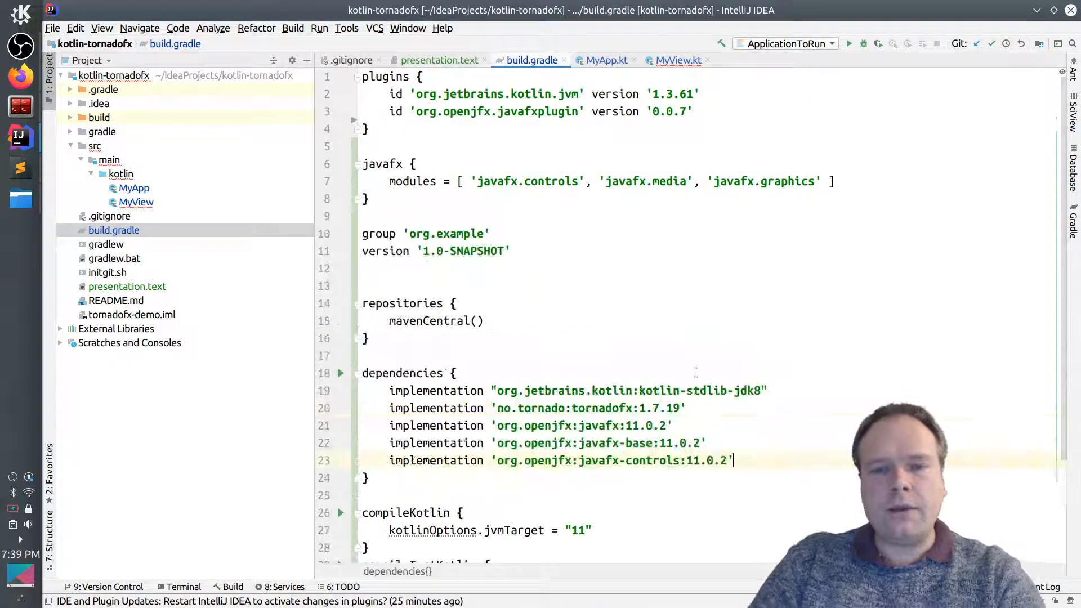
pyautogui.moveTo(530, 425); pyautogui.dragTo(734, 461)
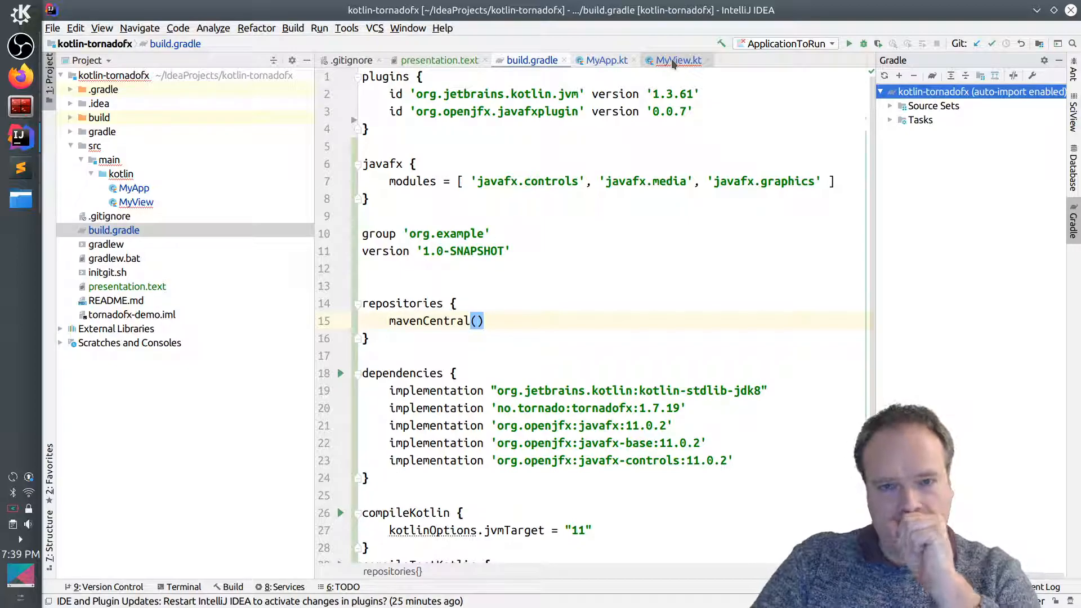
# Return to MyView.kt, open MyApp, and show the run configuration list
pyautogui.click(677, 60)
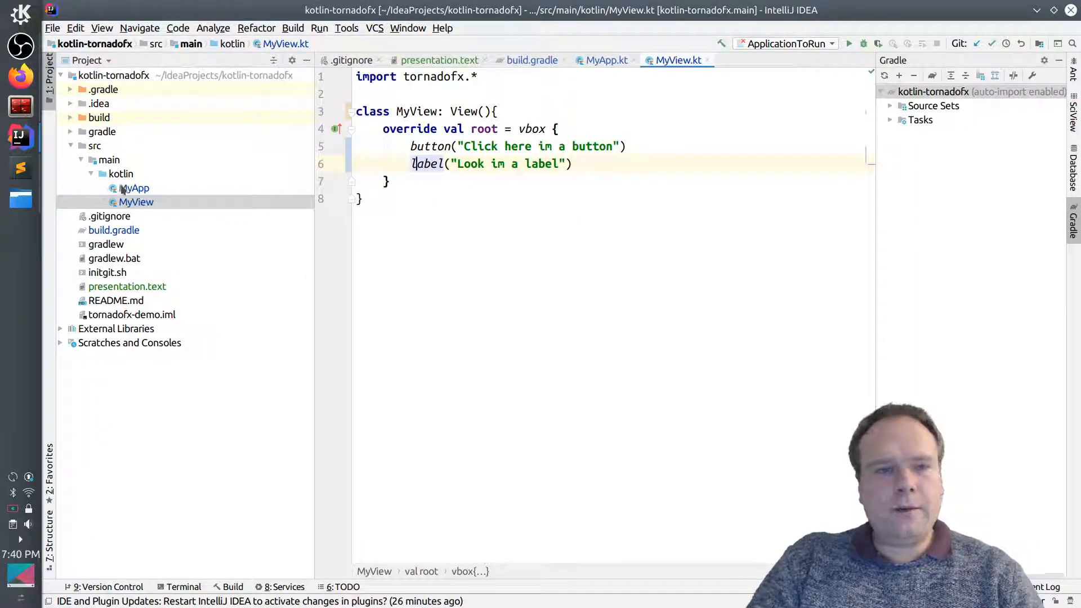
pyautogui.click(133, 188)
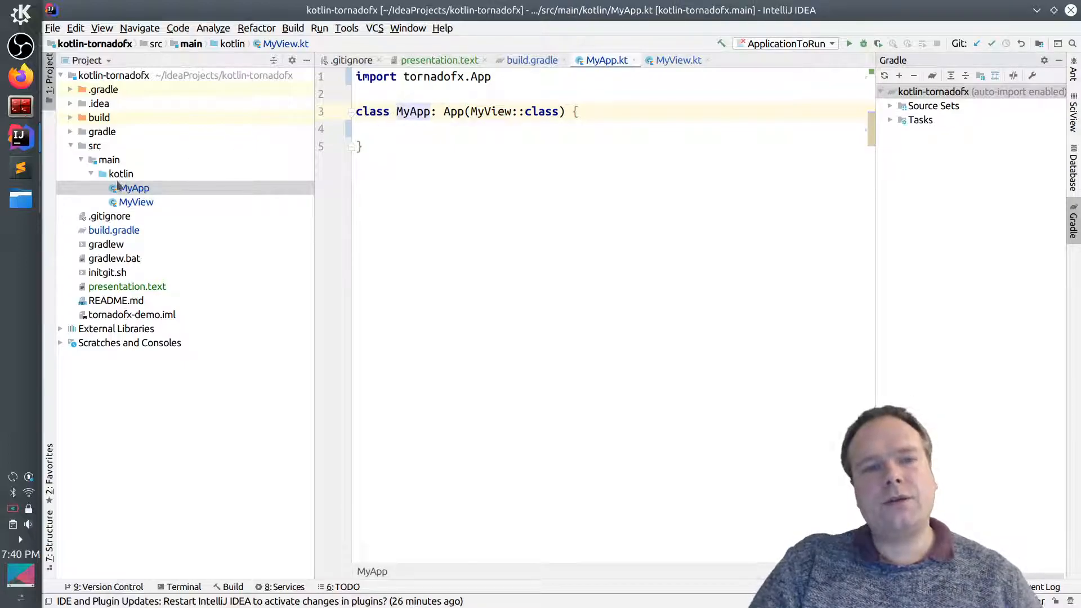
pyautogui.click(786, 43)
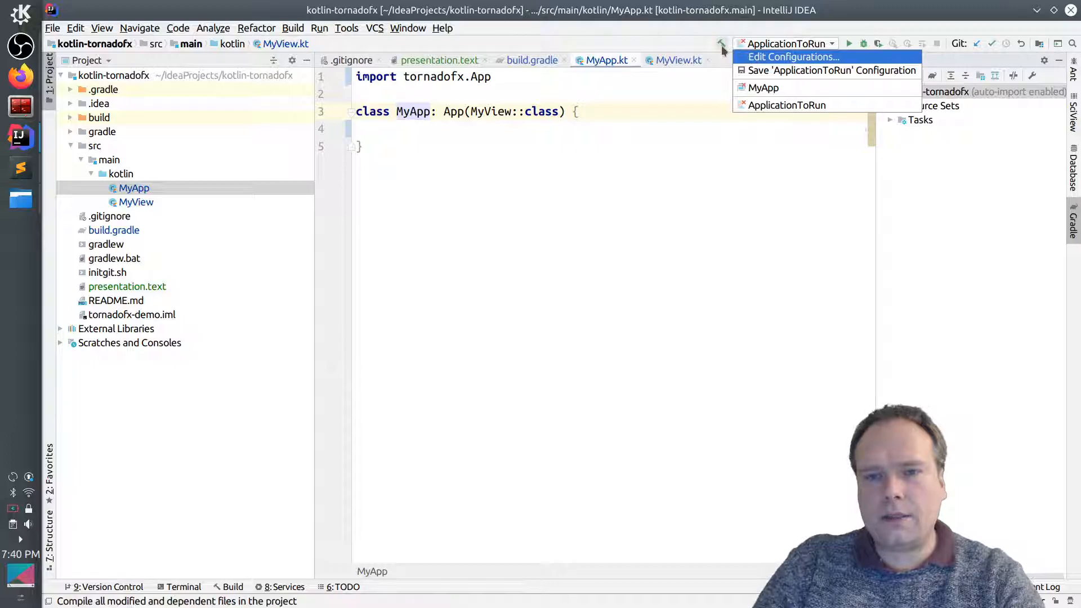
# Add an Application run configuration with main class MyApp and module kotlin-tornadofx.main
pyautogui.click(792, 56)
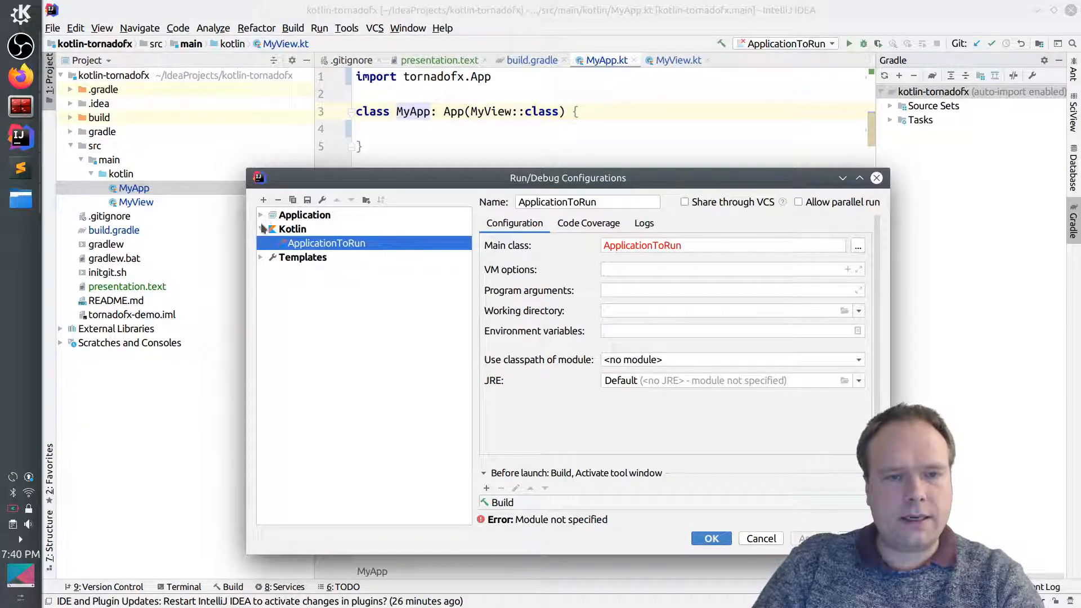
pyautogui.click(301, 228)
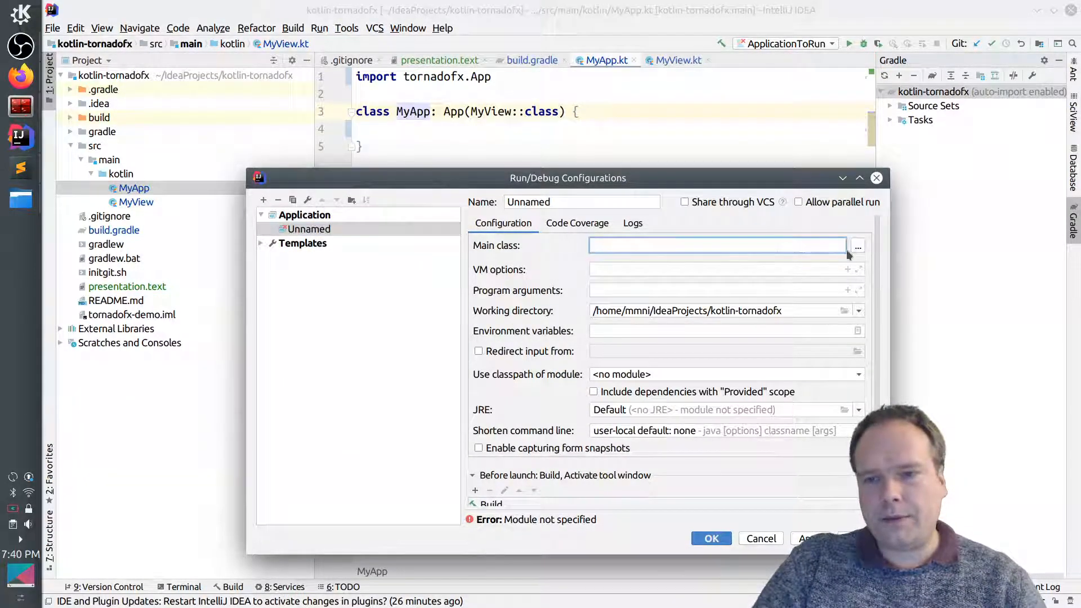
pyautogui.click(857, 247)
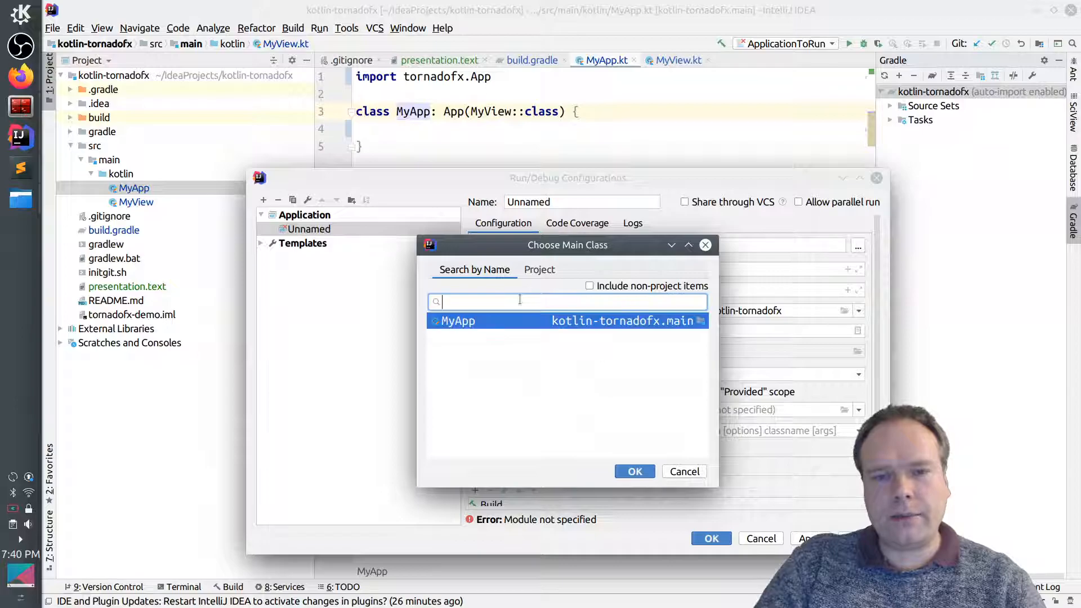
pyautogui.click(633, 471)
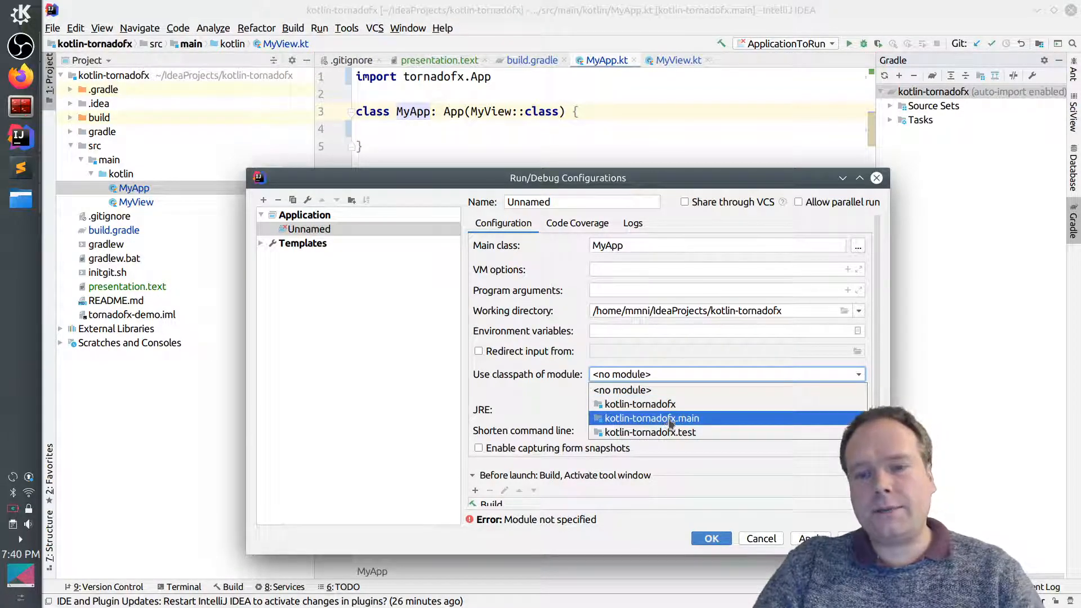
pyautogui.click(651, 418)
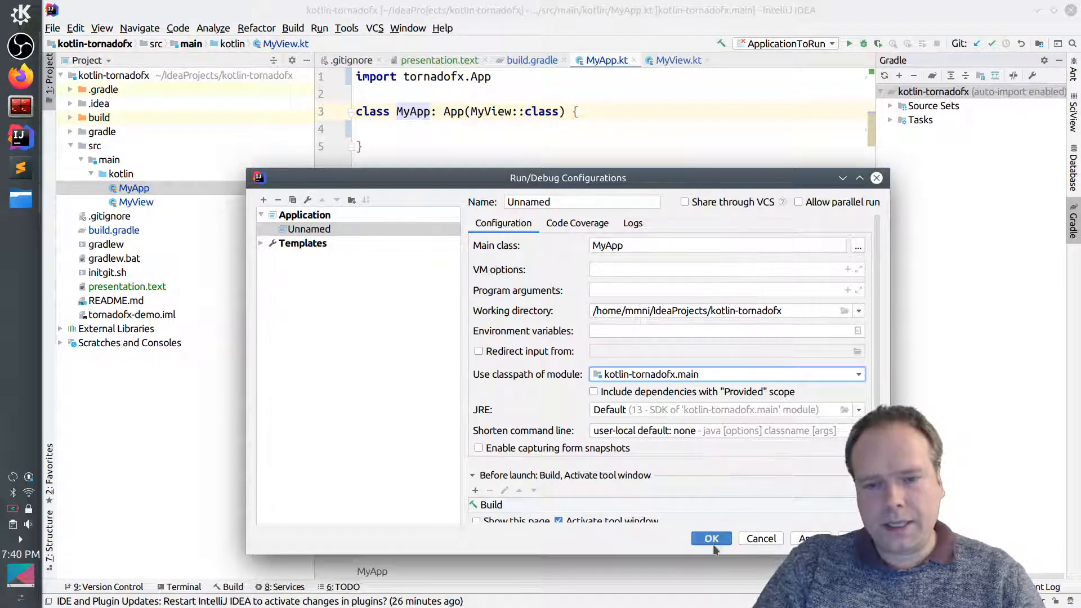
pyautogui.click(711, 538)
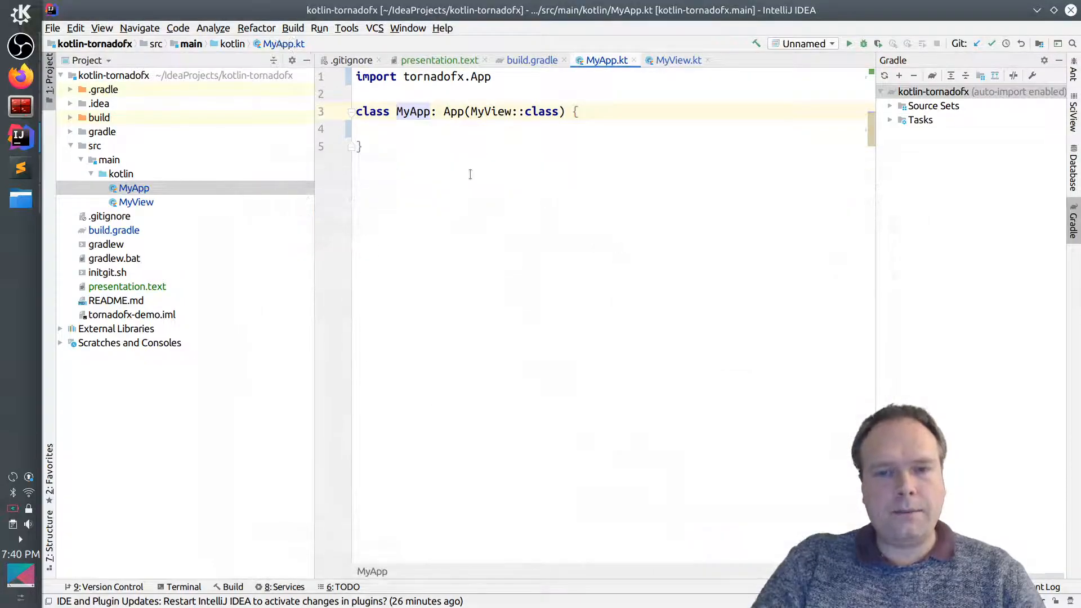
# Rename the new run configuration to MyApp and save it
pyautogui.click(803, 44)
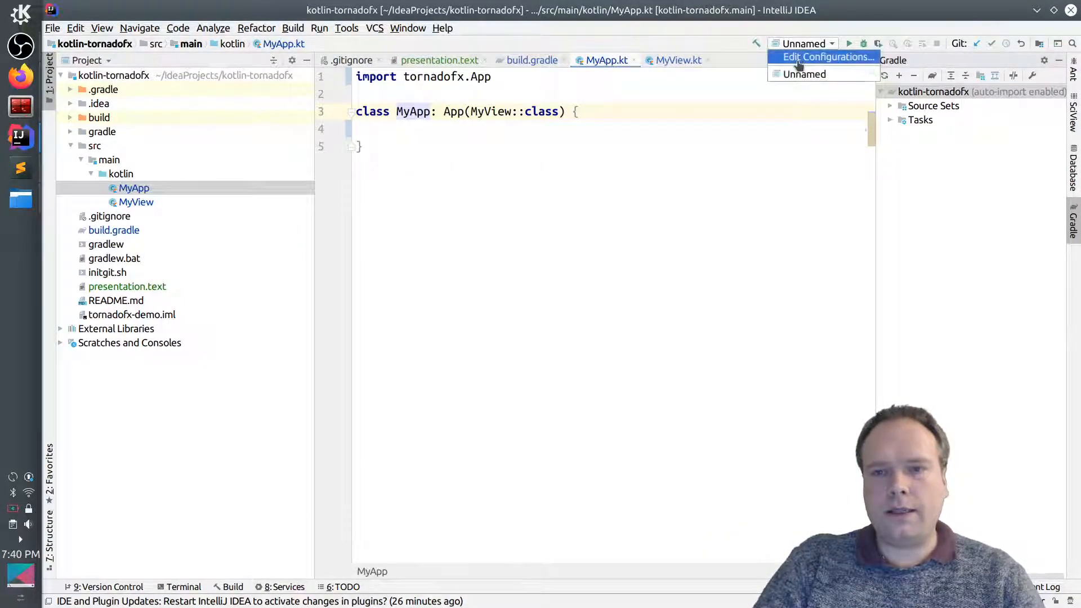
pyautogui.click(826, 57)
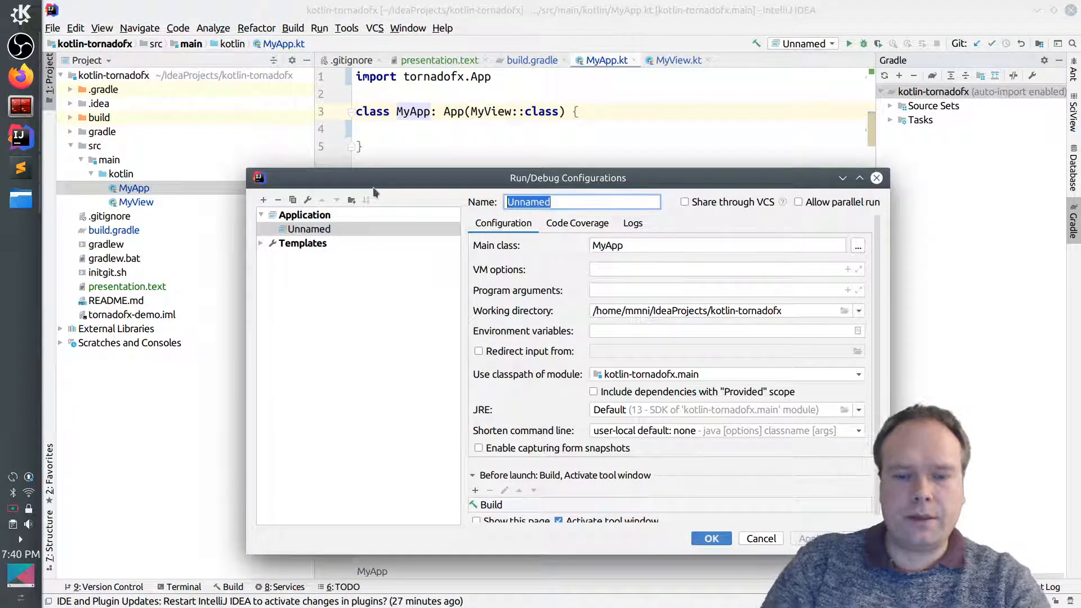
pyautogui.write('MyApp')
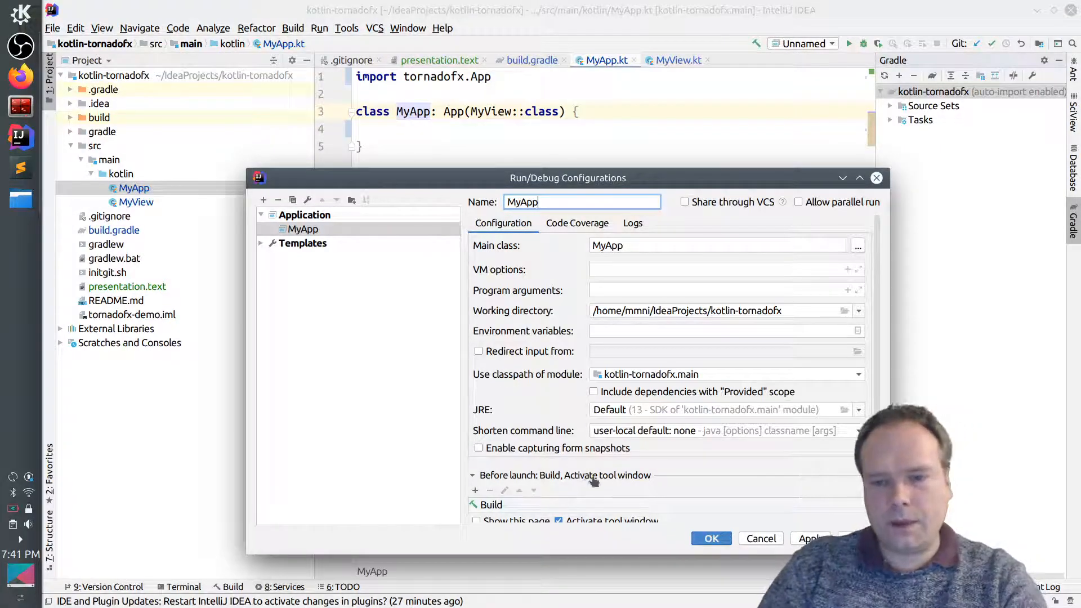
pyautogui.click(710, 538)
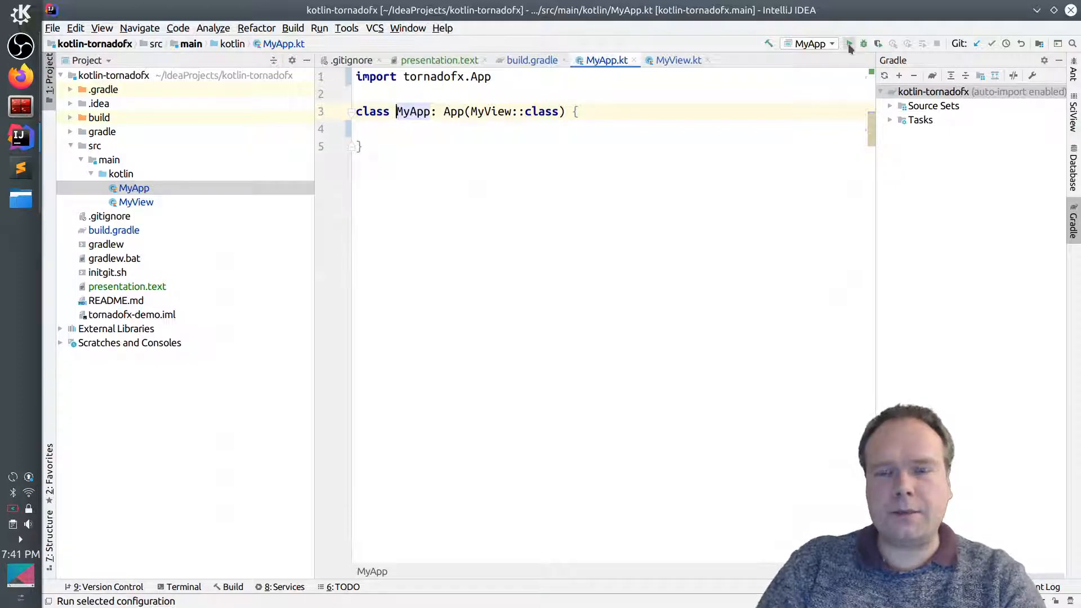
# Run the MyApp configuration, which errors with missing JavaFX runtime components
pyautogui.click(851, 44)
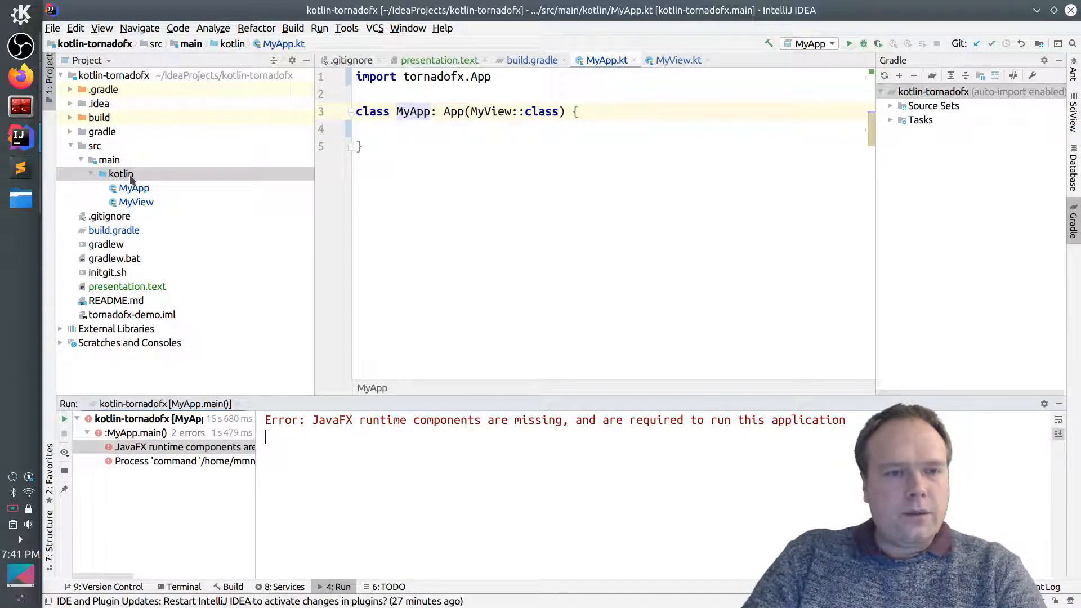
# Create a new Kotlin class MyApplicationToRun in the kotlin folder and add it to Git
pyautogui.rightClick(121, 174)
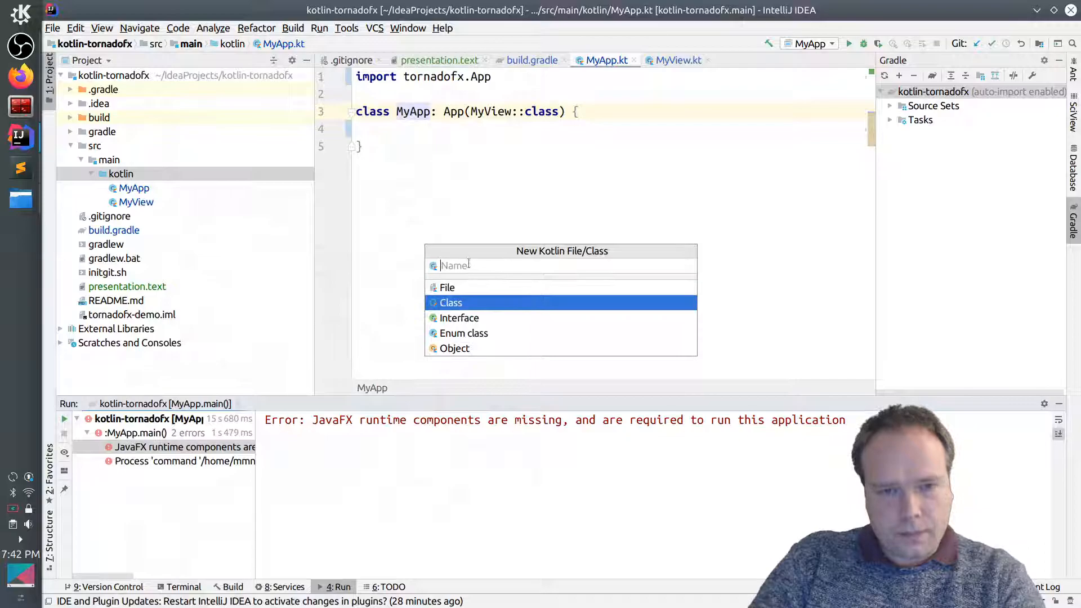
pyautogui.write('My')
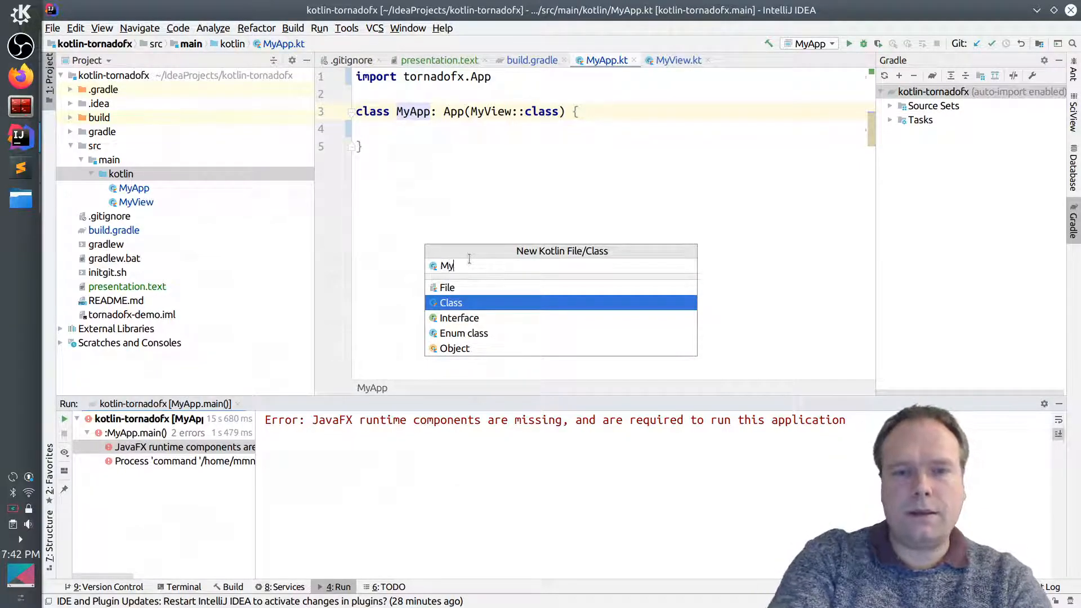
pyautogui.write('ApplicationTo')
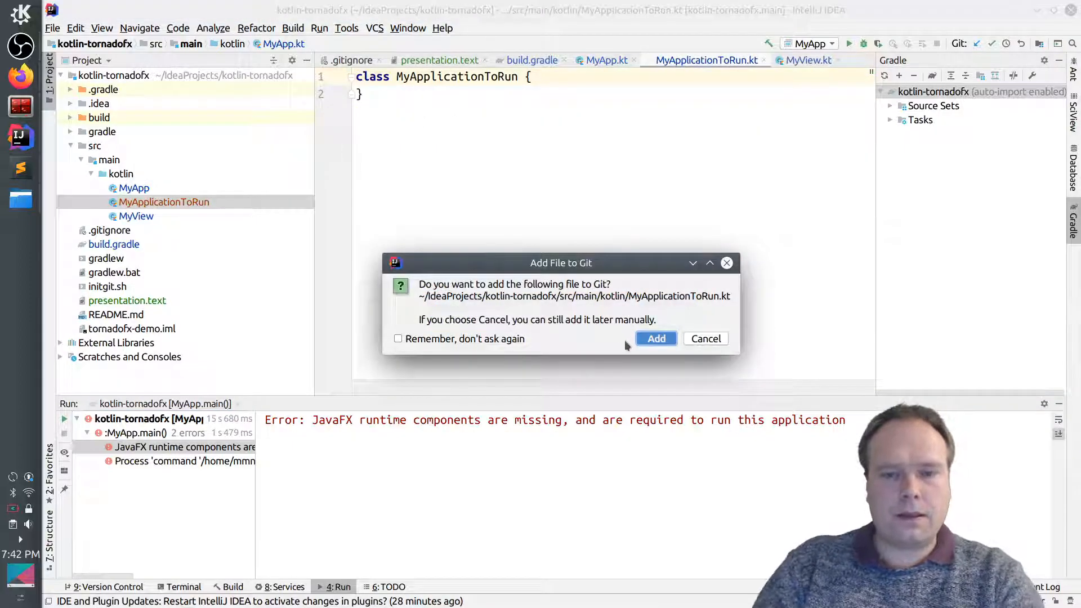
pyautogui.click(655, 338)
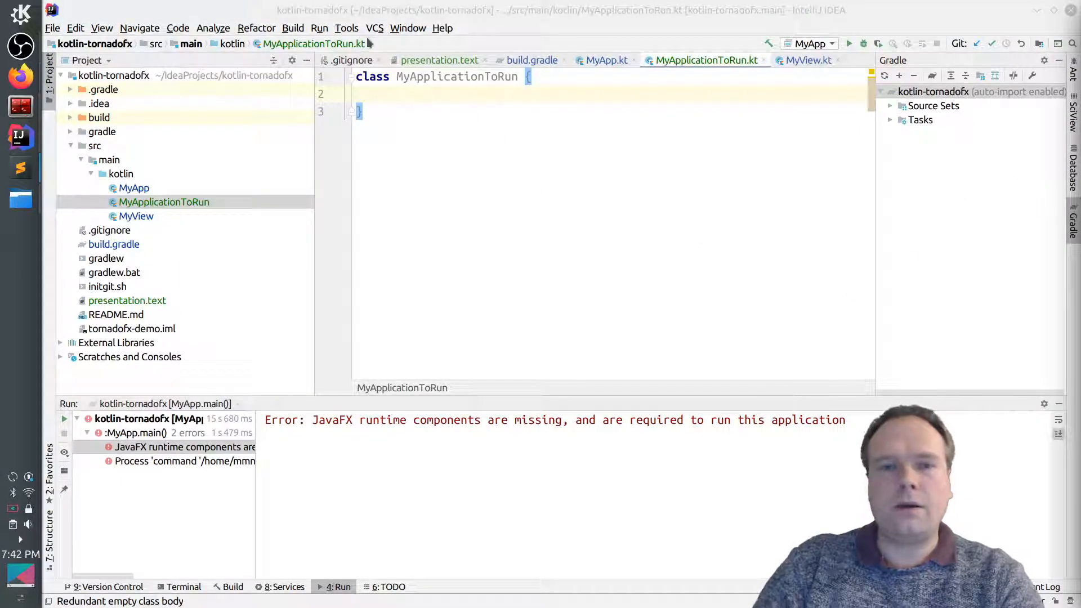
pyautogui.write('companion object')
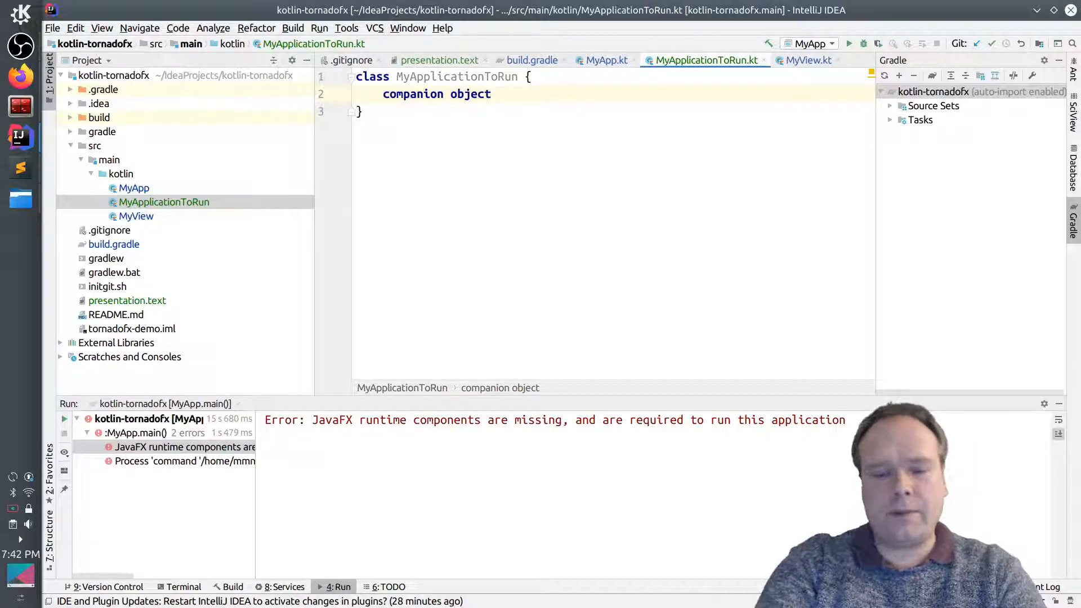
pyautogui.write('{')
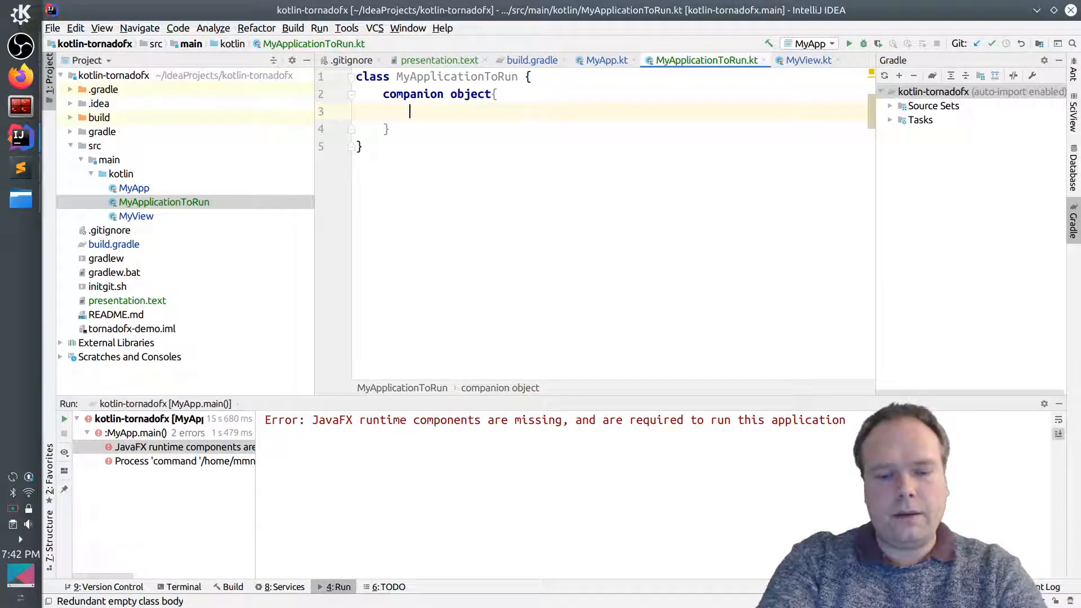
pyautogui.press('ctrl+space')
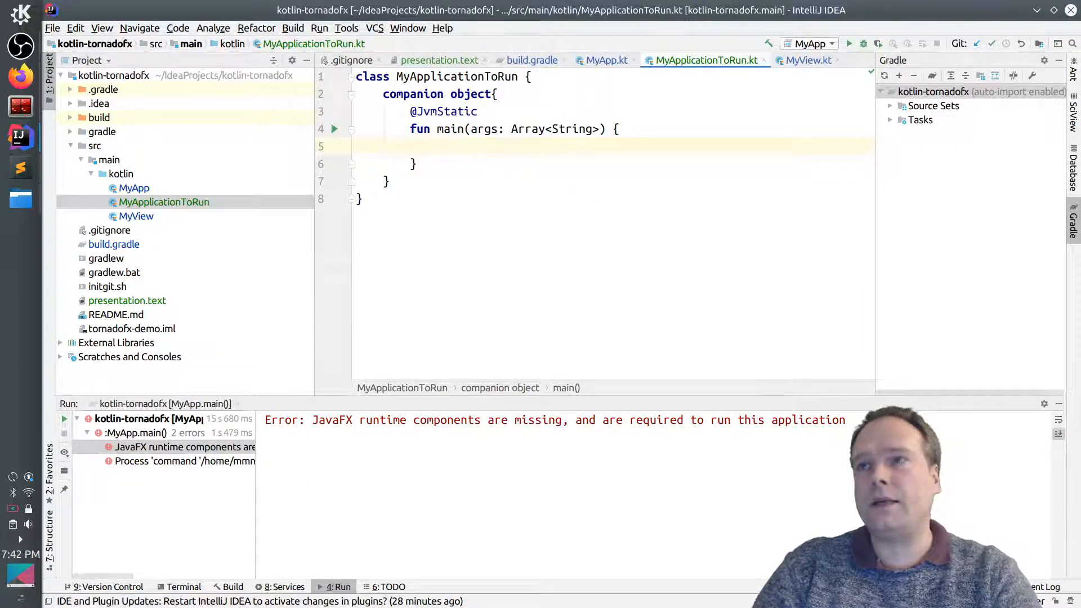
pyautogui.write('MyApp')
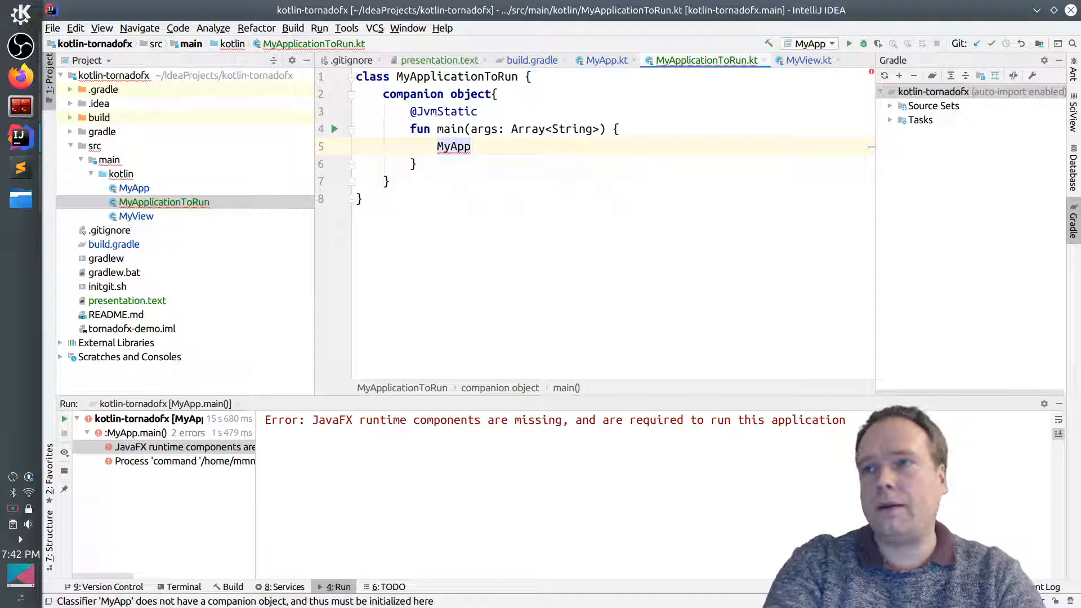
pyautogui.write('().')
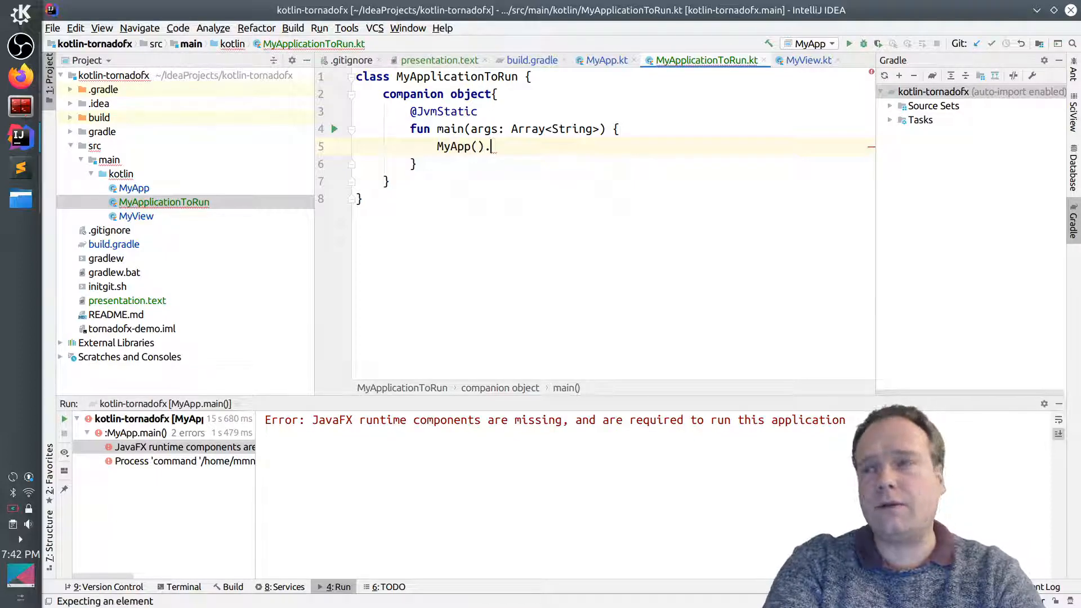
pyautogui.write('ma')
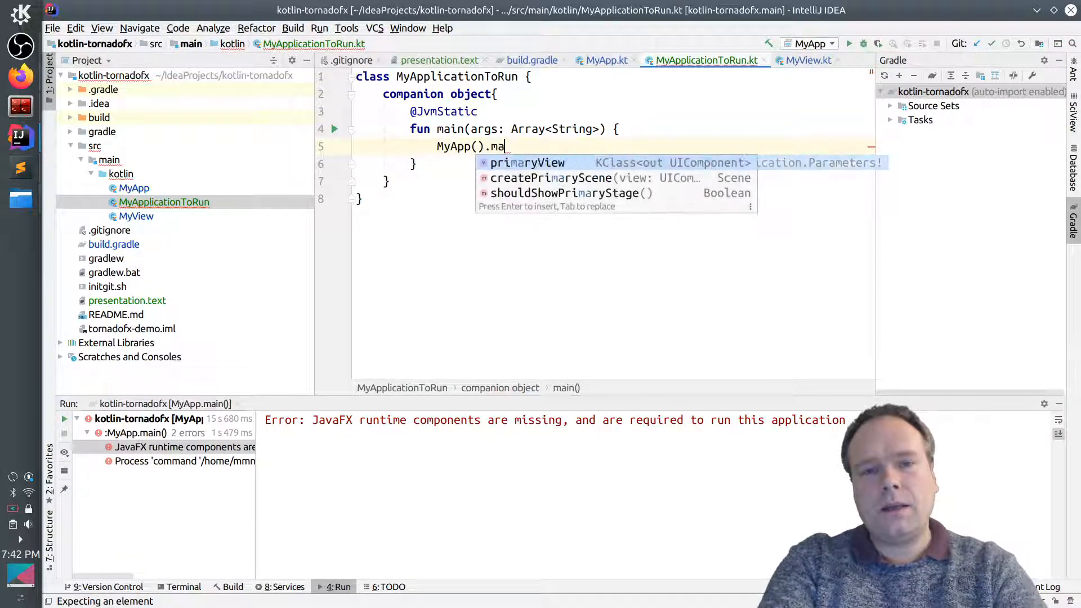
pyautogui.write('in')
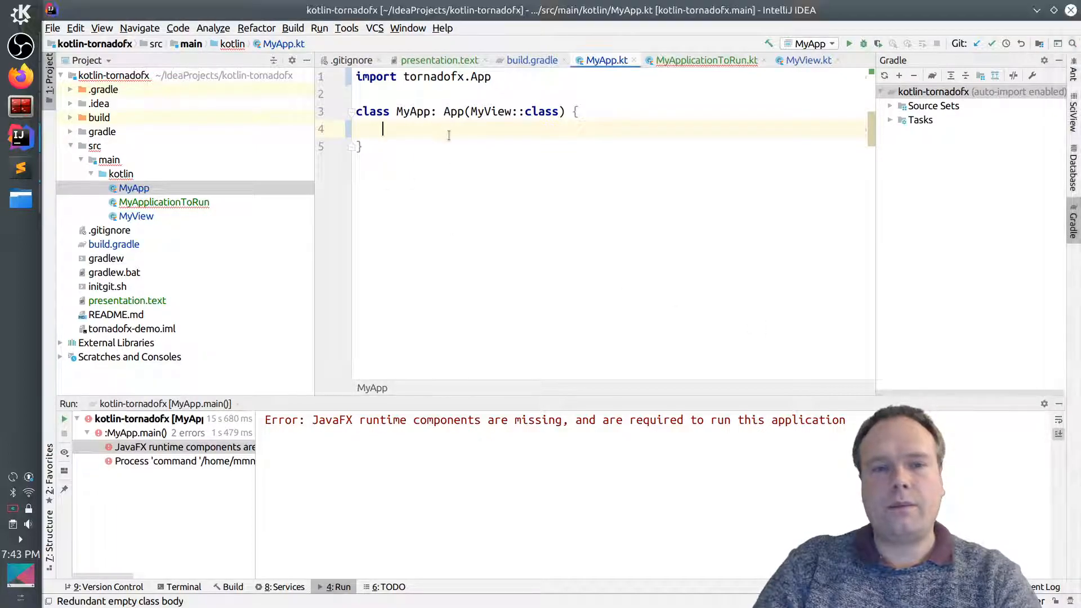
# Add fun main(args: Array<String>) calling launch<MyApp>(args) to MyApp, importing tornadofx.*
pyautogui.write('fun')
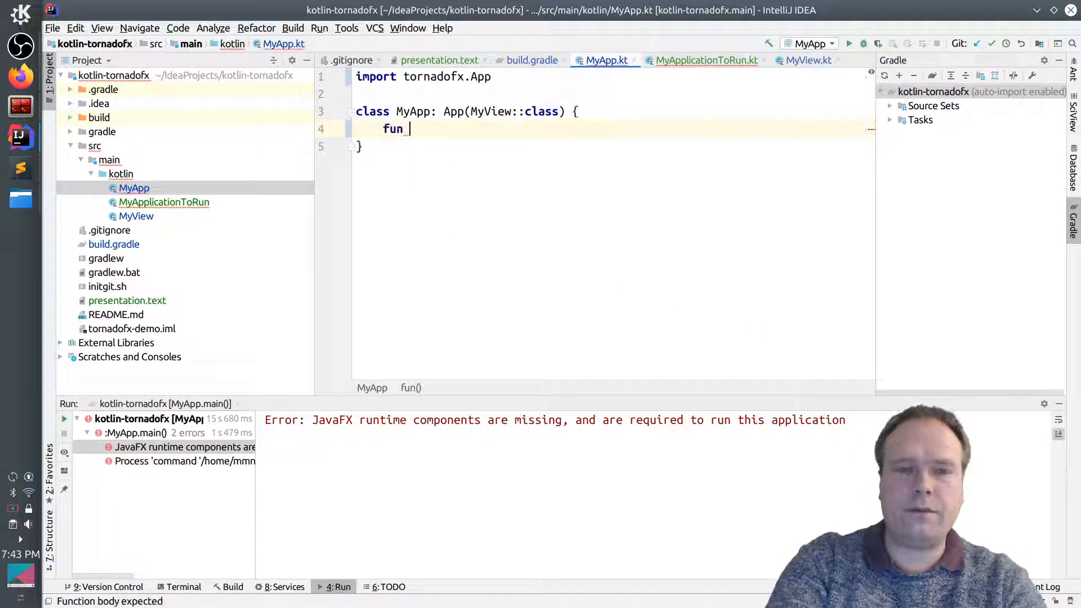
pyautogui.write('main')
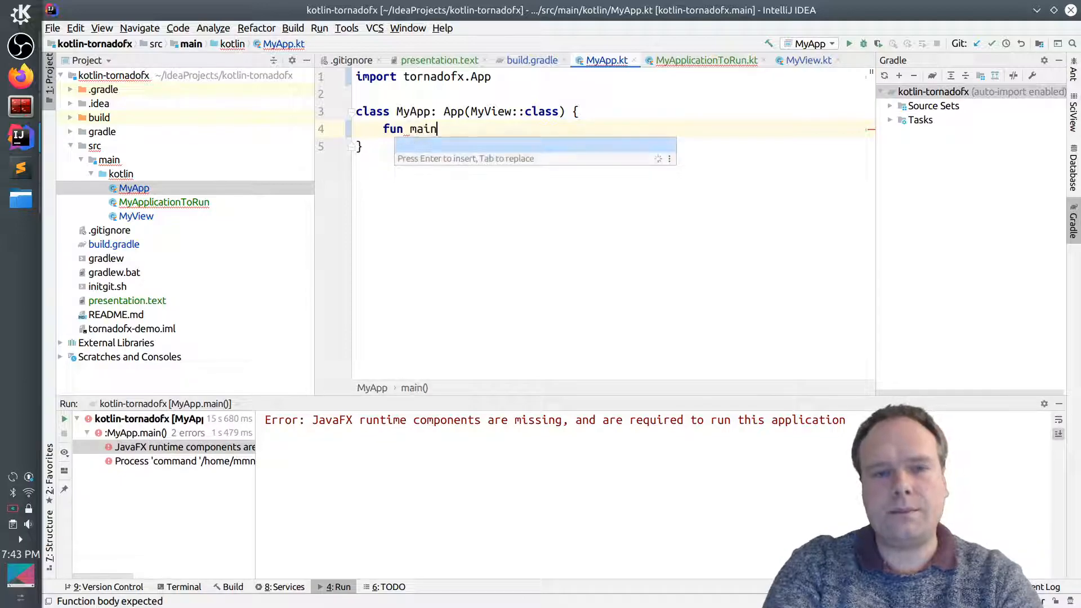
pyautogui.write('(arg: Array<String>){')
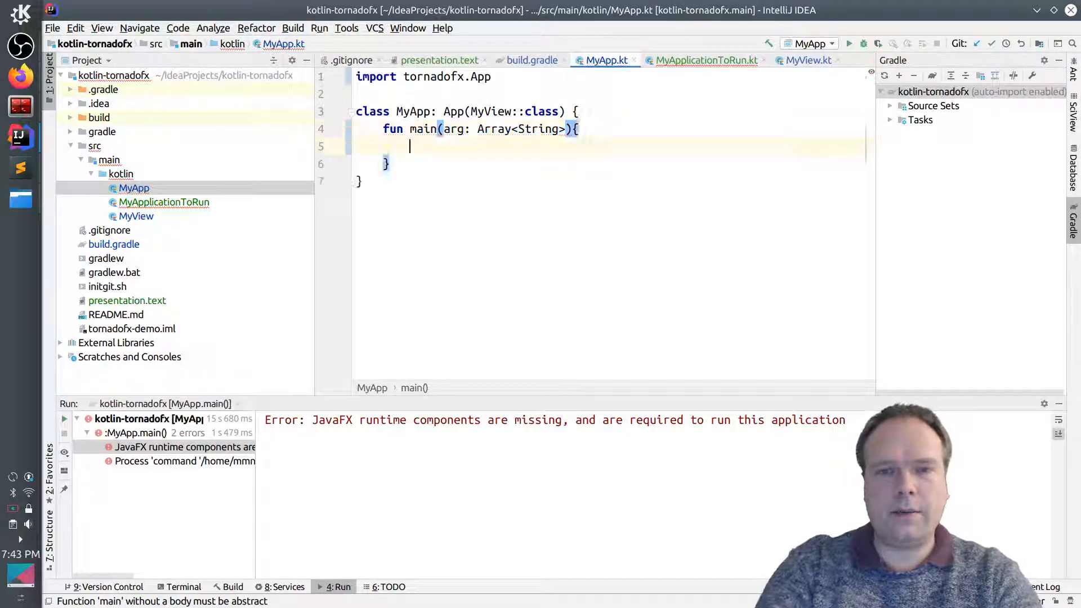
pyautogui.write('laun')
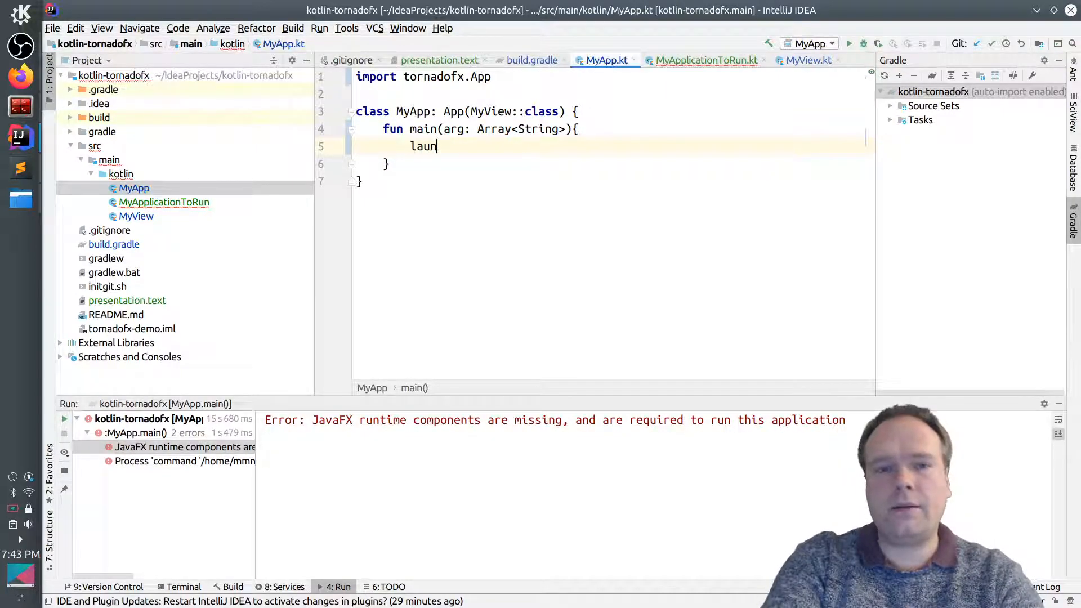
pyautogui.write('ch')
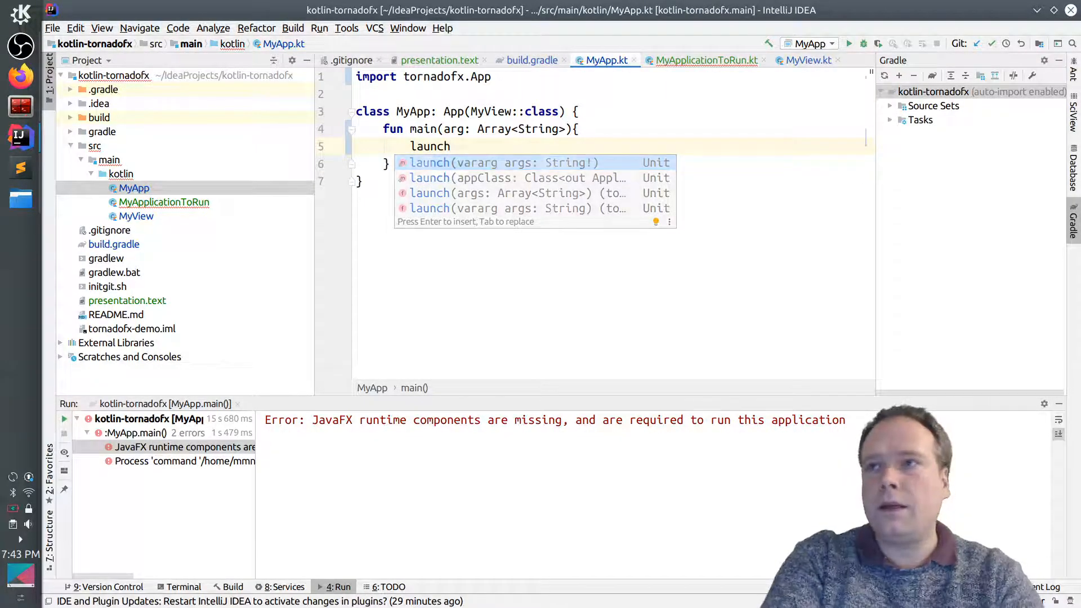
pyautogui.write('<')
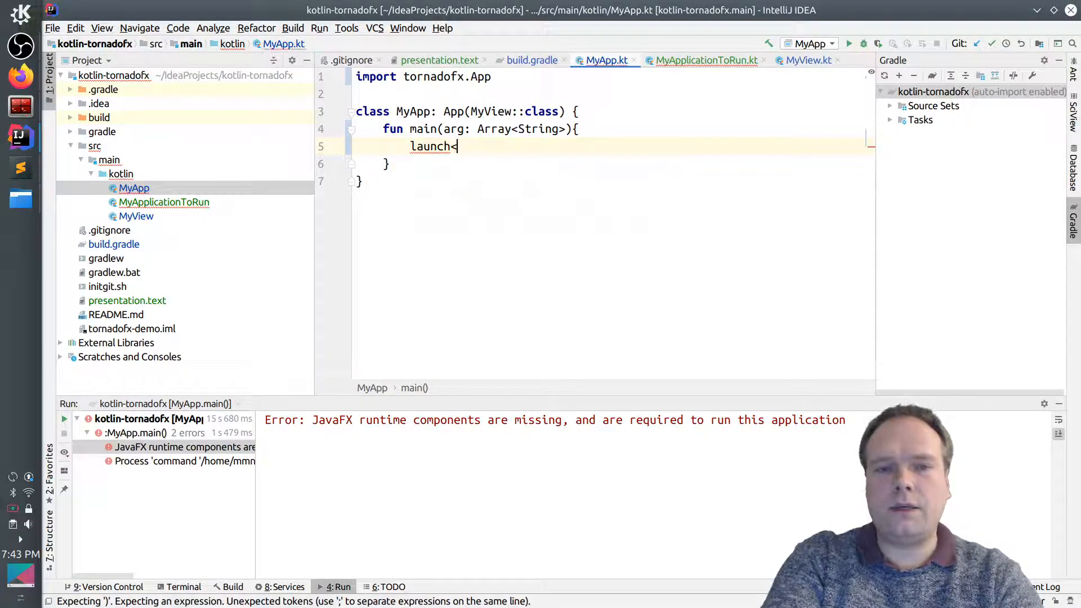
pyautogui.write('MyApp')
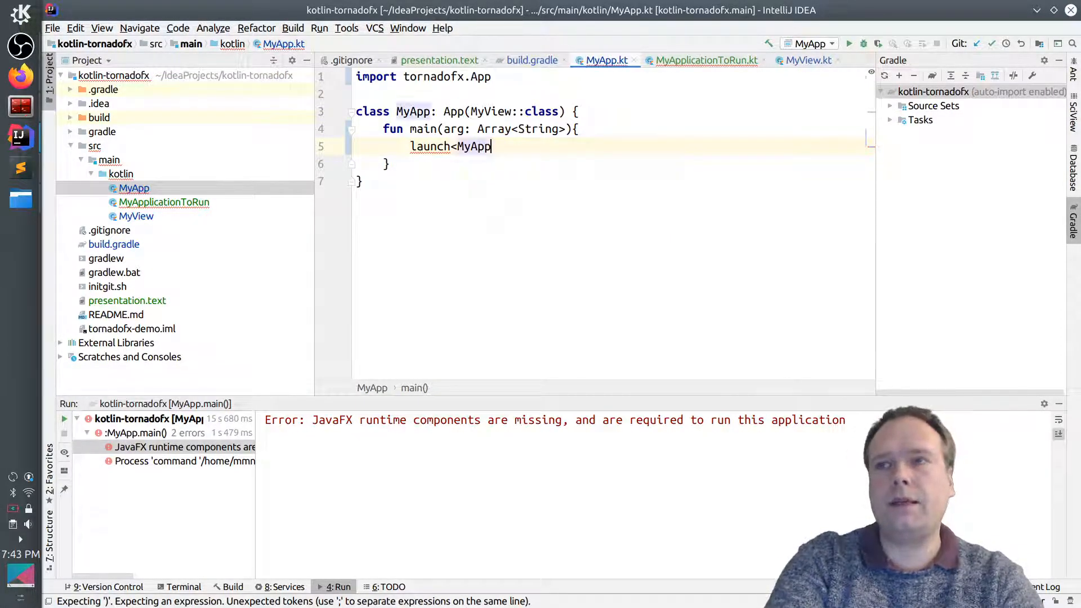
pyautogui.write('()')
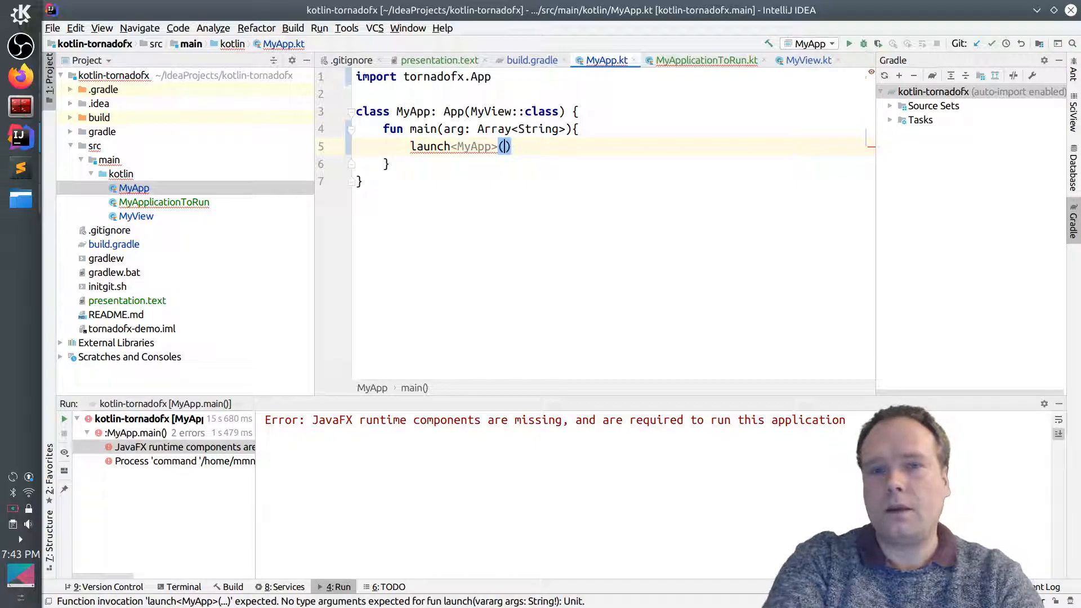
pyautogui.write('args')
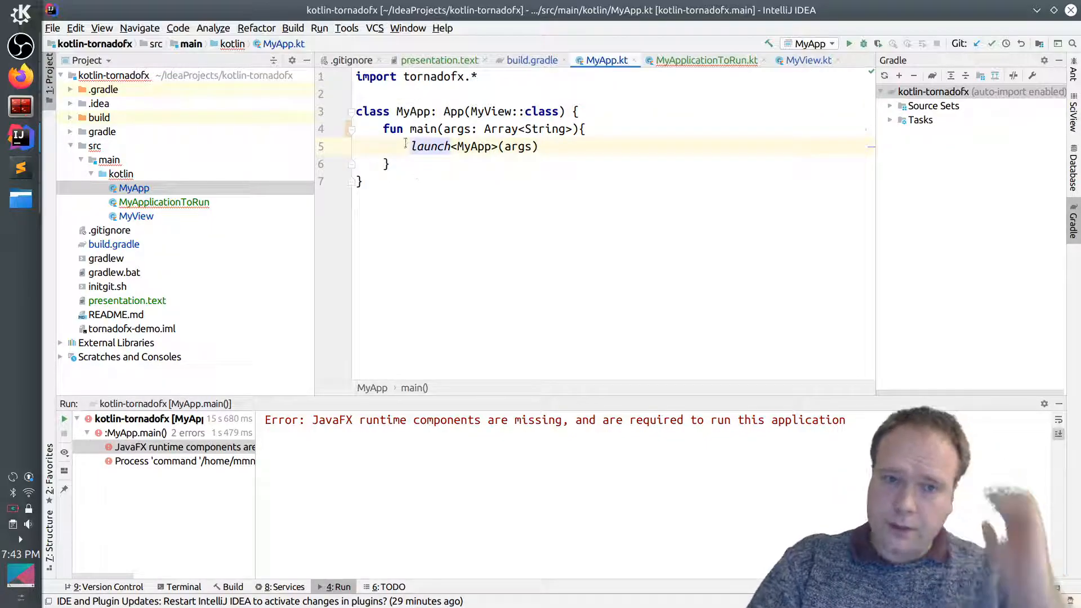
pyautogui.click(387, 163)
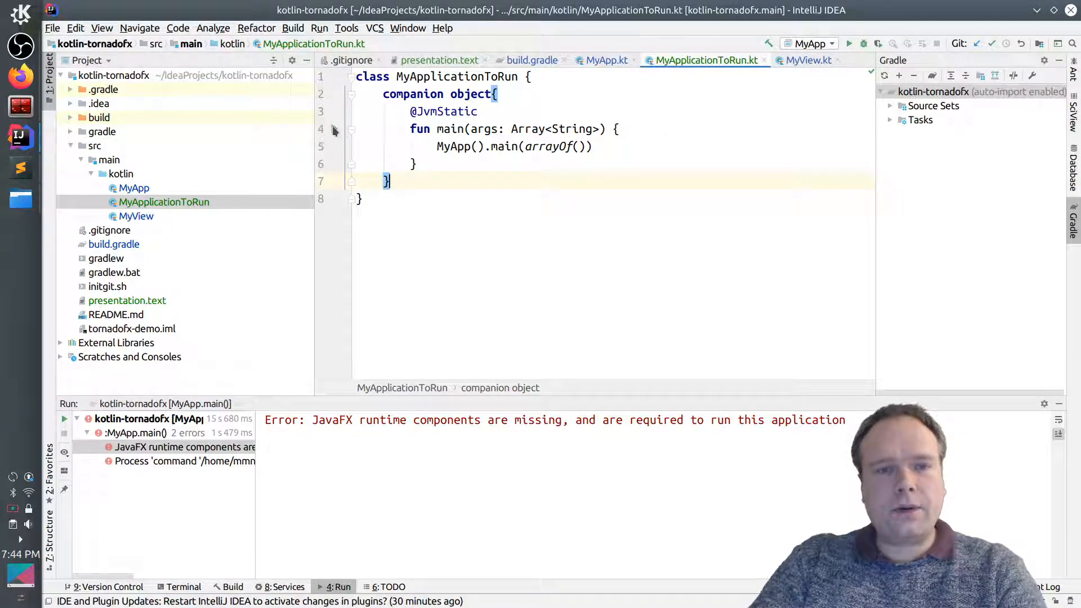
# Run MyApplicationToRun from the gutter arrow, move the TornadoFX window, then close it
pyautogui.click(351, 129)
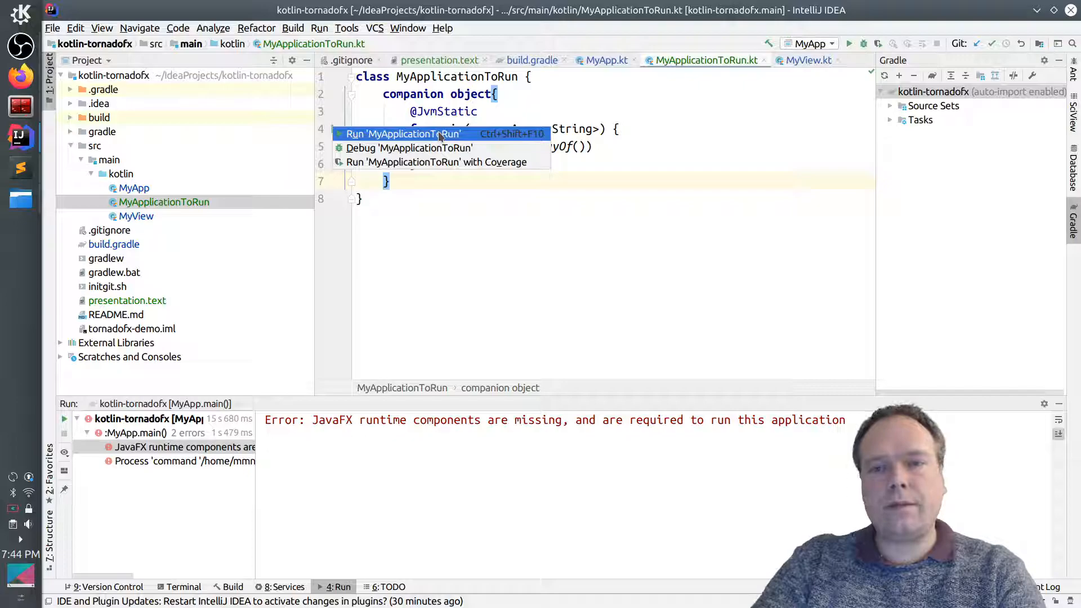
pyautogui.click(403, 134)
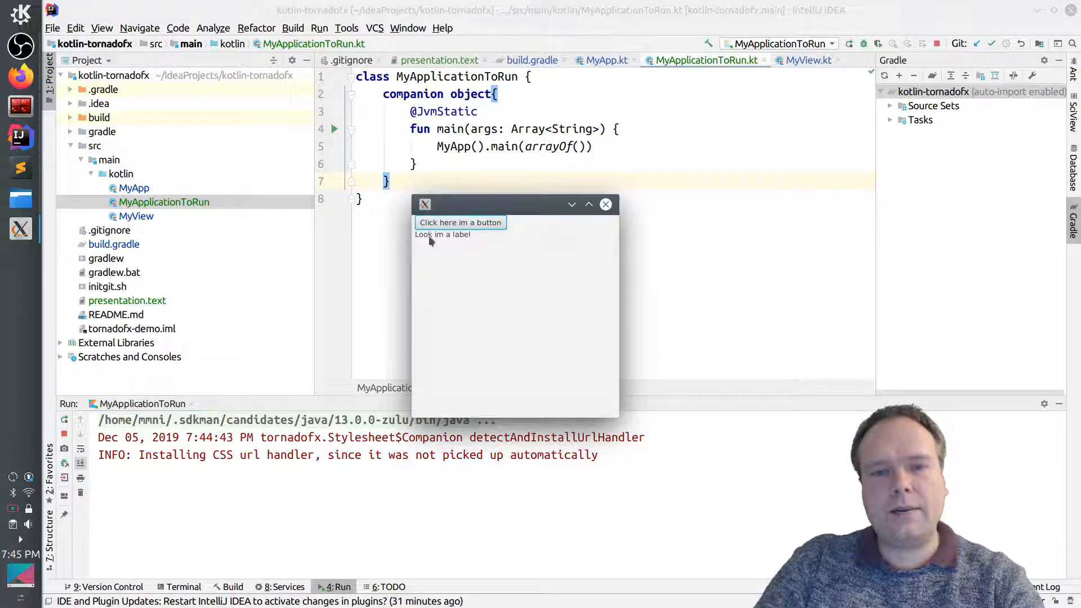
pyautogui.moveTo(515, 204); pyautogui.dragTo(529, 191)
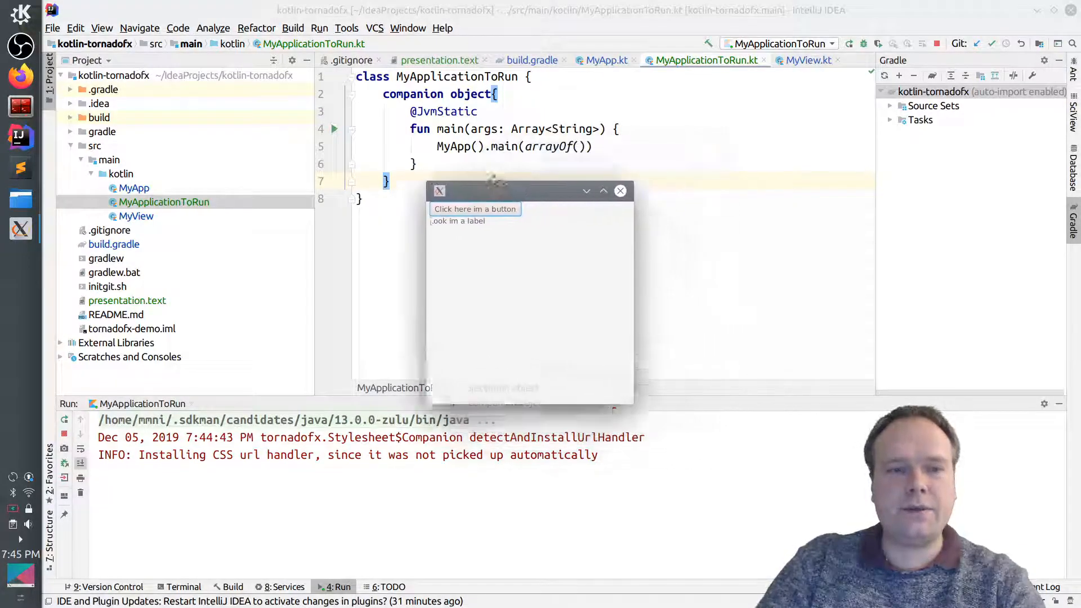
pyautogui.moveTo(510, 191); pyautogui.dragTo(524, 178)
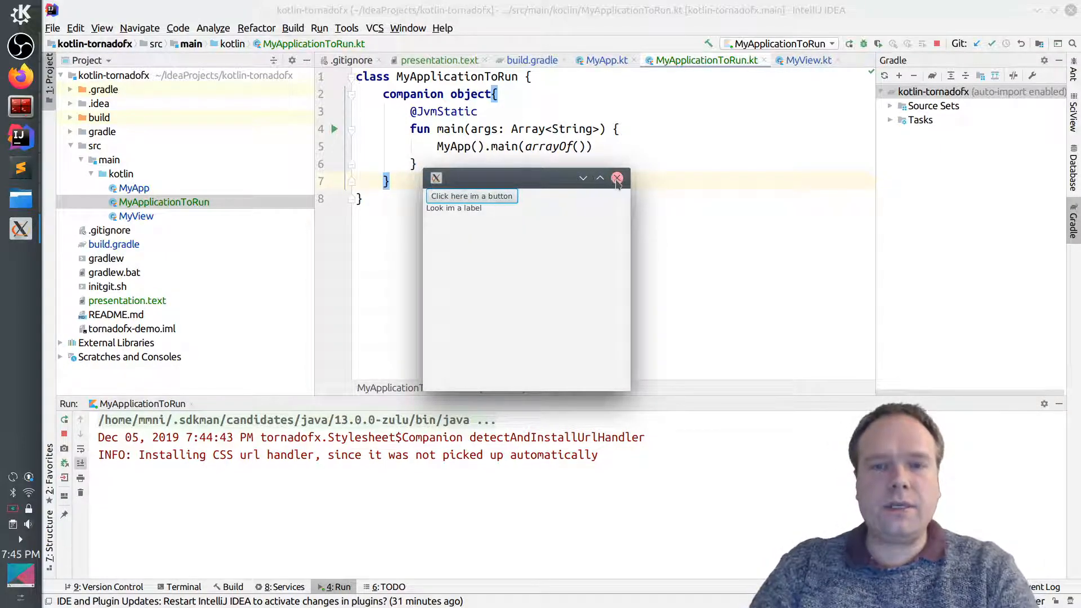
pyautogui.click(617, 178)
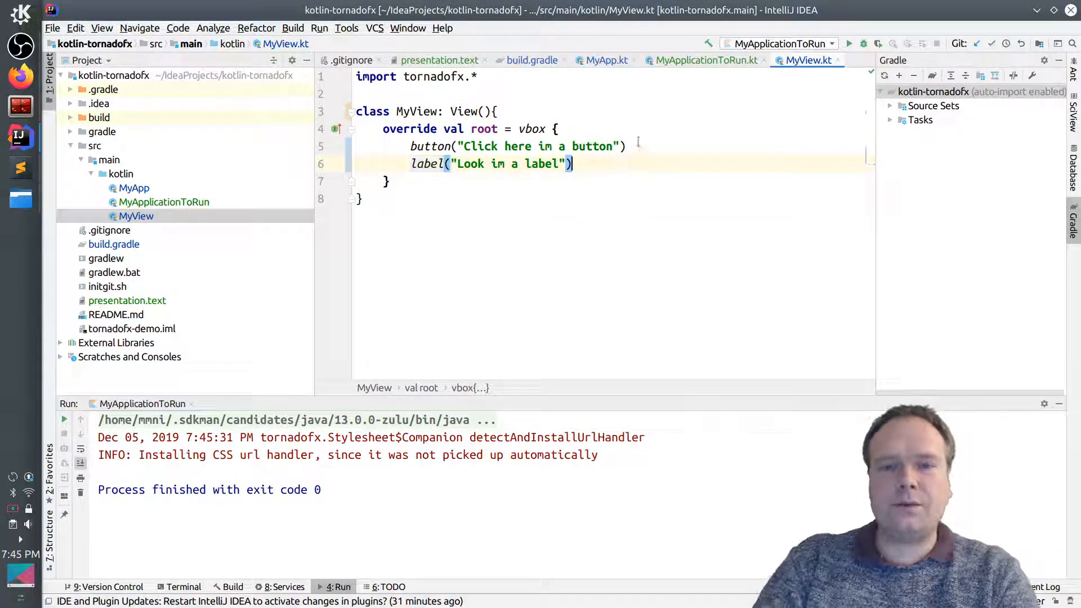
# Add label 'Hello im also a label' and button 'Another button' to MyView, rerun, and close
pyautogui.write('label("')
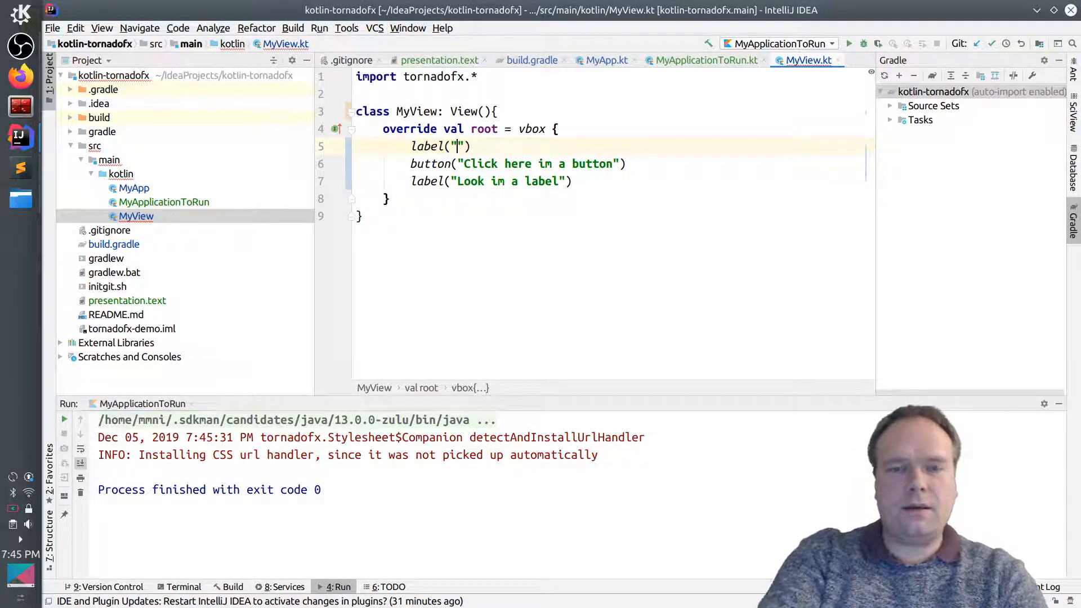
pyautogui.write('Hello im also a label')
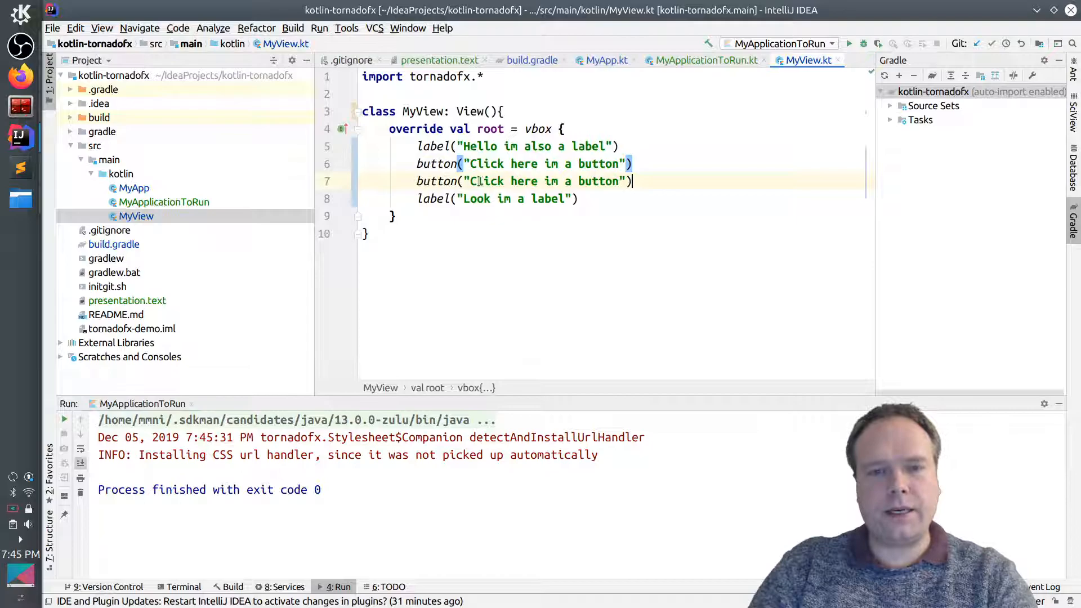
pyautogui.write('Aon")')
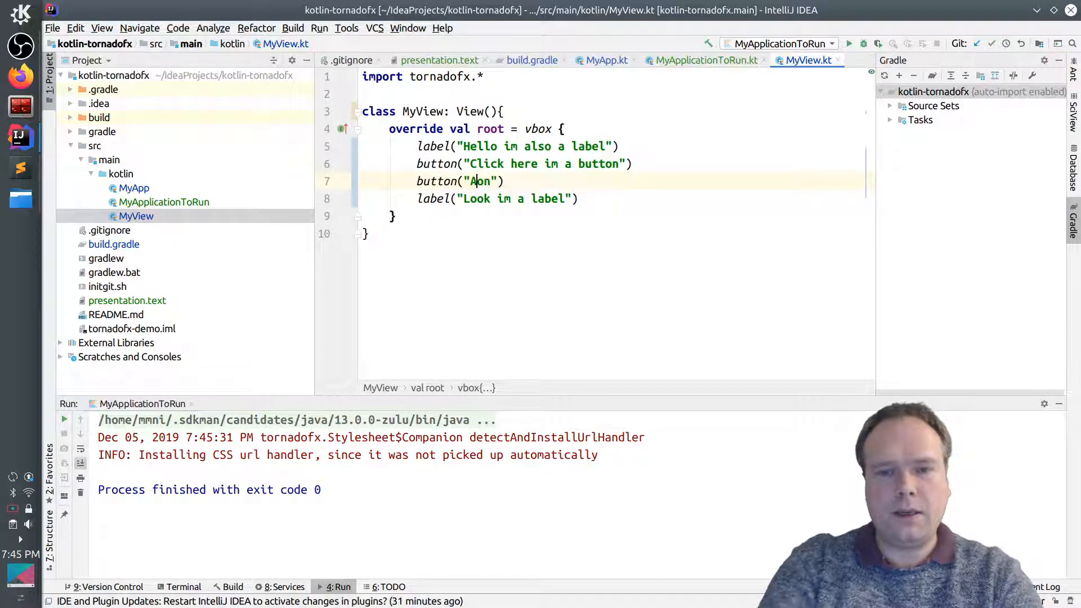
pyautogui.write('nother button')
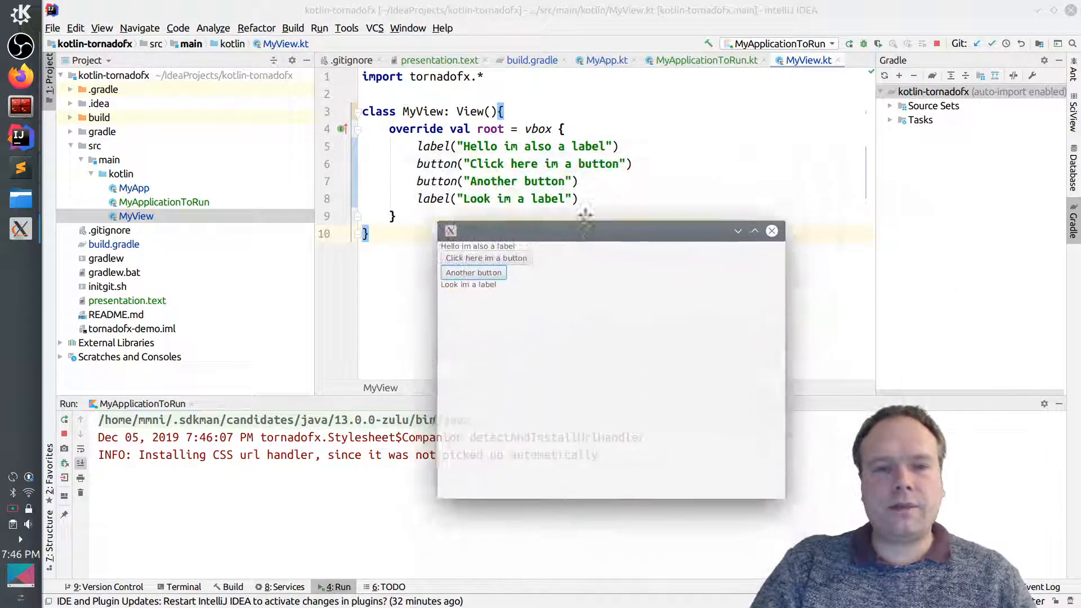
pyautogui.moveTo(586, 230); pyautogui.dragTo(641, 193)
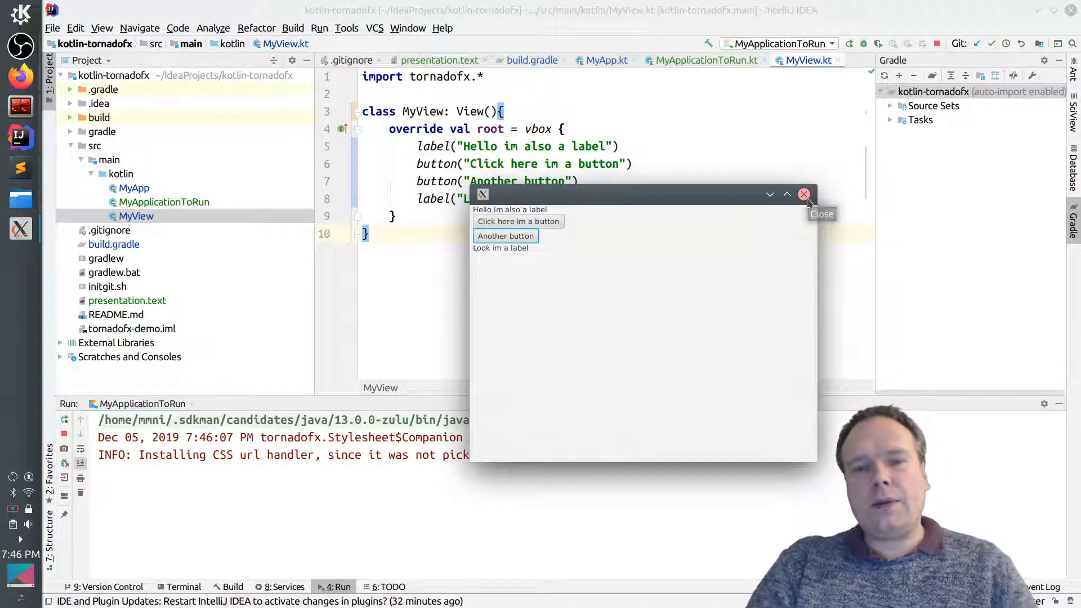
pyautogui.click(803, 194)
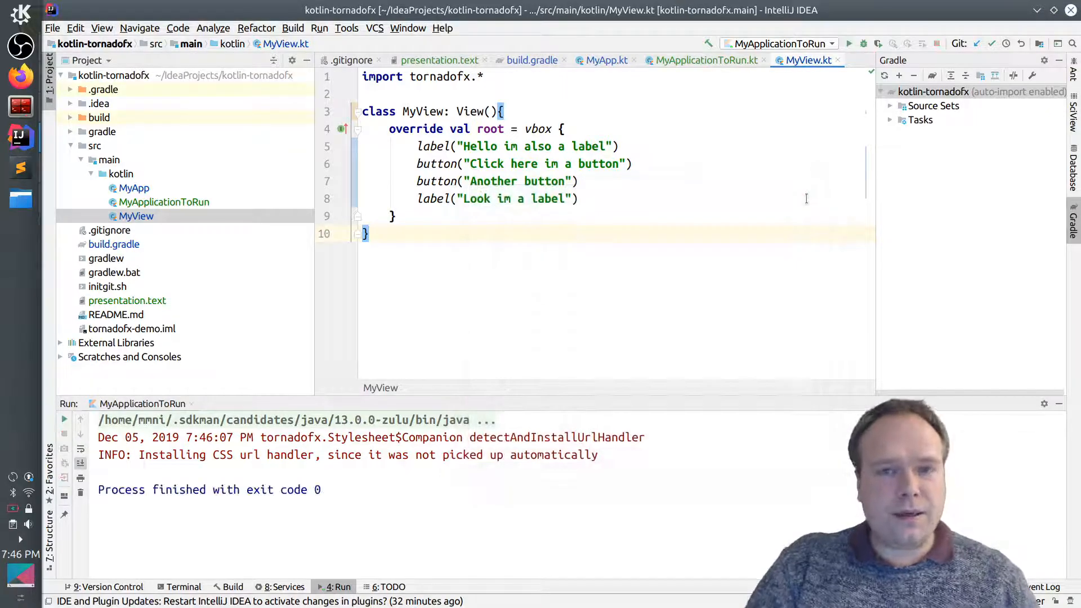